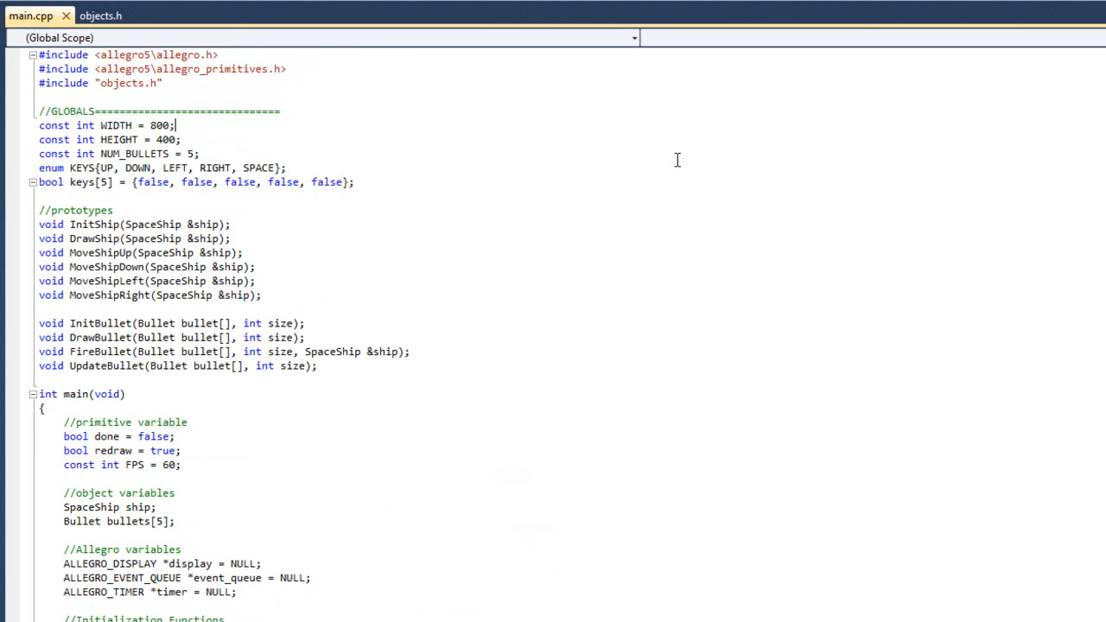
Switch to the objects.h header with the SpaceShip and Bullet structs
{"action": "left_click", "coordinate": [101, 15]}
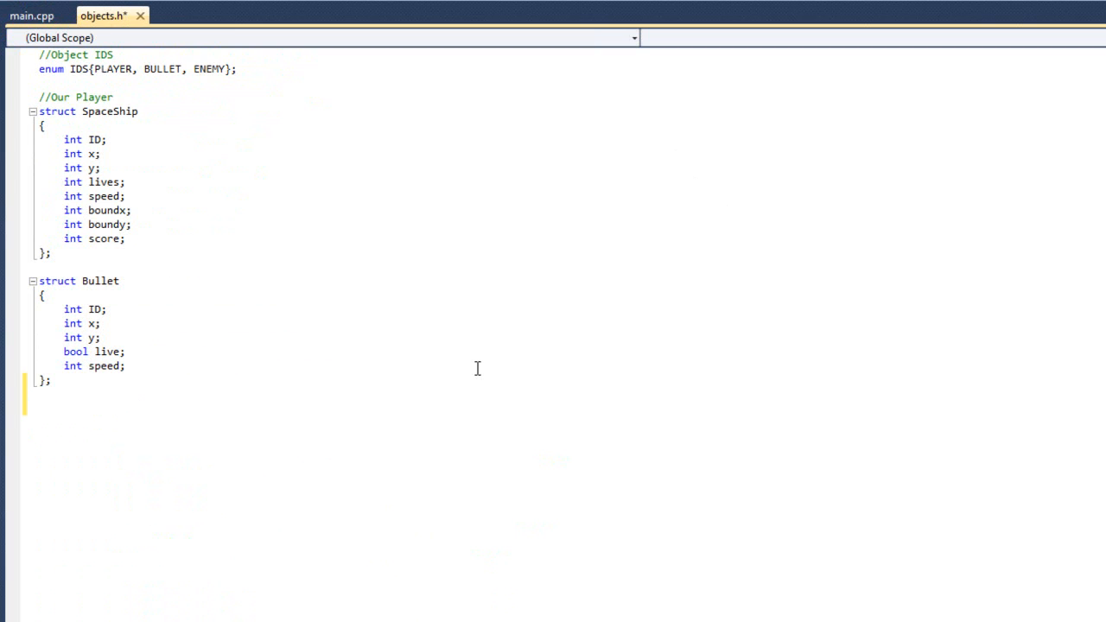
Start a Comet struct below Bullet with int ID, x and y members
{"action": "type", "text": "struct"}
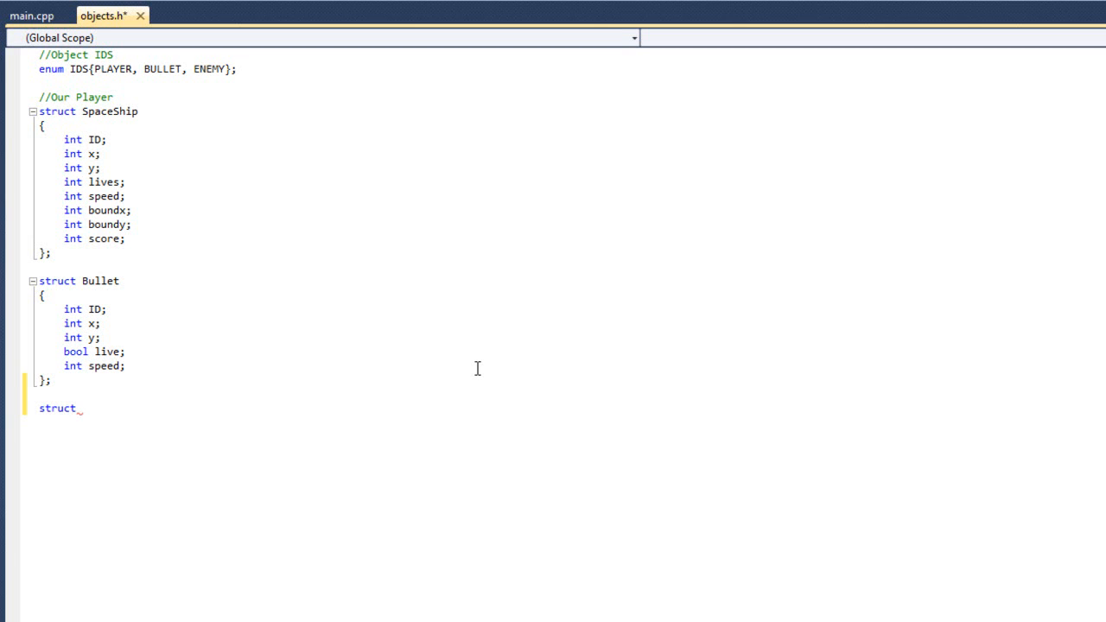
{"action": "type", "text": "Comet"}
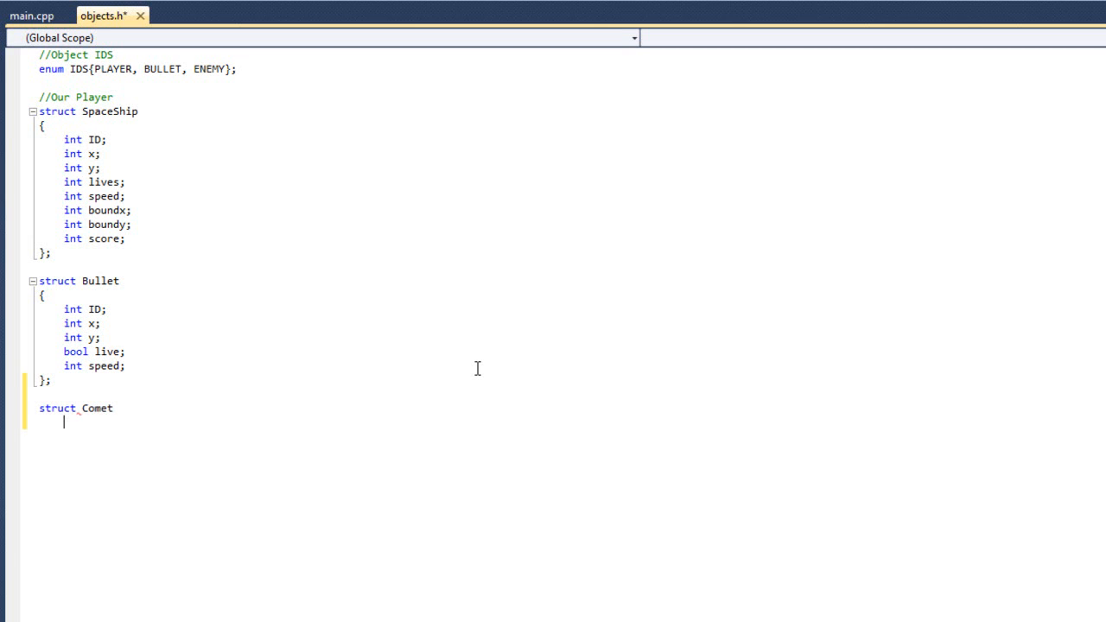
{"action": "type", "text": "{};"}
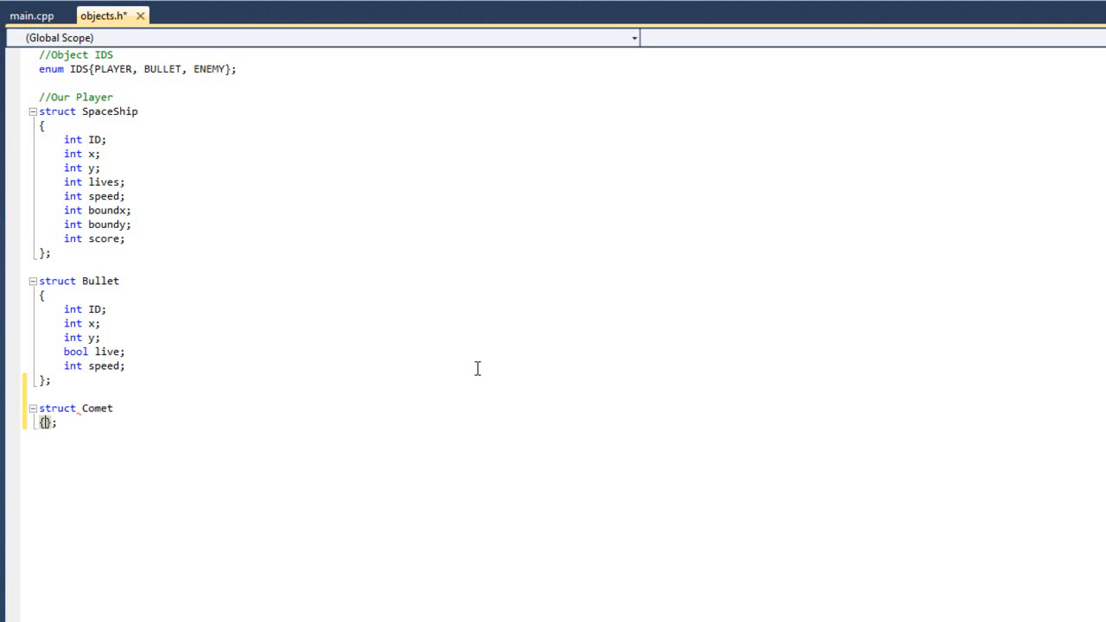
{"action": "key", "text": "enter"}
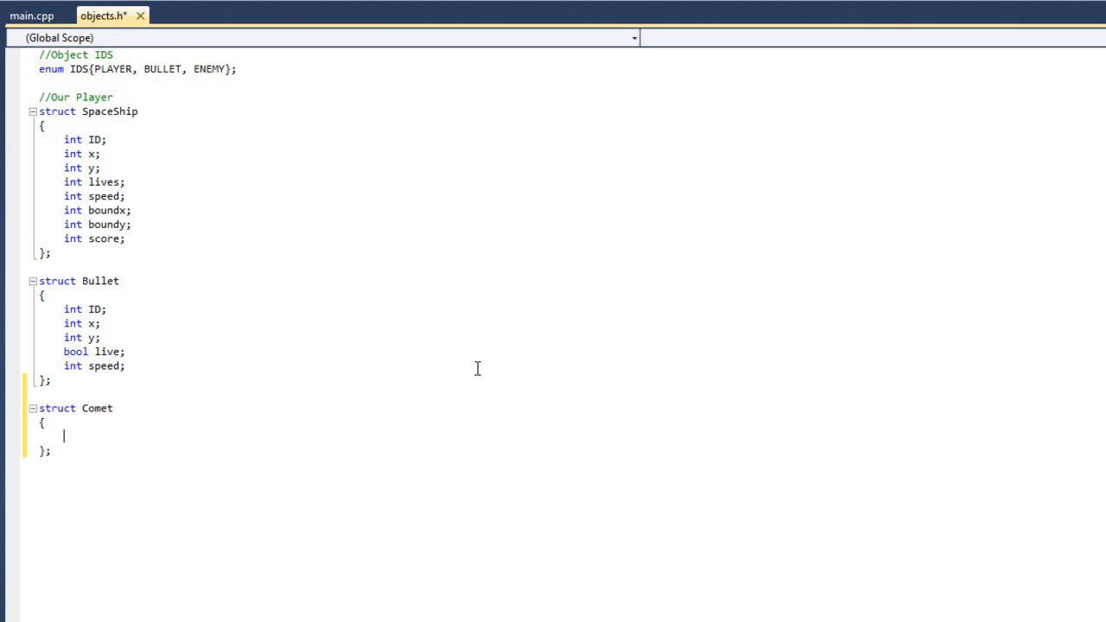
{"action": "type", "text": "int"}
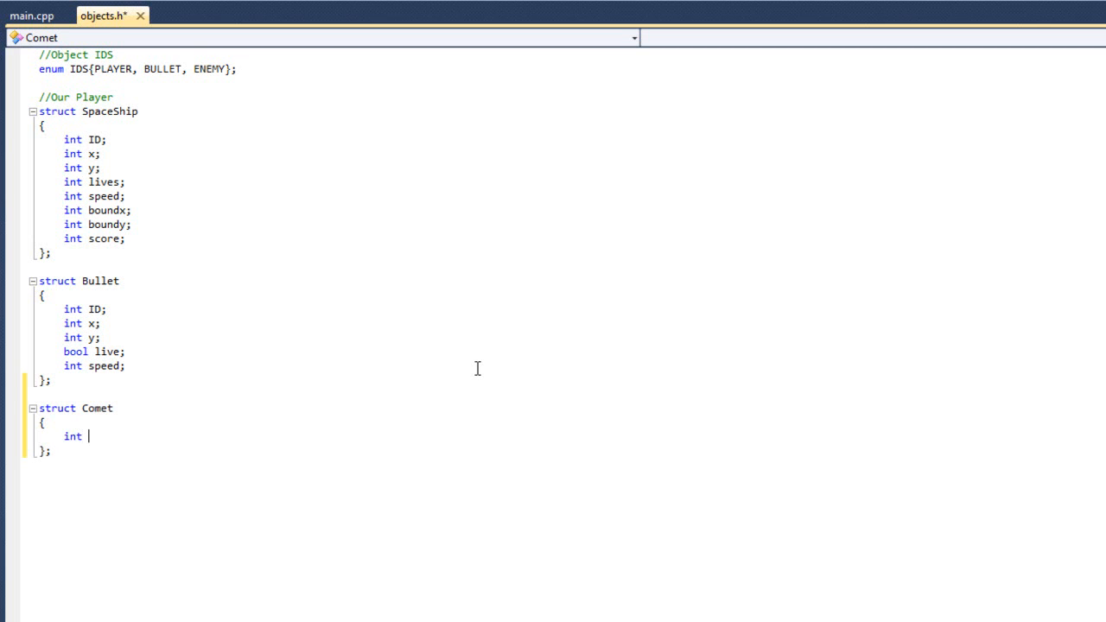
{"action": "type", "text": "ID;"}
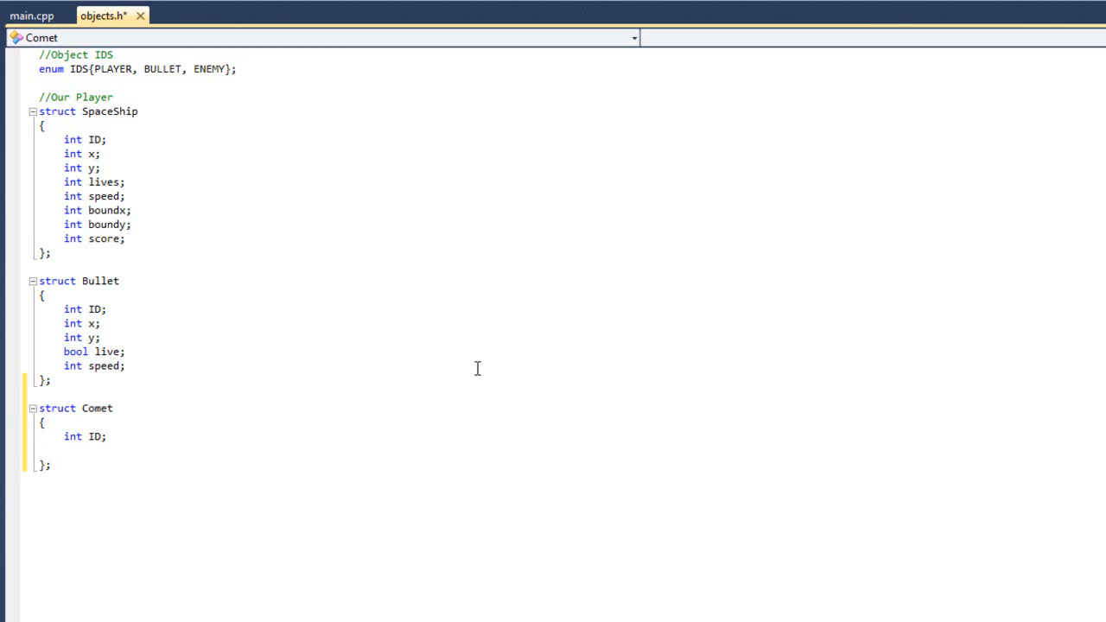
{"action": "type", "text": "int x;"}
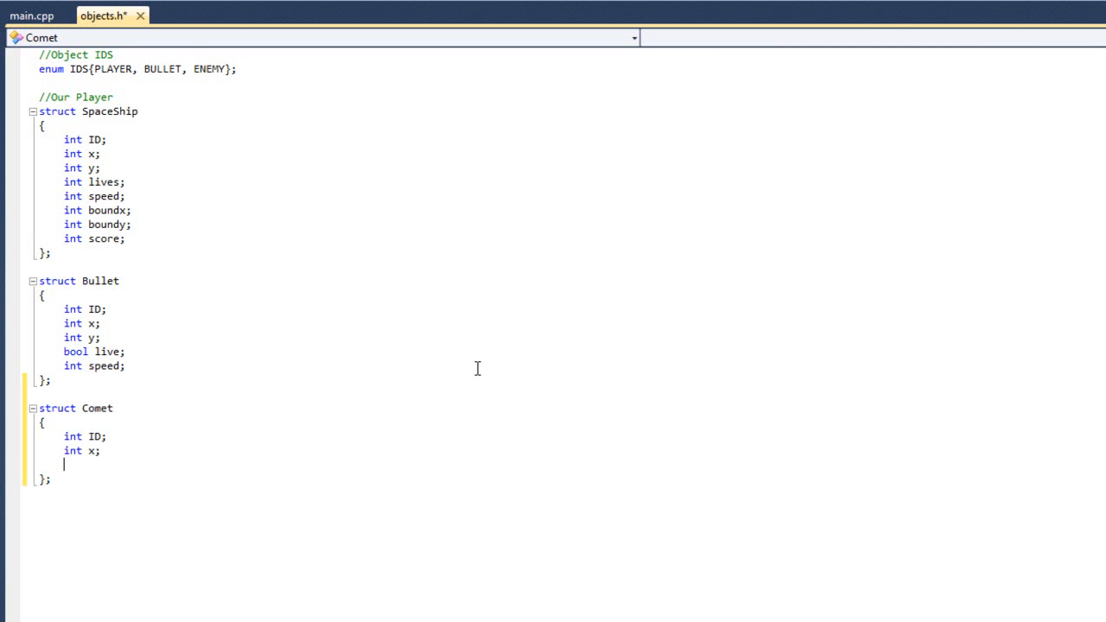
{"action": "type", "text": "int y;"}
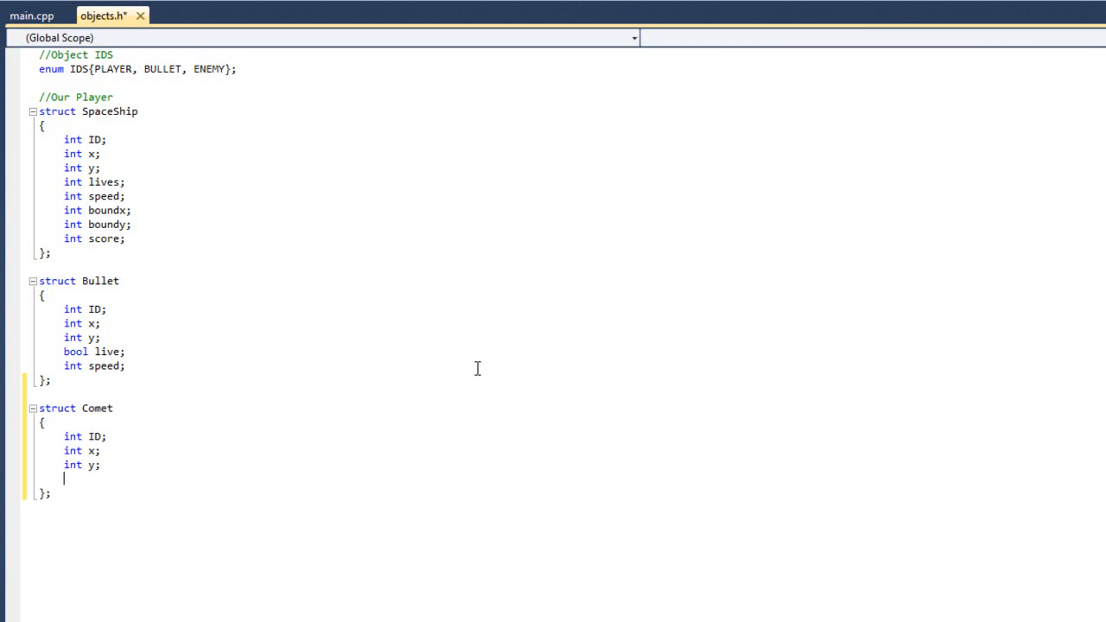
Finish Comet with bool live, int speed, boundx and boundy members
{"action": "type", "text": "bool"}
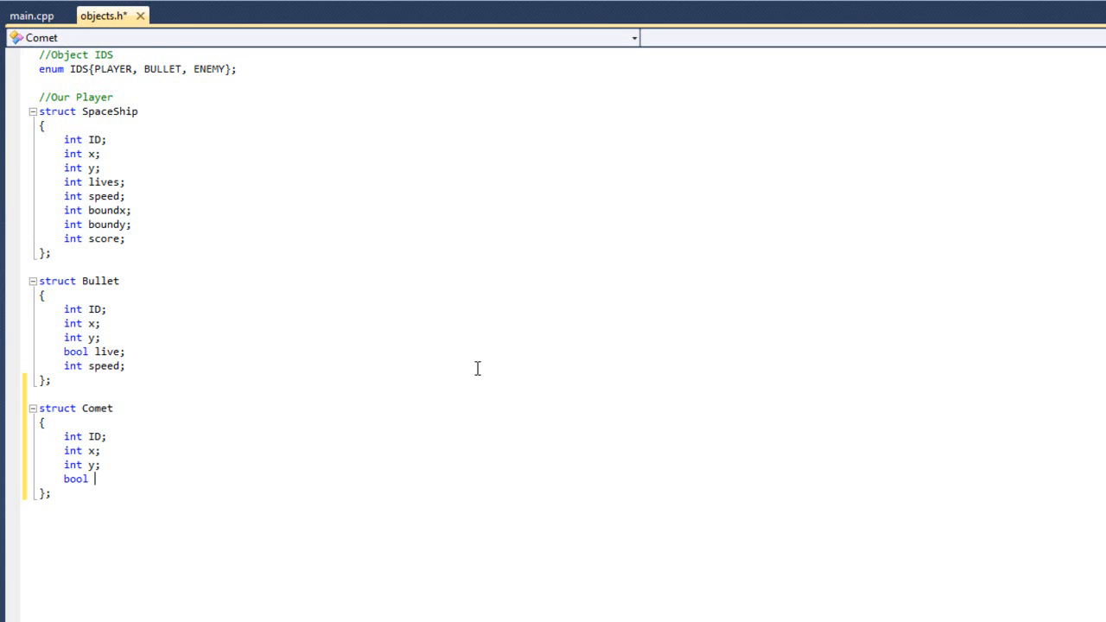
{"action": "type", "text": "live;"}
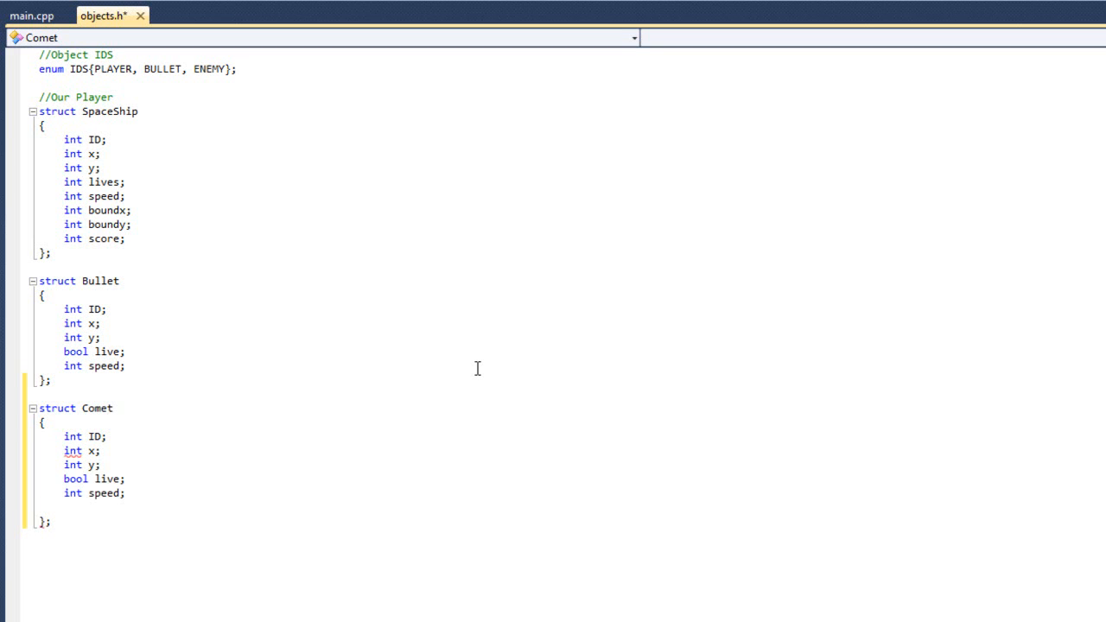
{"action": "type", "text": "int boundx;"}
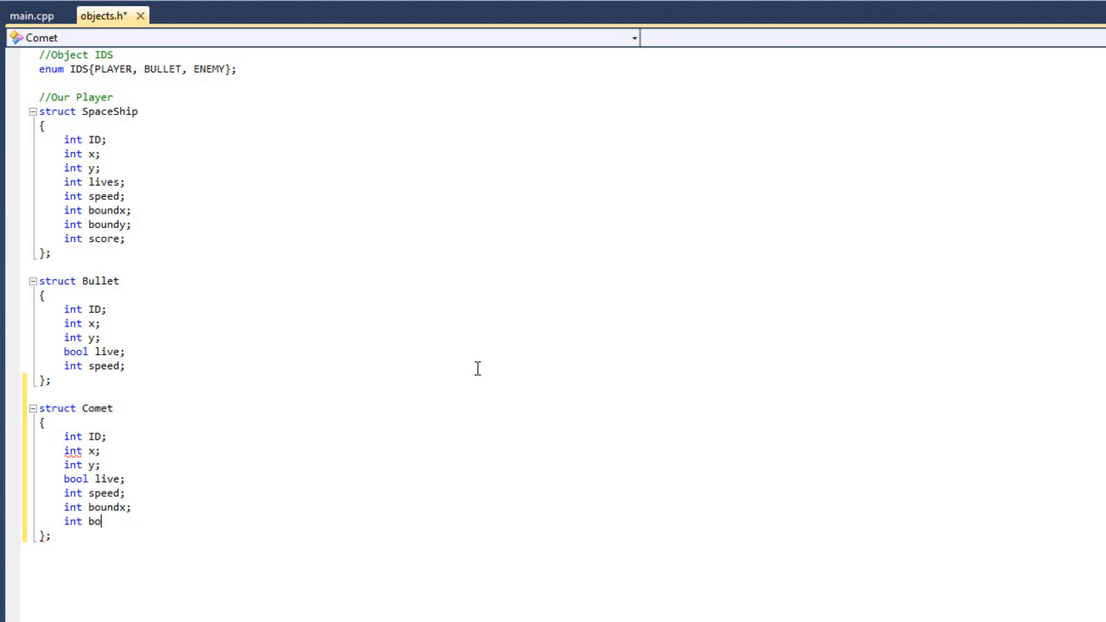
{"action": "type", "text": "undy;"}
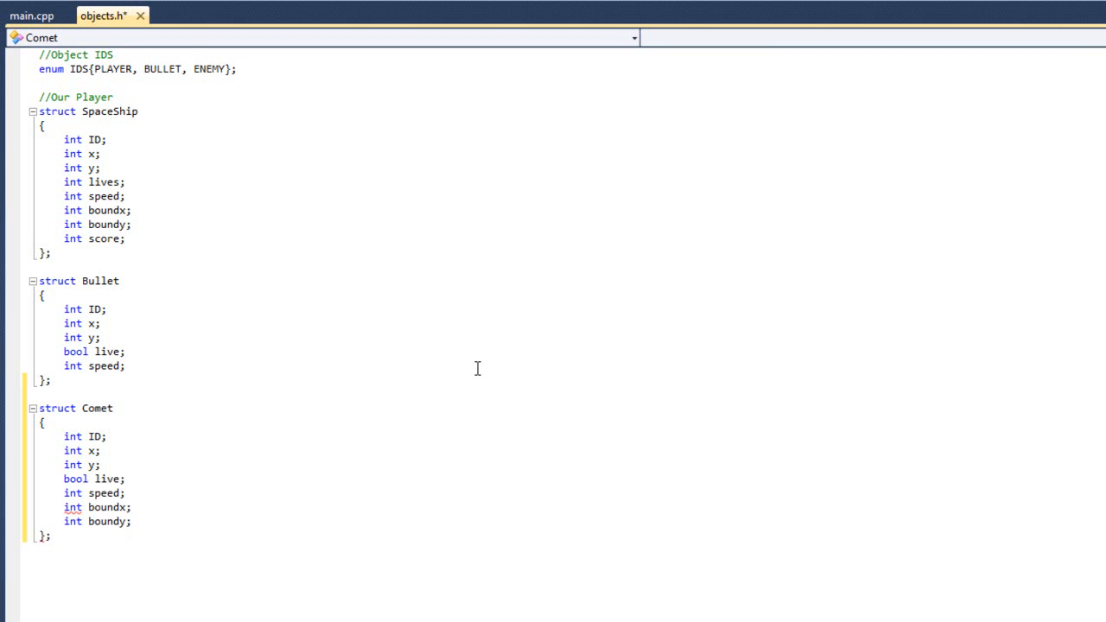
{"action": "left_click", "coordinate": [125, 367]}
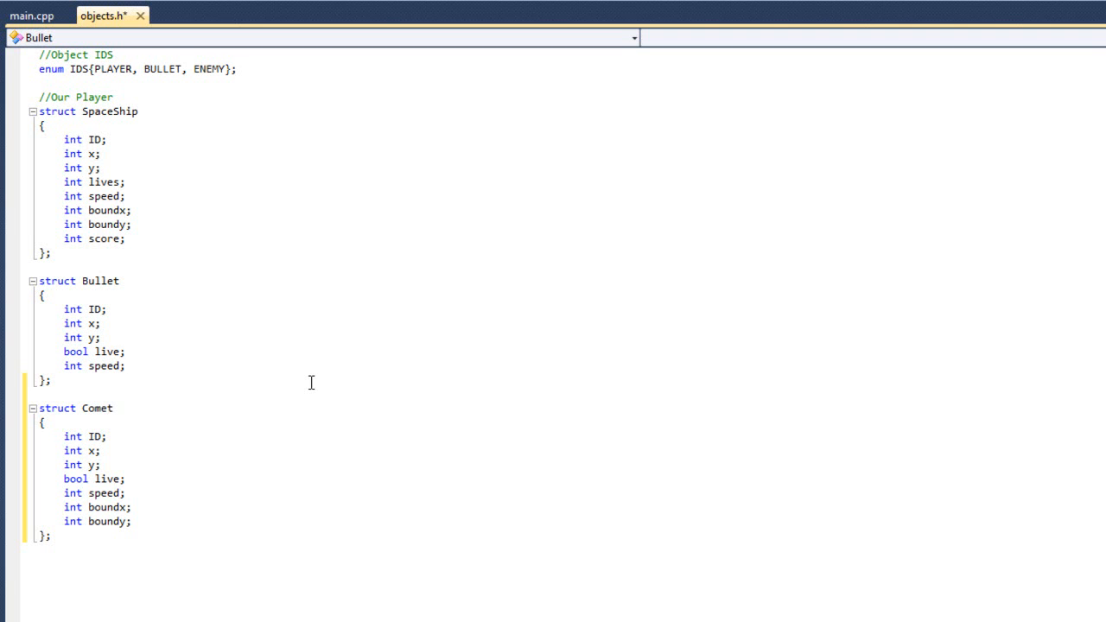
In main.cpp add const int NUM_COMETS = 10; under NUM_BULLETS
{"action": "left_click", "coordinate": [31, 15]}
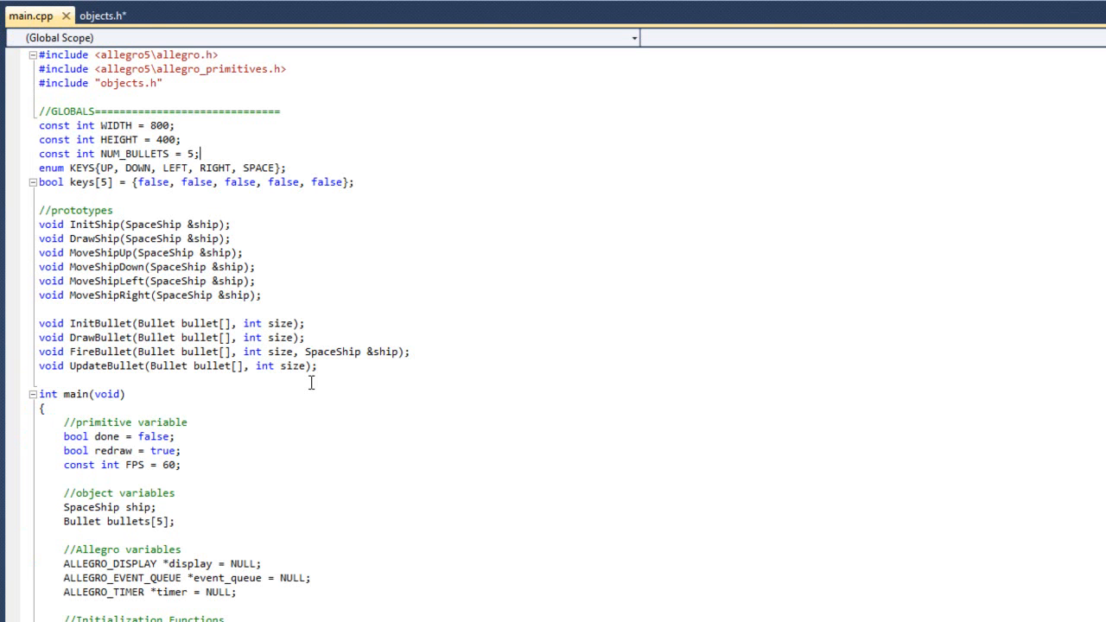
{"action": "mouse_move", "coordinate": [313, 389]}
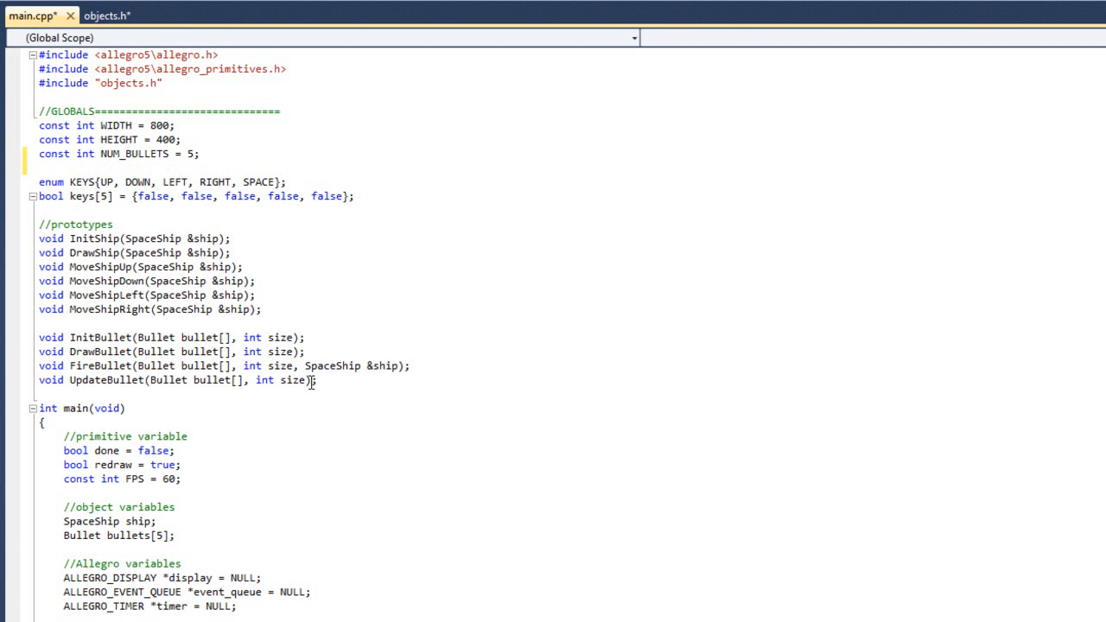
{"action": "type", "text": "const int"}
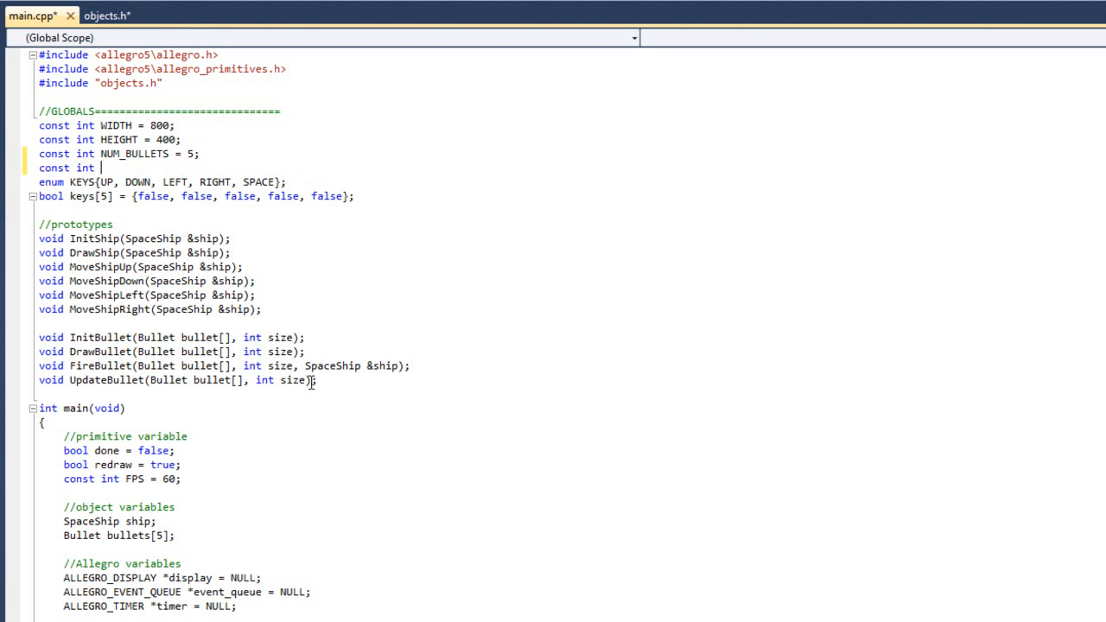
{"action": "type", "text": "NUM_COME"}
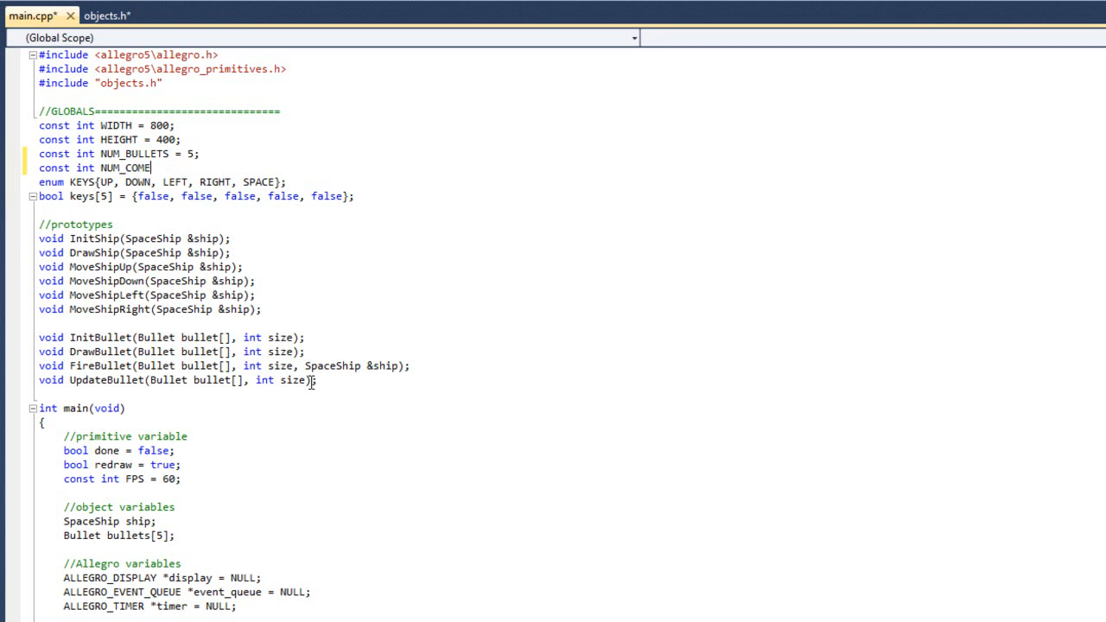
{"action": "type", "text": "TS = 10;"}
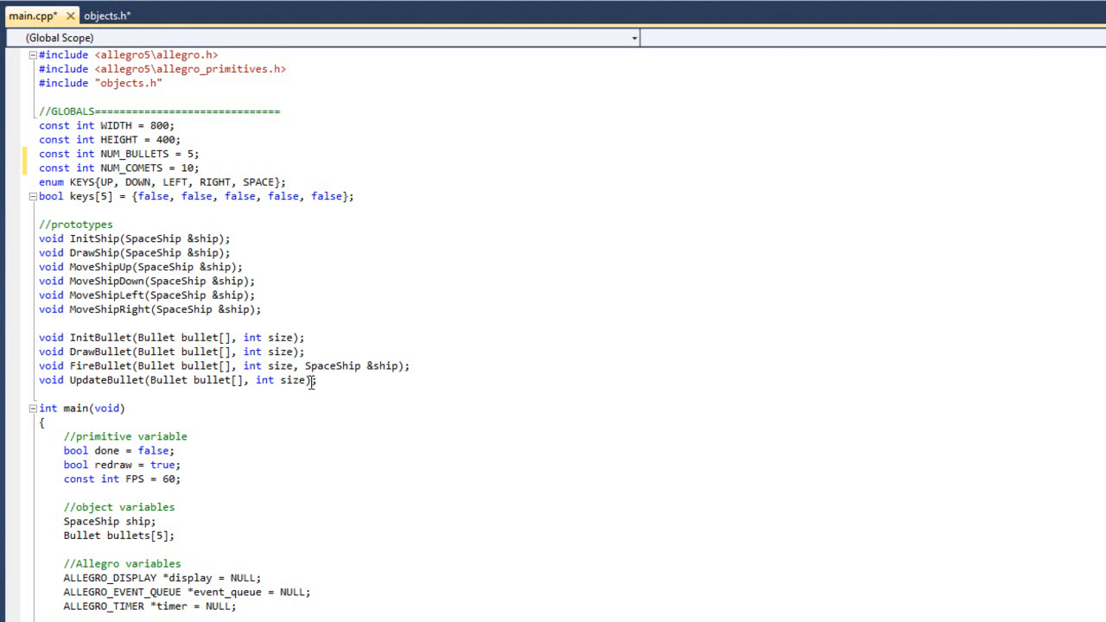
Declare Comet comets[NUM_COMETS]; under the bullets array in main
{"action": "scroll", "scroll_direction": "down", "scroll_amount": 3}
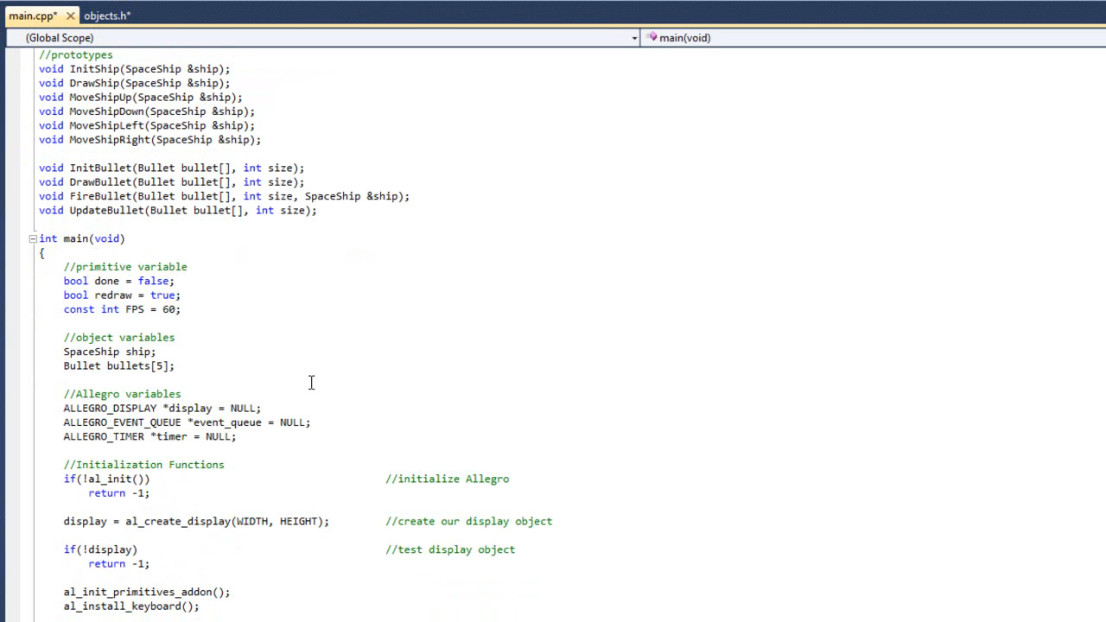
{"action": "type", "text": "Comet"}
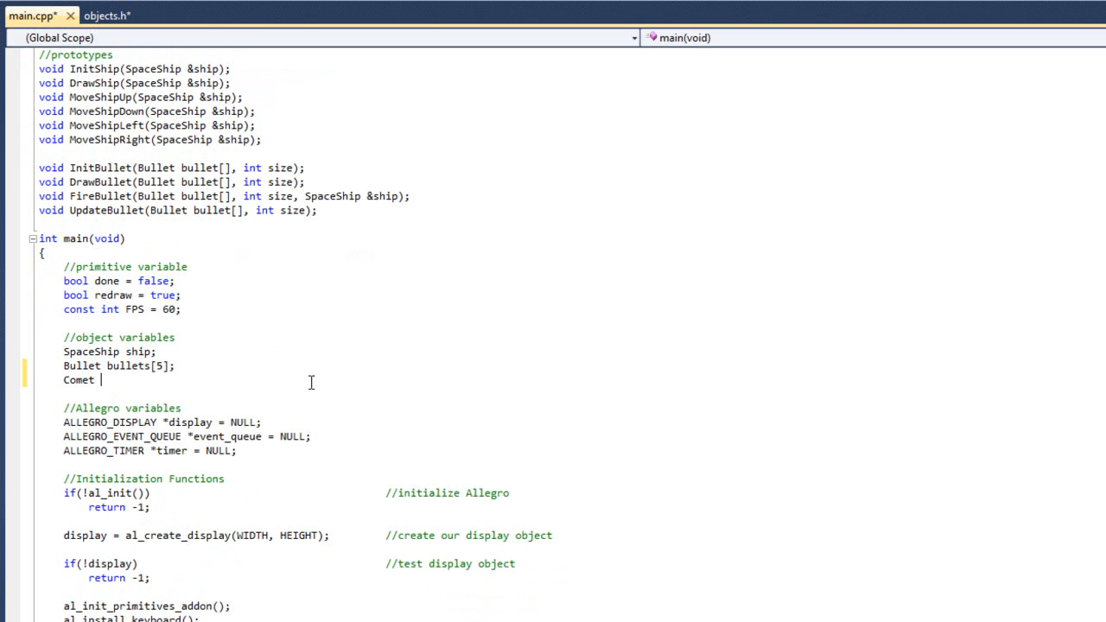
{"action": "type", "text": "cometsp"}
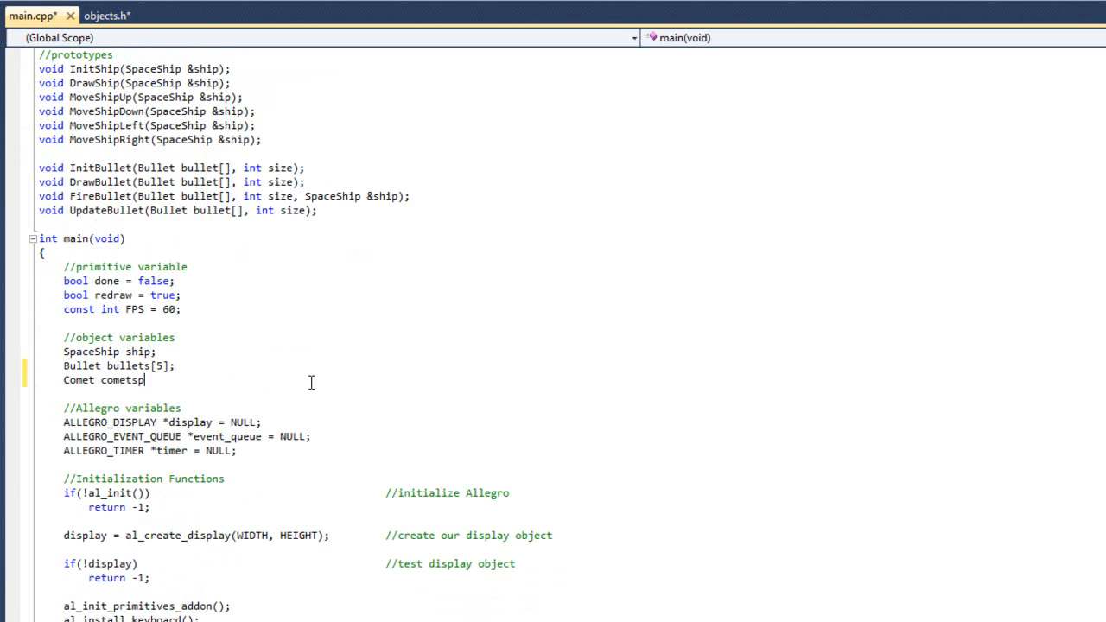
{"action": "type", "text": "[10];"}
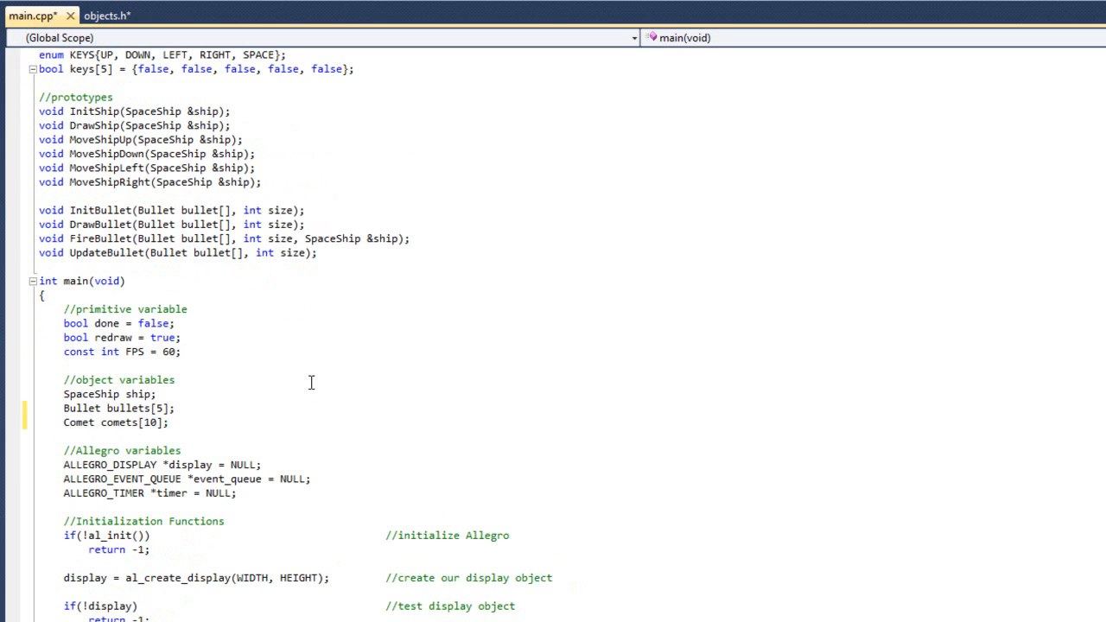
{"action": "double_click", "coordinate": [151, 422]}
{"action": "type", "text": "NUM_COMETS"}
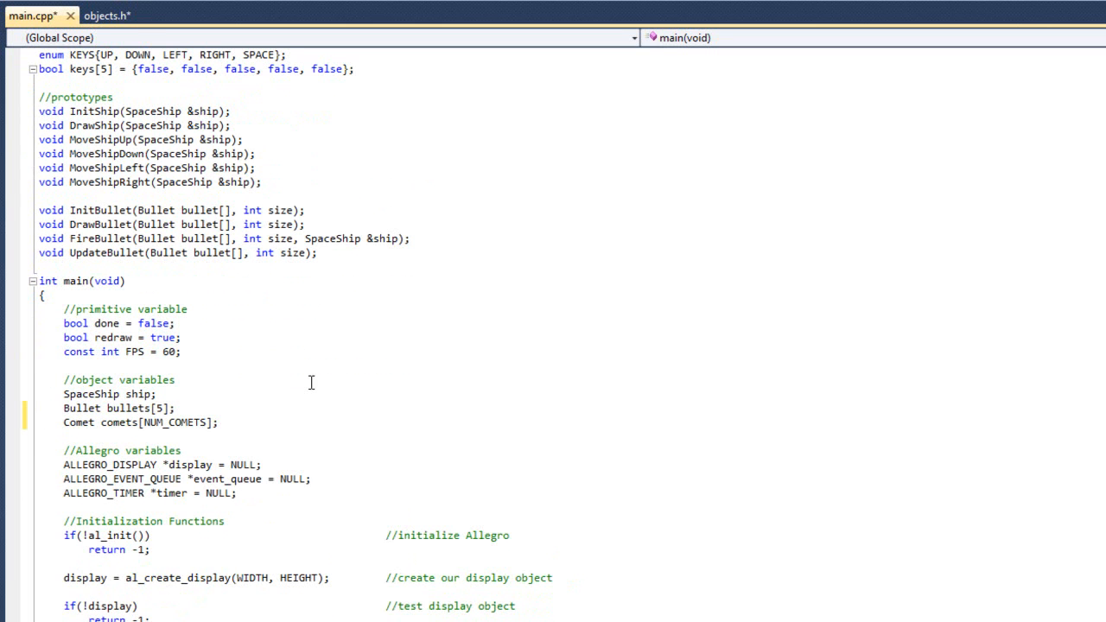
Size the bullets array with NUM_BULLETS instead of 5
{"action": "left_click", "coordinate": [222, 422]}
{"action": "type", "text": "NU"}
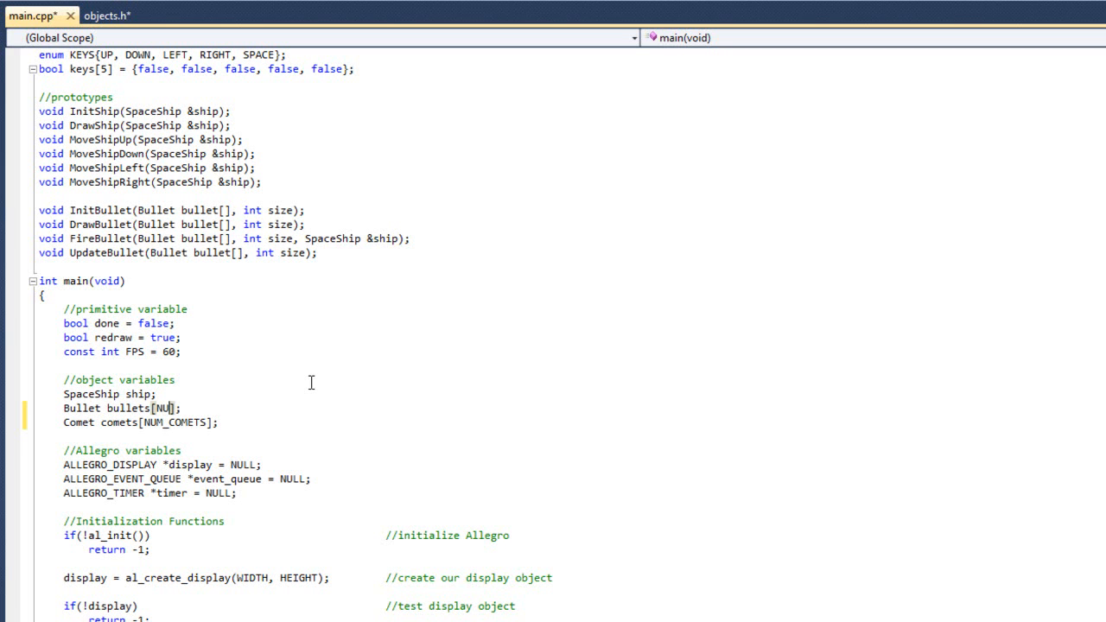
{"action": "type", "text": "M_BULLETS"}
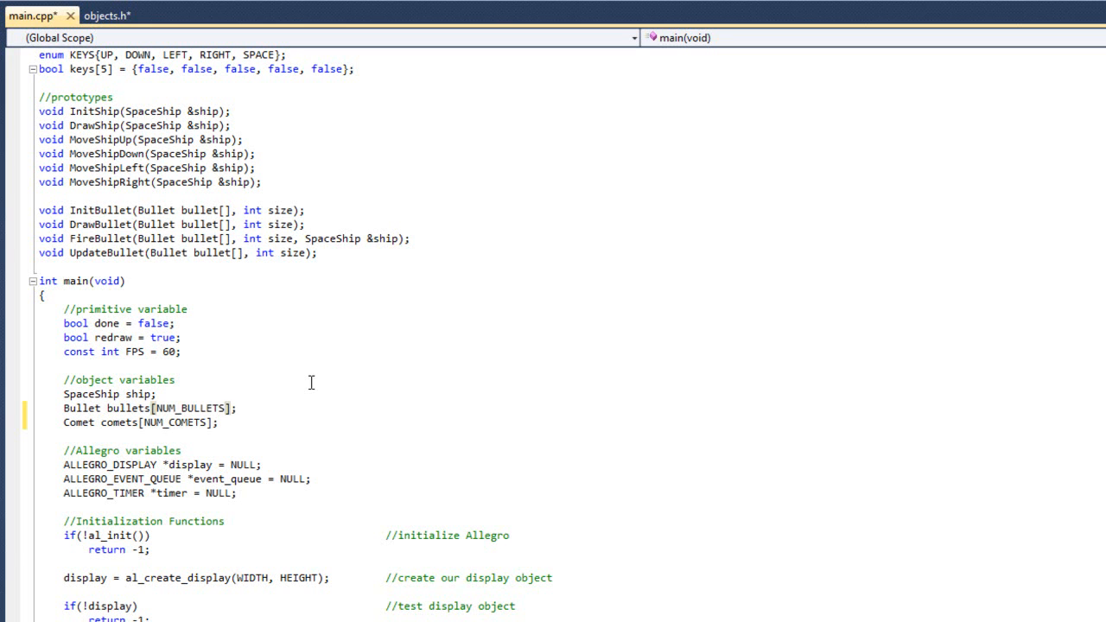
{"action": "scroll", "scroll_direction": "up", "scroll_amount": 3}
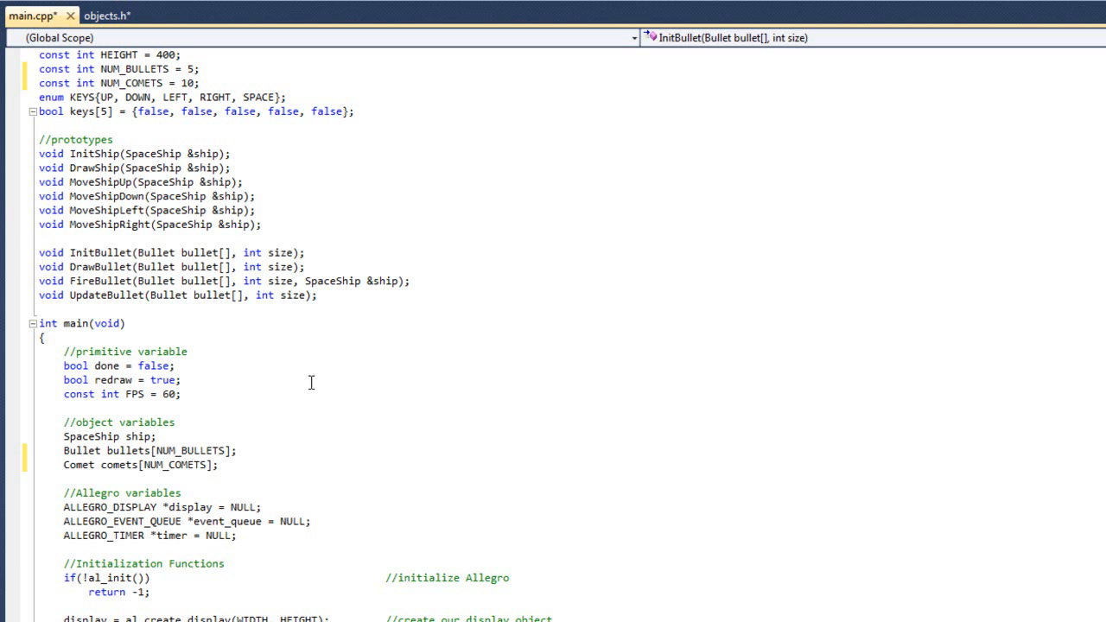
Add InitComet and DrawComet prototypes taking (Comet comets[], int size) below UpdateBullet
{"action": "left_click", "coordinate": [306, 252]}
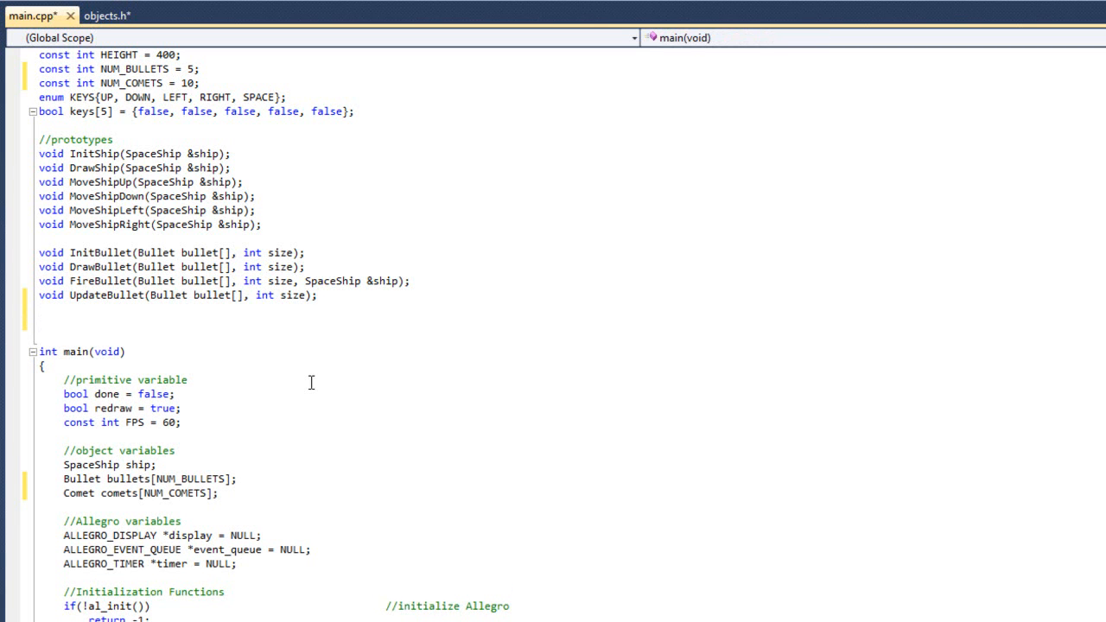
{"action": "type", "text": "v"}
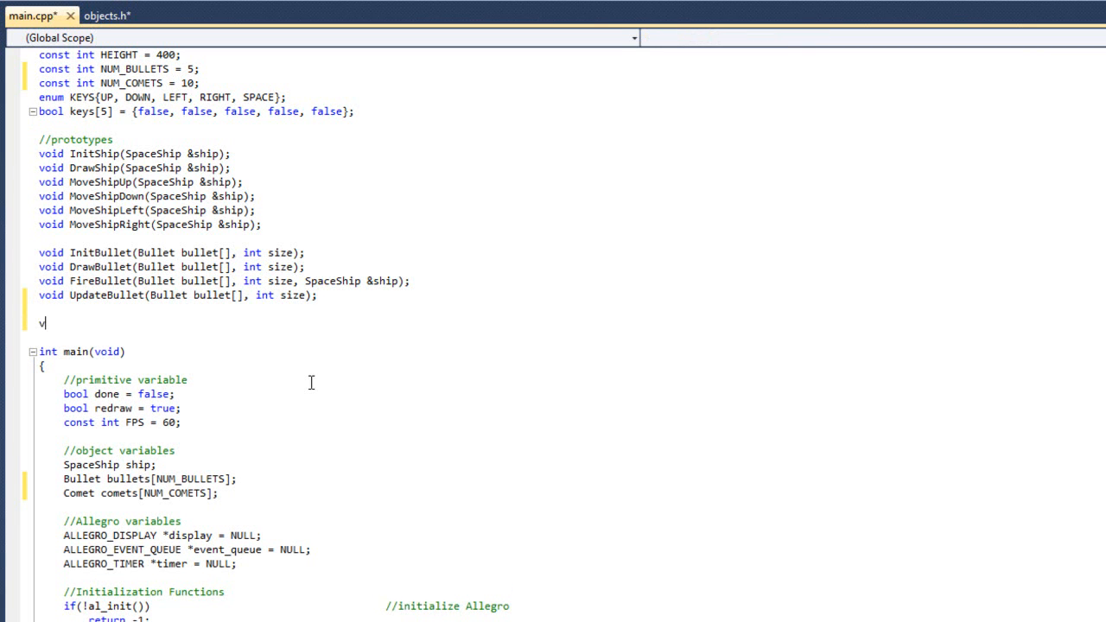
{"action": "type", "text": "oid Init"}
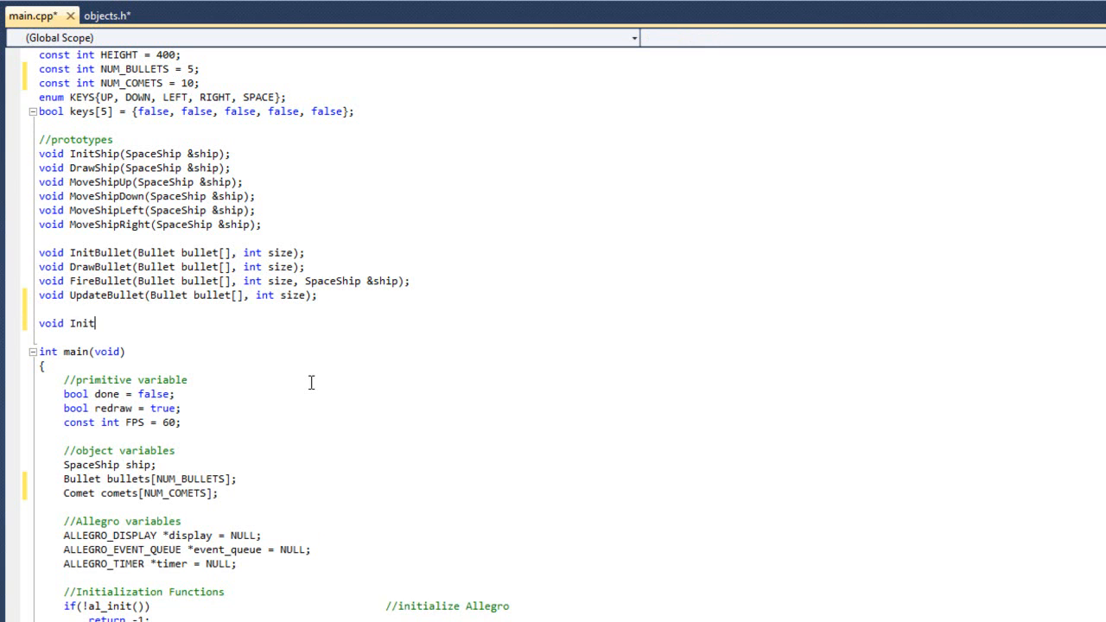
{"action": "type", "text": "Comet("}
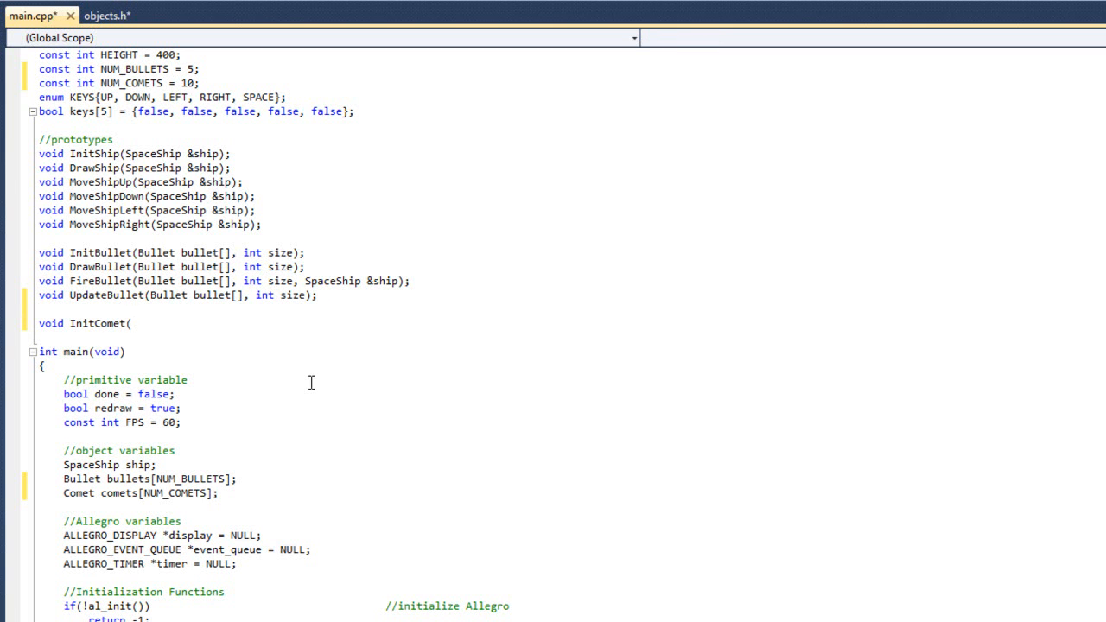
{"action": "type", "text": "Comet co"}
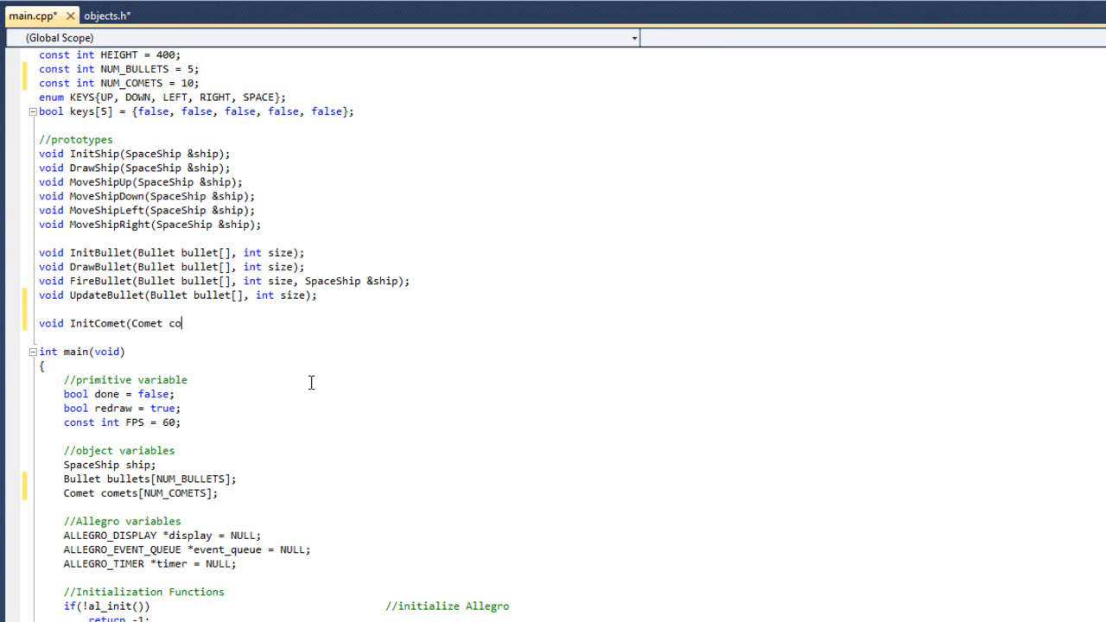
{"action": "type", "text": "mets"}
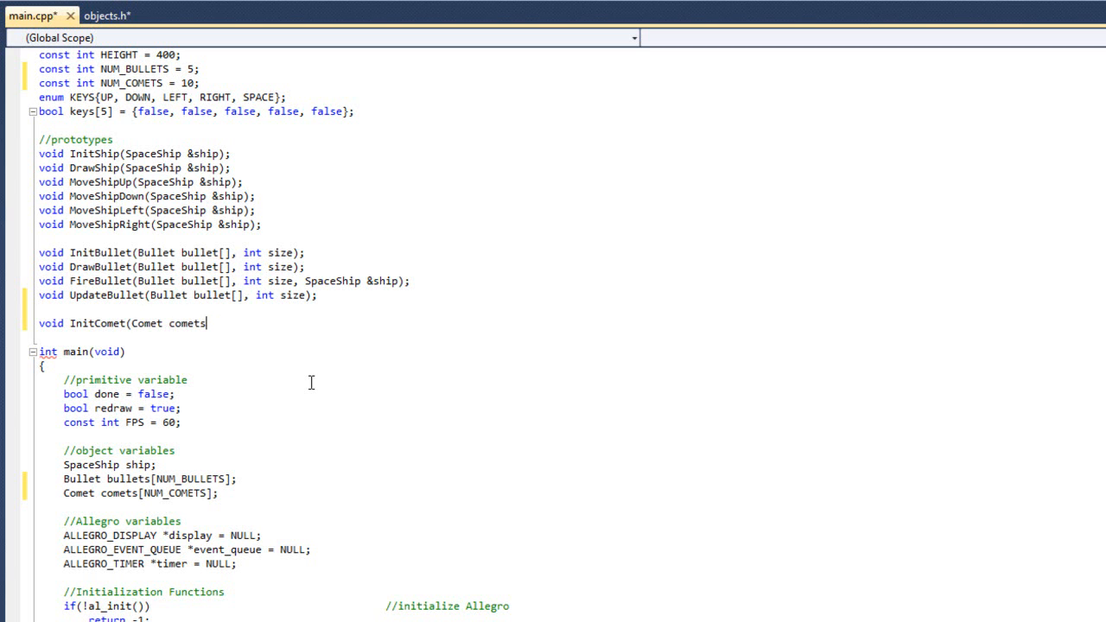
{"action": "type", "text": "p"}
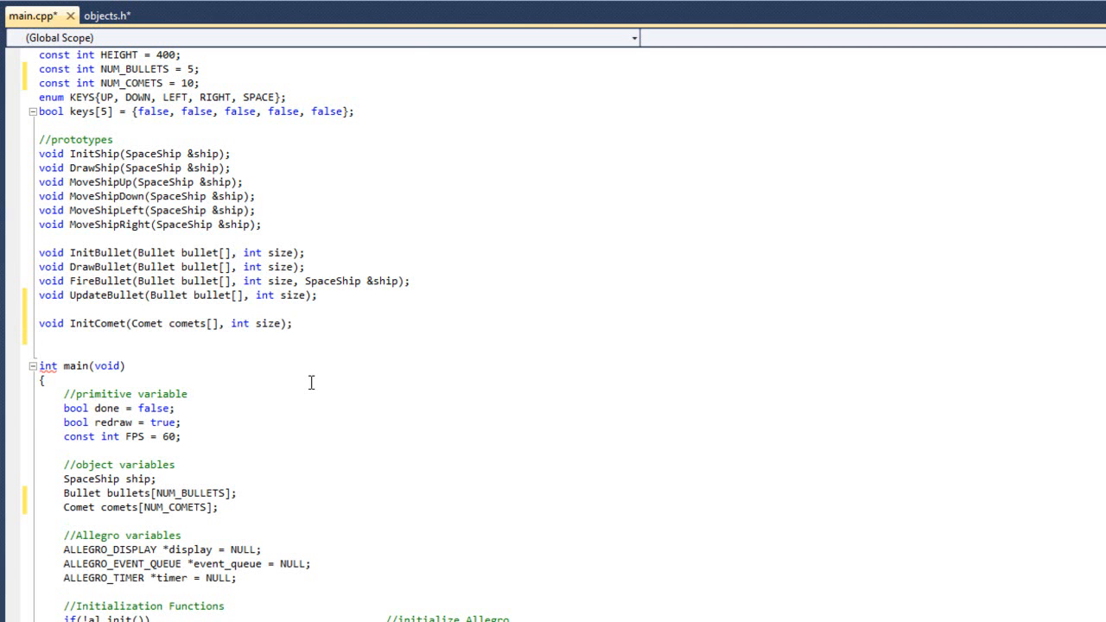
{"action": "type", "text": "void"}
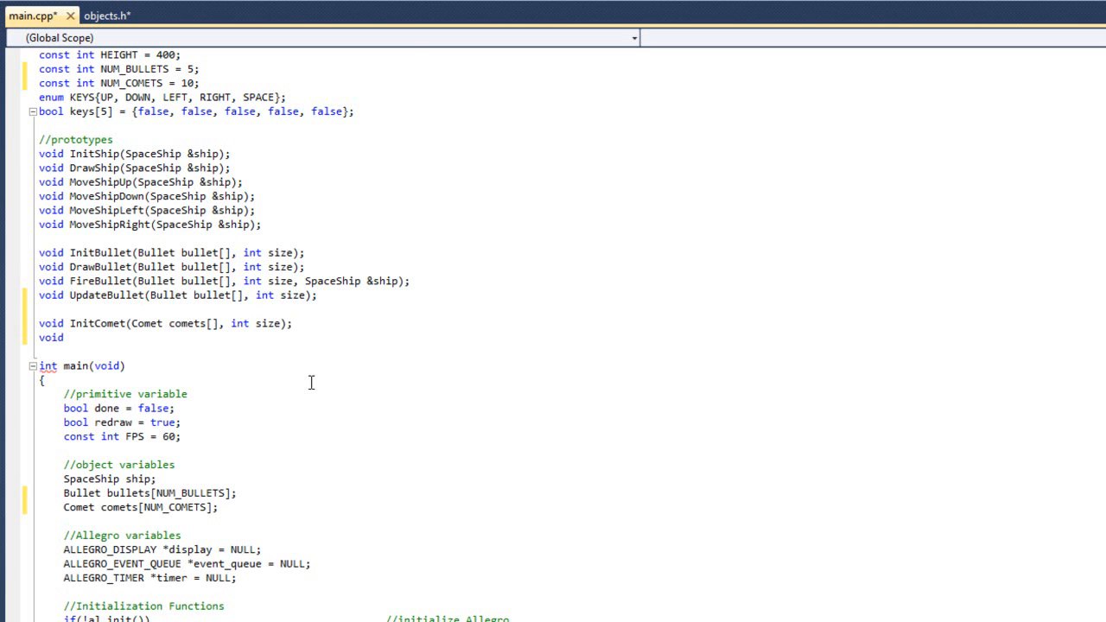
{"action": "type", "text": "DrawComet"}
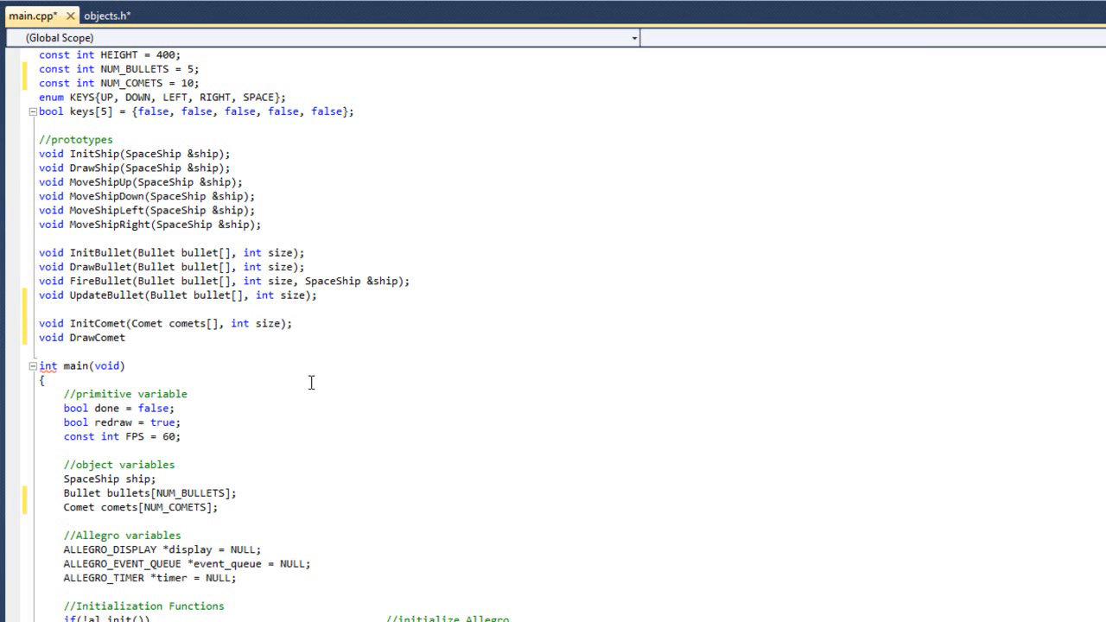
{"action": "type", "text": "(Comet comets"}
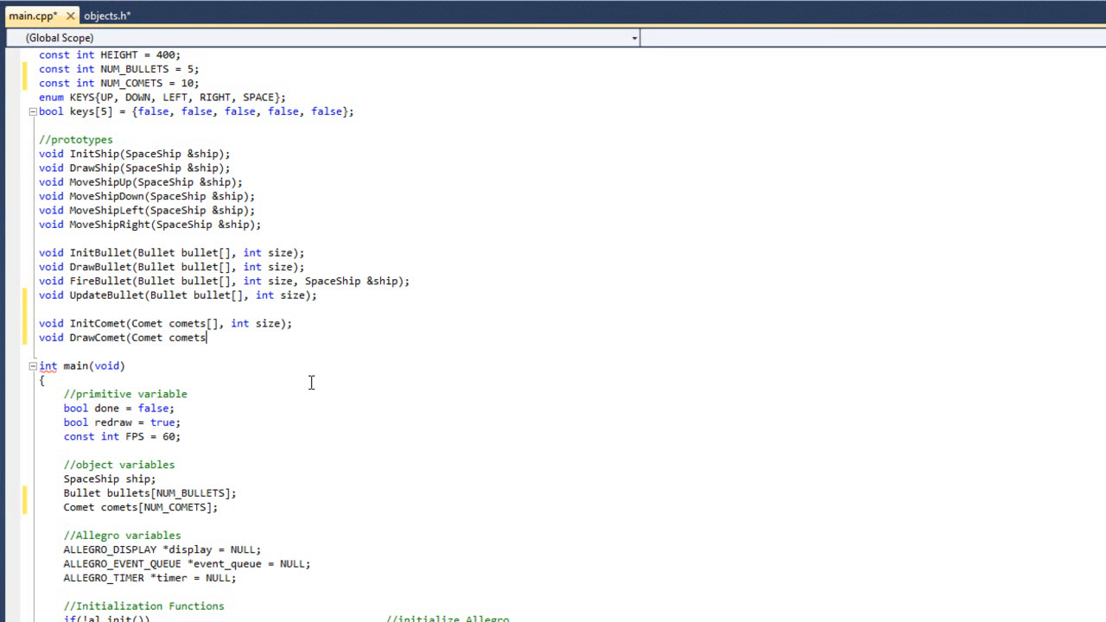
{"action": "type", "text": "[], int"}
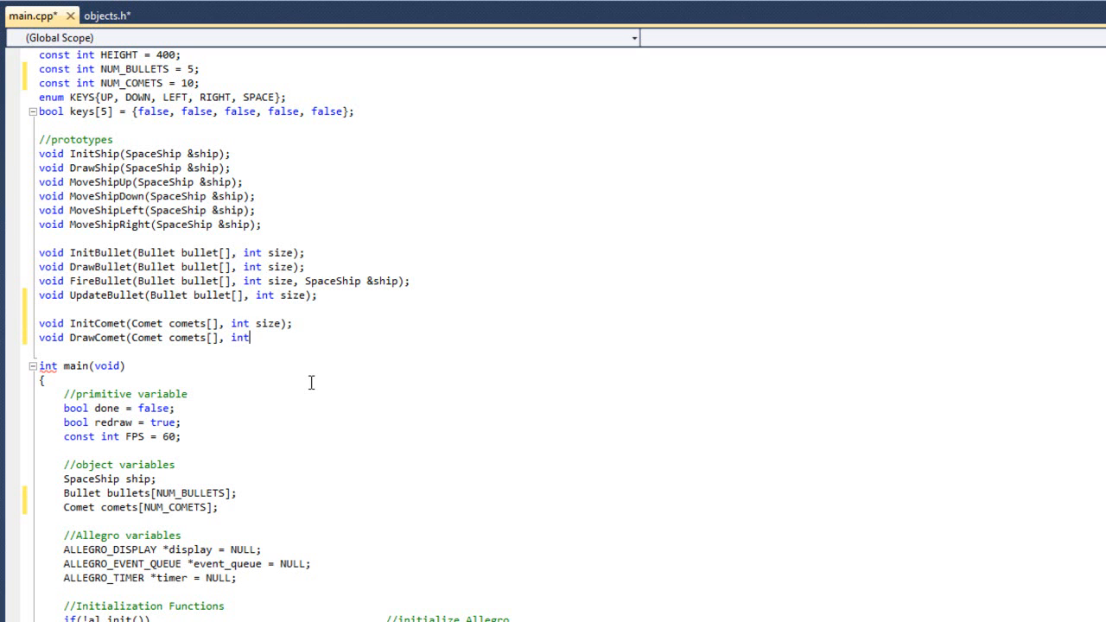
{"action": "type", "text": "size);"}
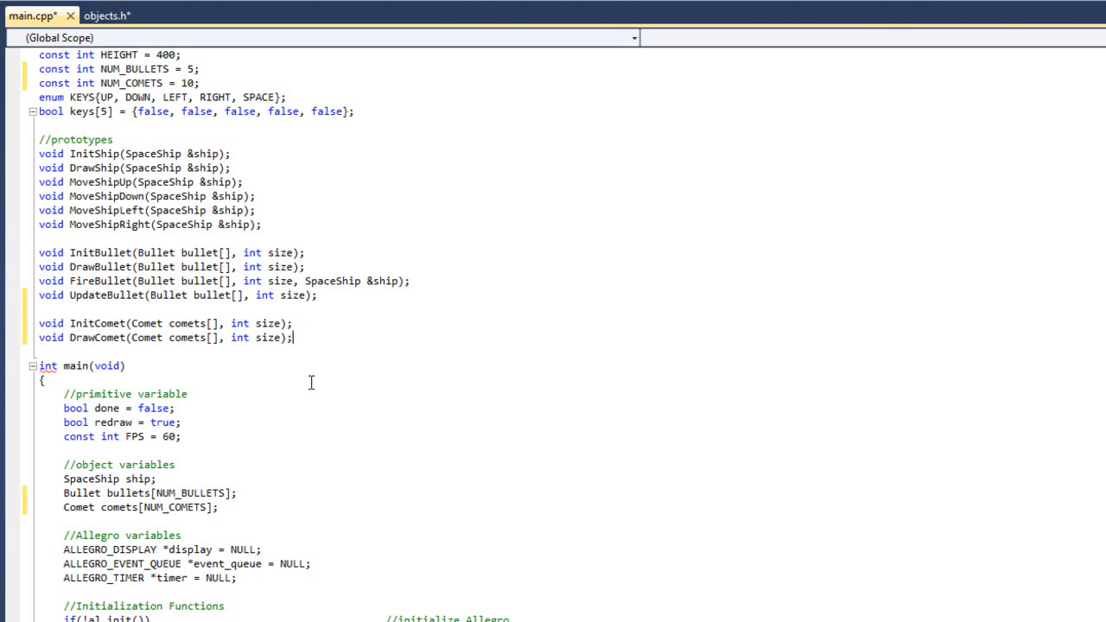
Add StartComet and UpdateComet prototypes taking (Comet comets[], int size)
{"action": "type", "text": "void"}
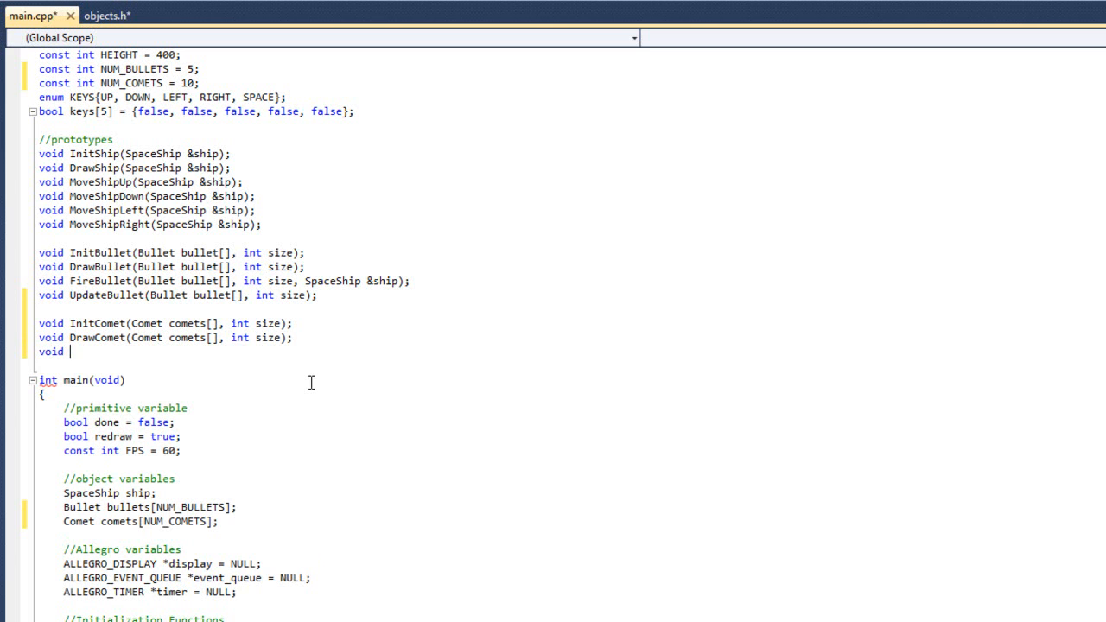
{"action": "type", "text": "Start"}
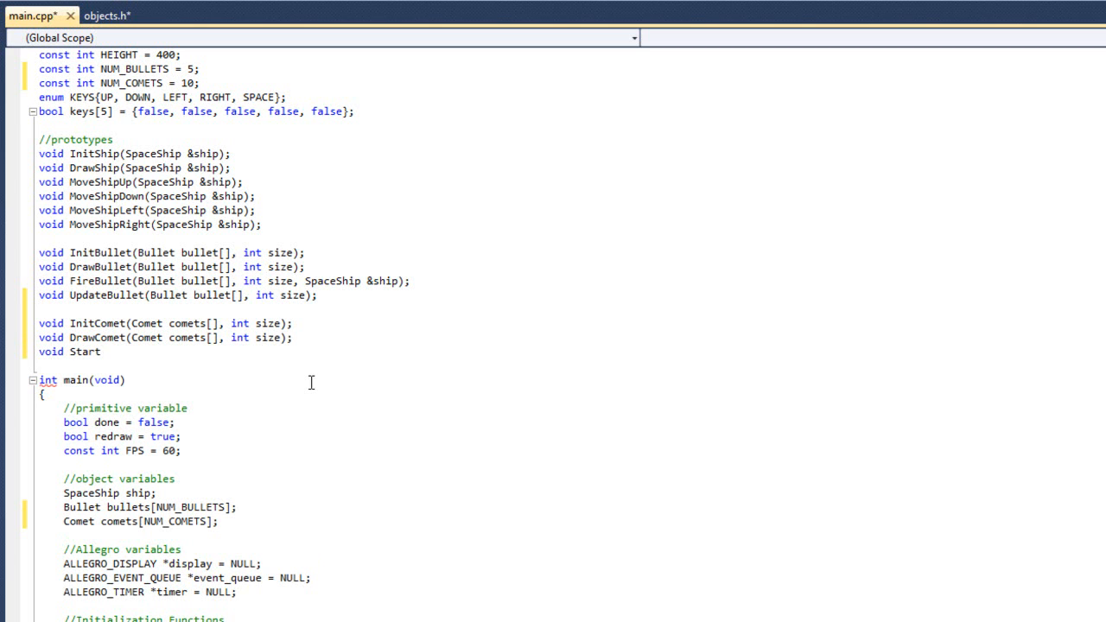
{"action": "type", "text": "Comet("}
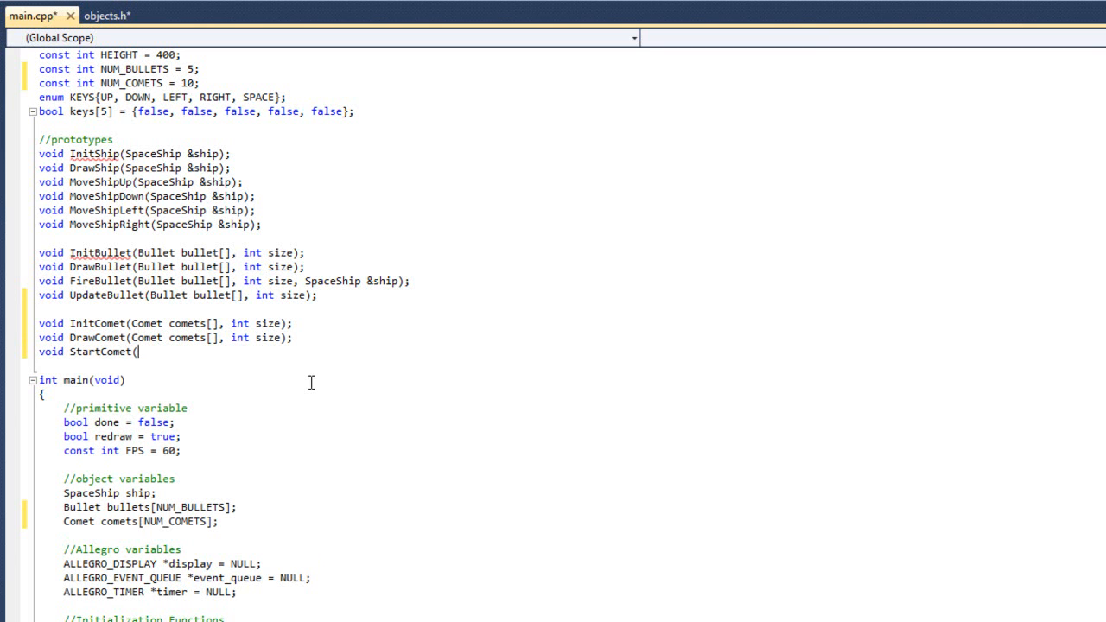
{"action": "type", "text": "Comet comets"}
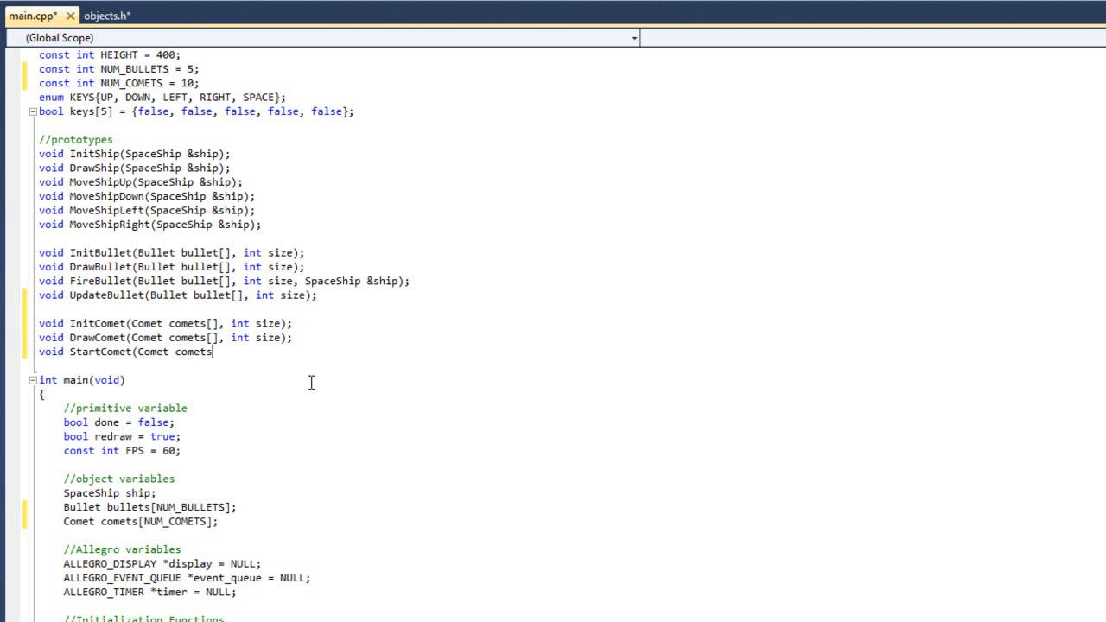
{"action": "type", "text": "[], int s"}
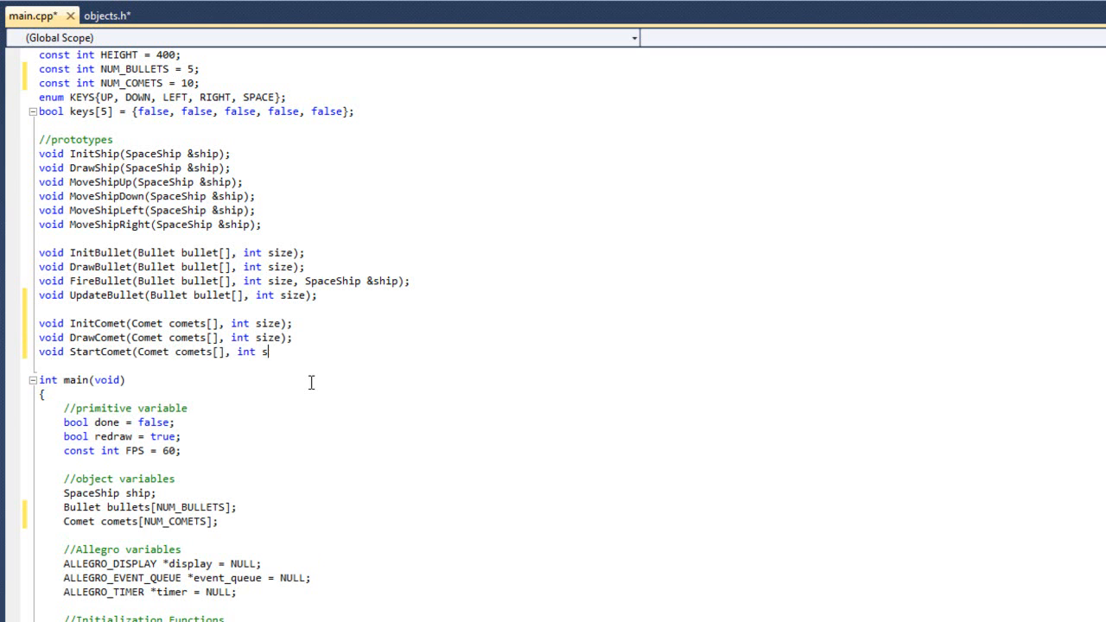
{"action": "type", "text": "ize);"}
{"action": "type", "text": "void"}
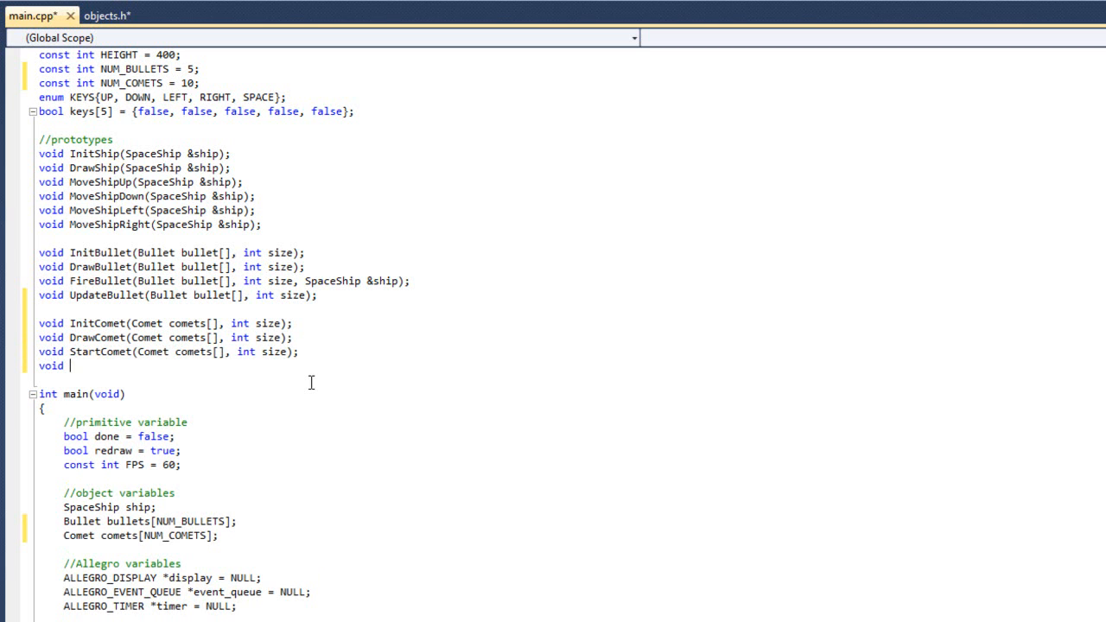
{"action": "type", "text": "Update"}
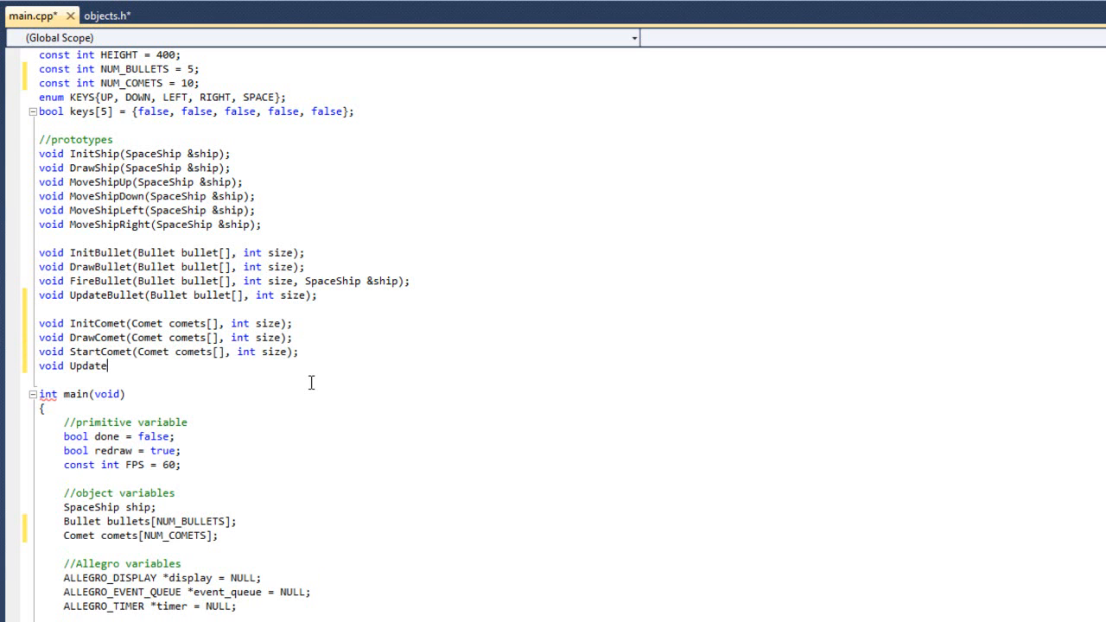
{"action": "type", "text": "Comet"}
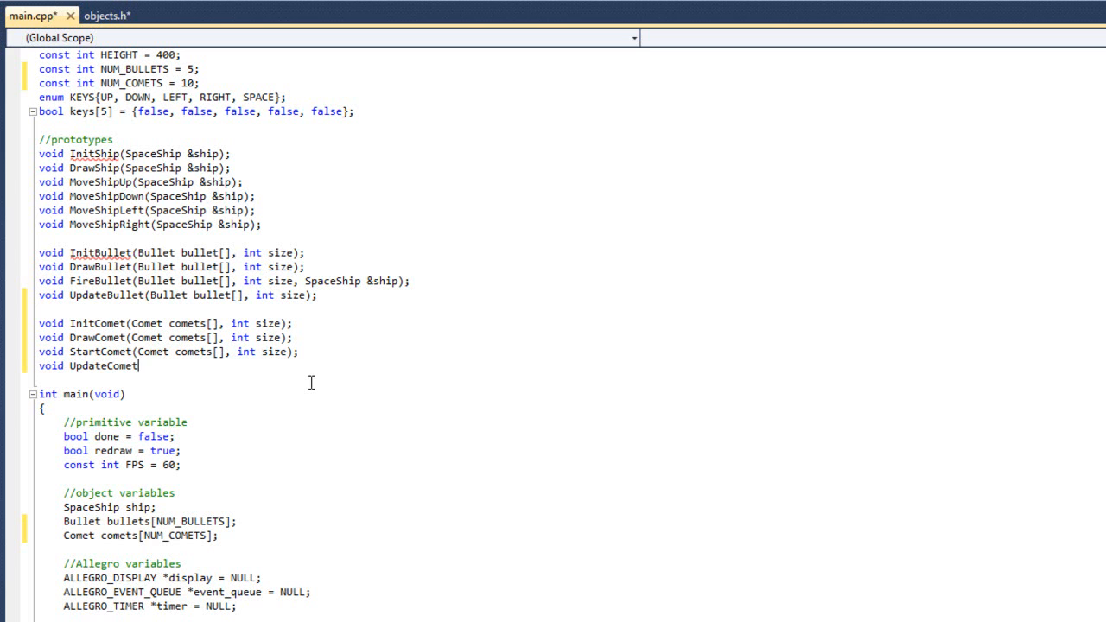
{"action": "type", "text": "("}
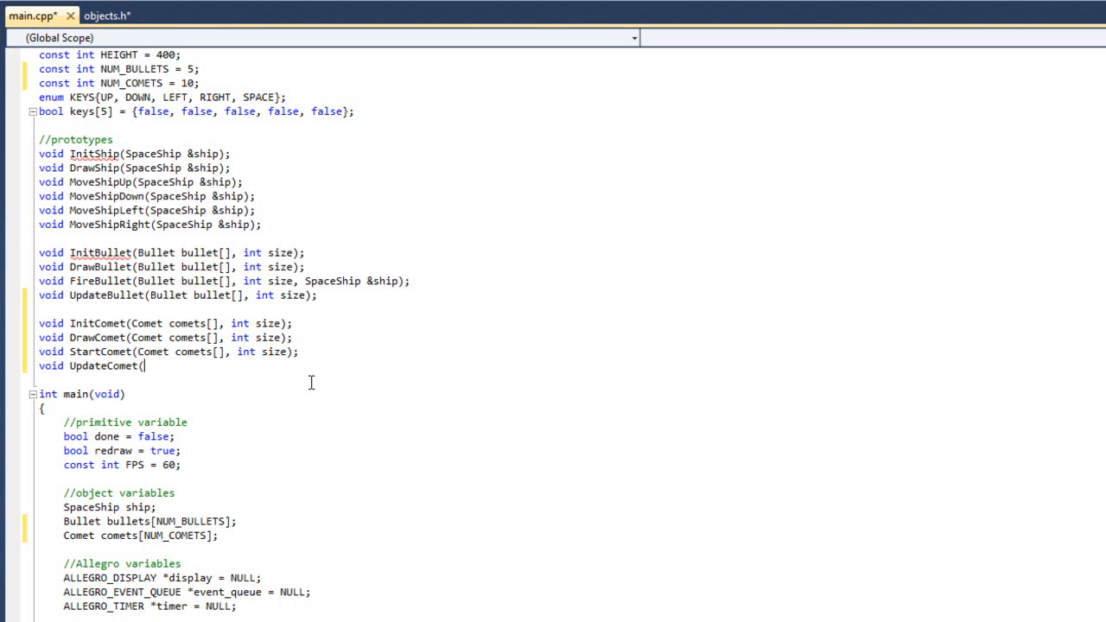
{"action": "type", "text": "Comets"}
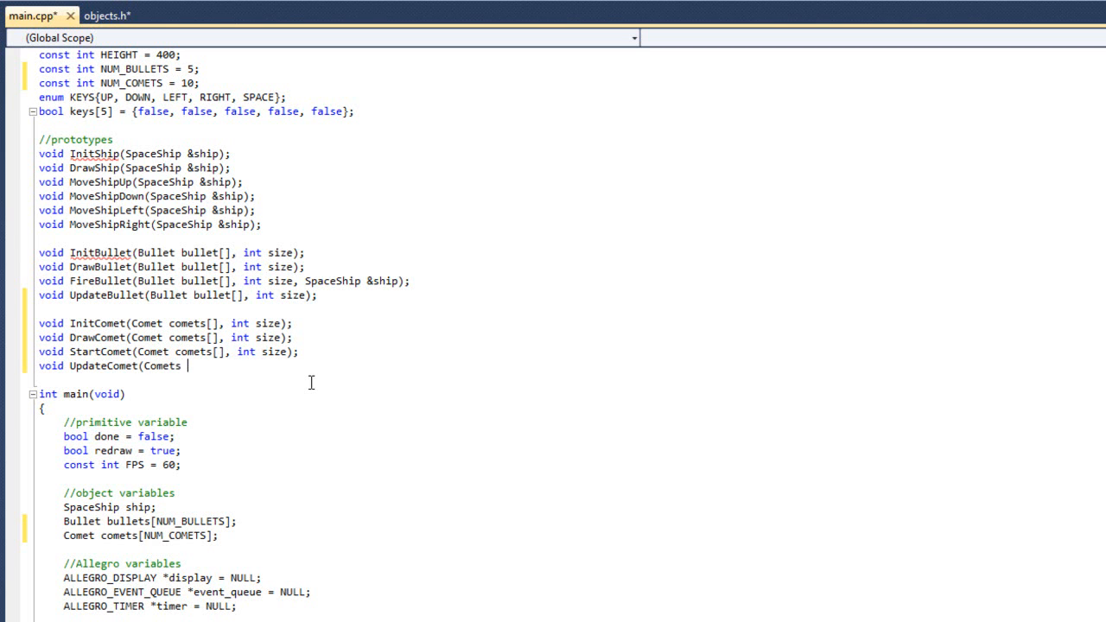
{"action": "type", "text": "comets[], int size);"}
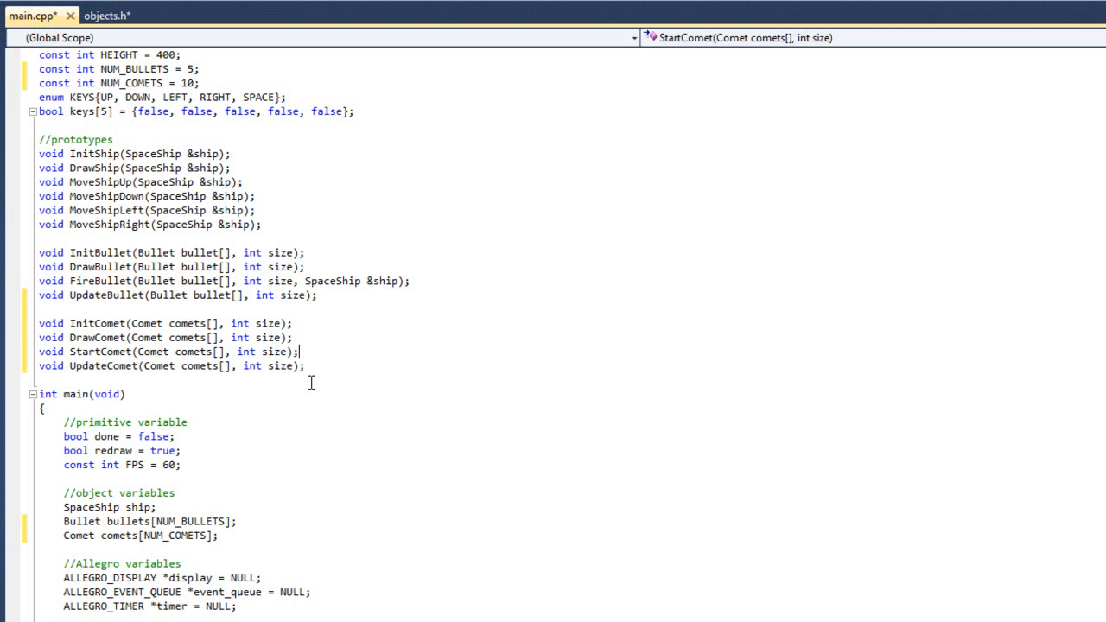
Copy the four comet prototypes to the file end and give InitComet an empty body
{"action": "left_click_drag", "start_coordinate": [40, 324], "coordinate": [304, 366]}
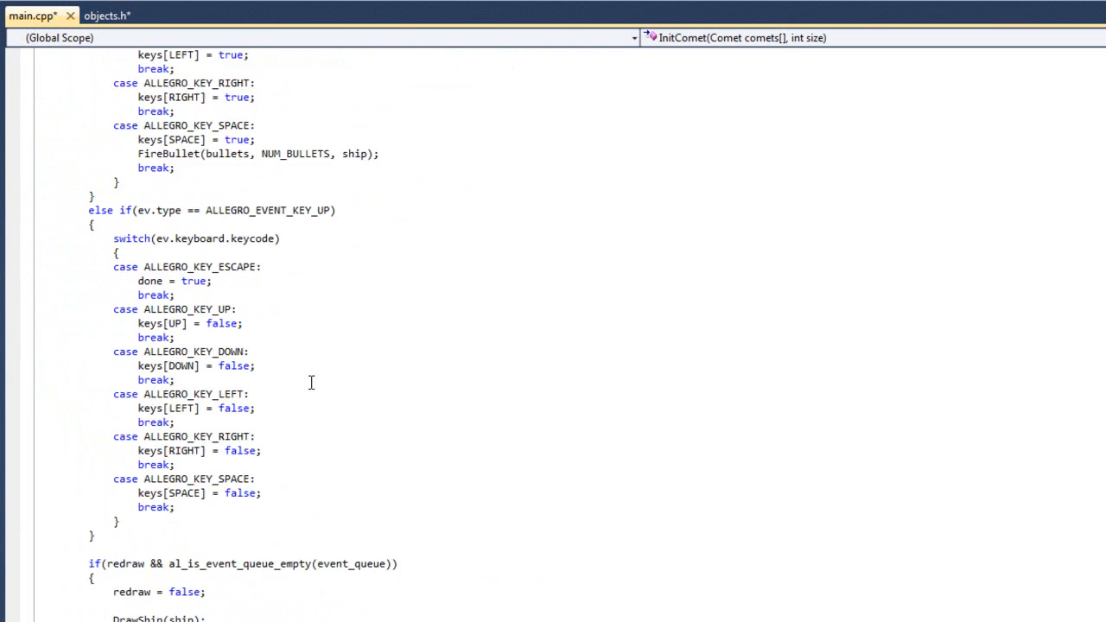
{"action": "scroll", "scroll_direction": "down", "scroll_amount": 3}
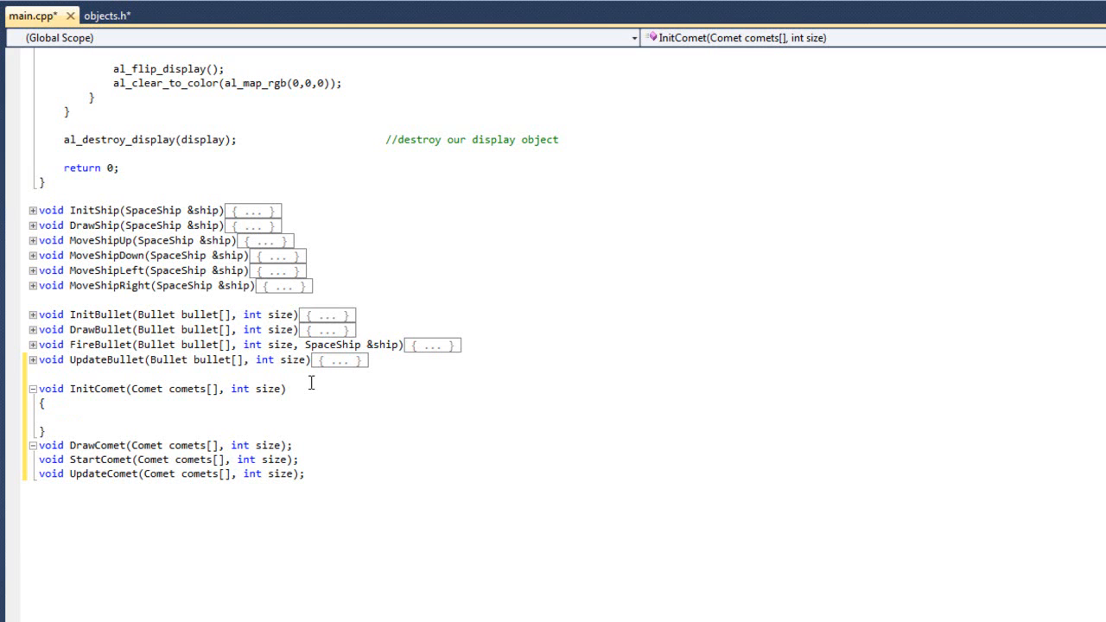
Write a for loop over i from 0 to size inside InitComet
{"action": "type", "text": "for("}
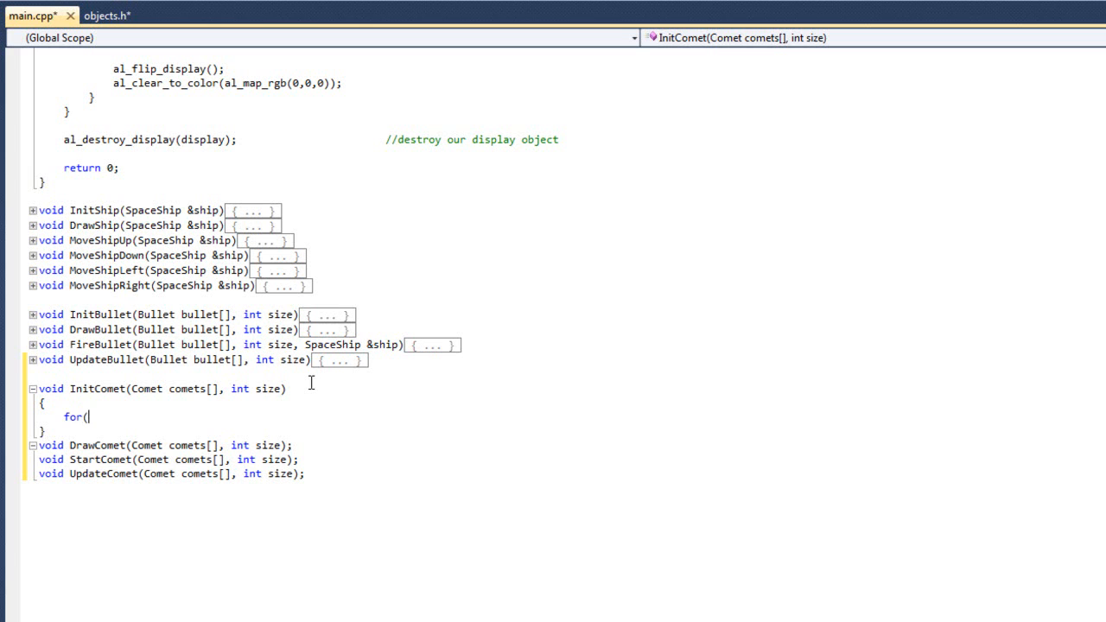
{"action": "type", "text": "inrt"}
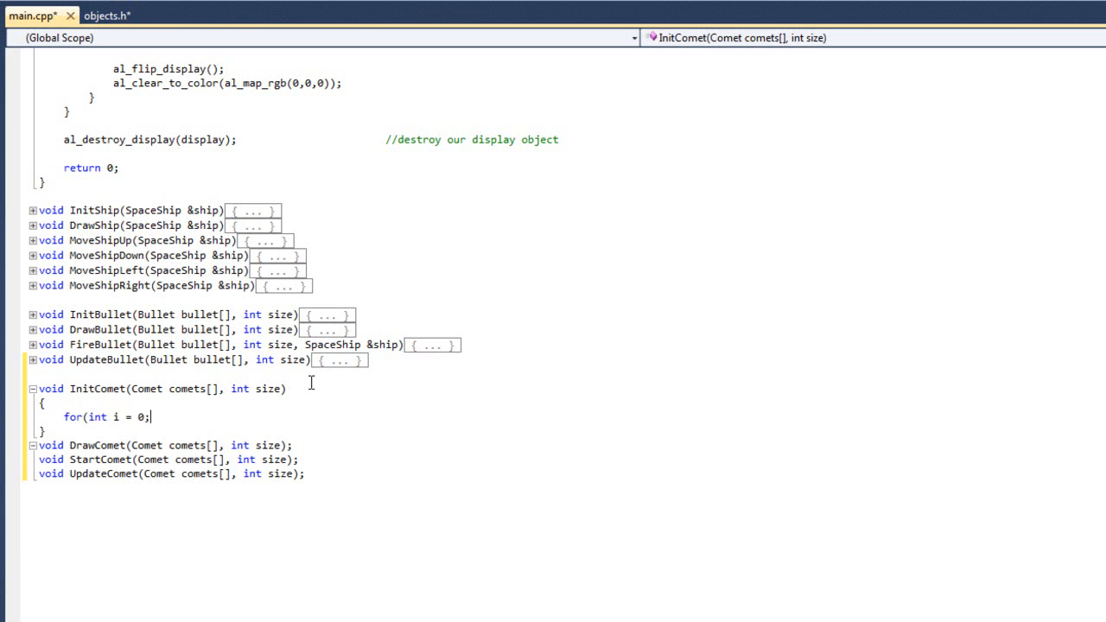
{"action": "type", "text": "i"}
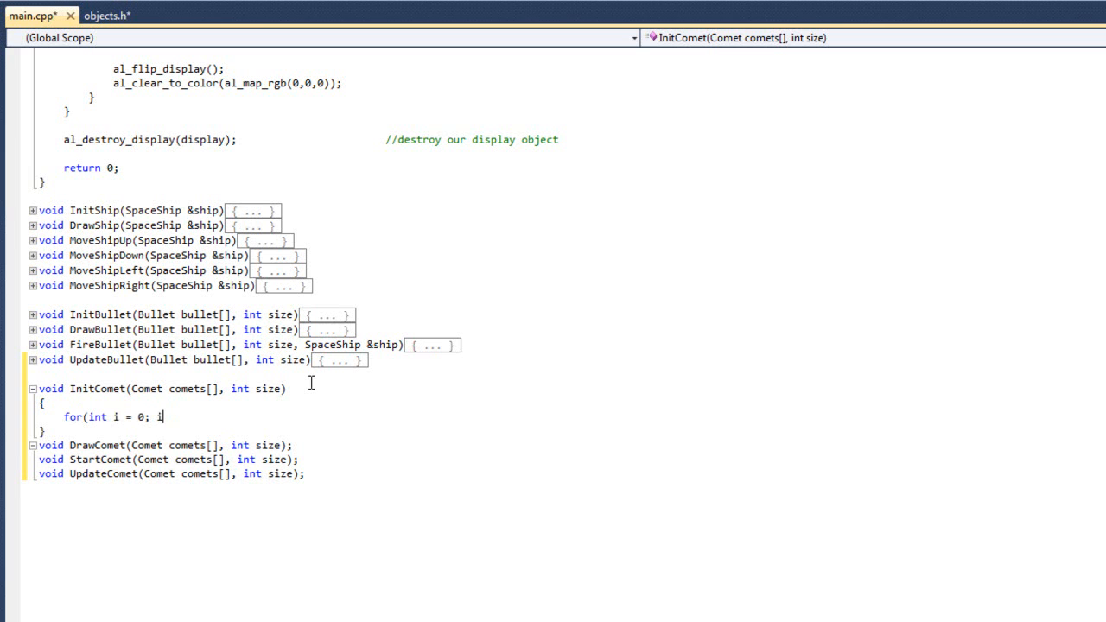
{"action": "type", "text": "< size,"}
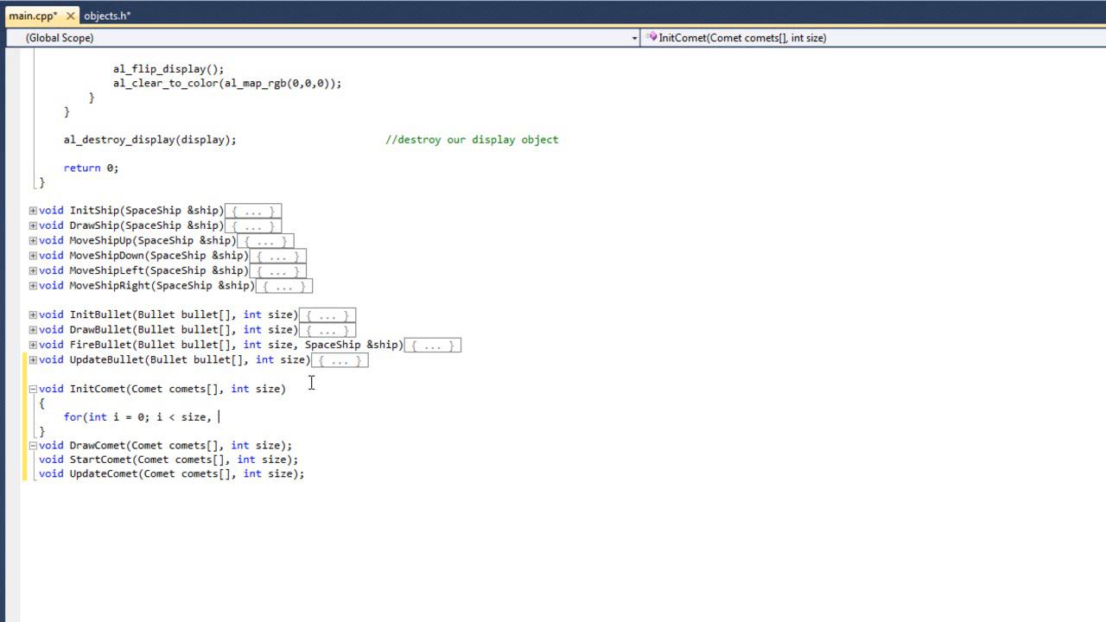
{"action": "type", "text": "i+"}
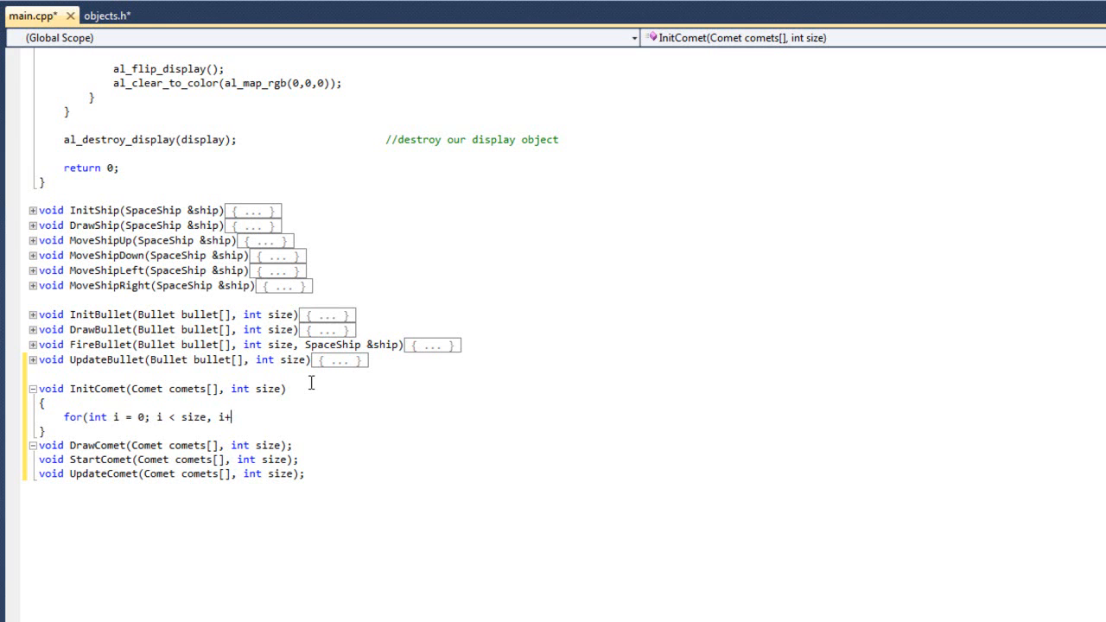
{"action": "type", "text": ";"}
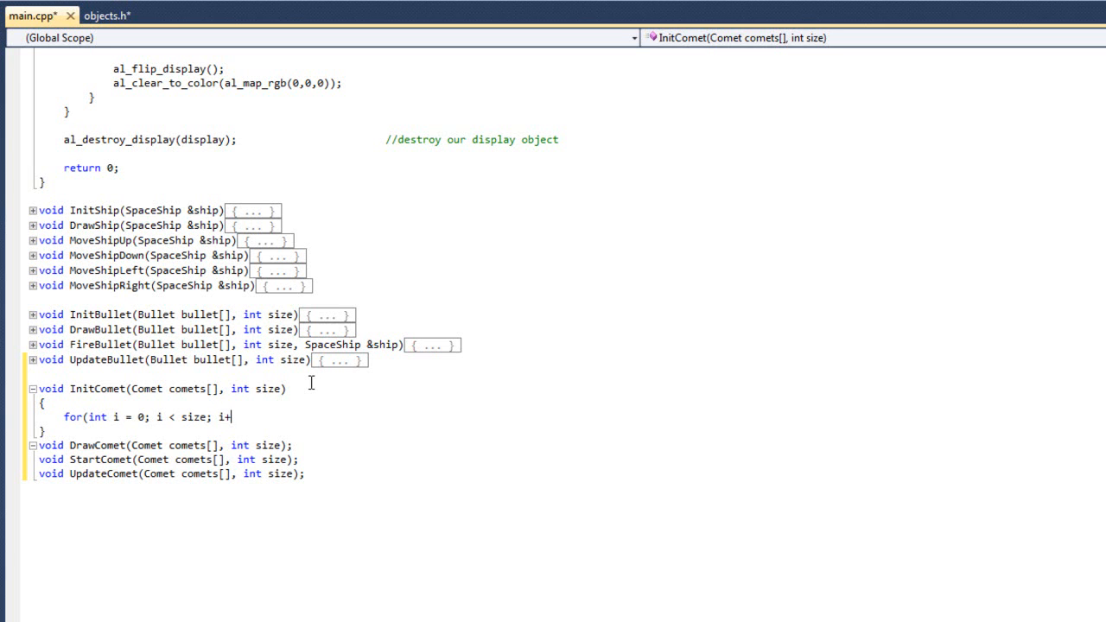
{"action": "type", "text": "+)"}
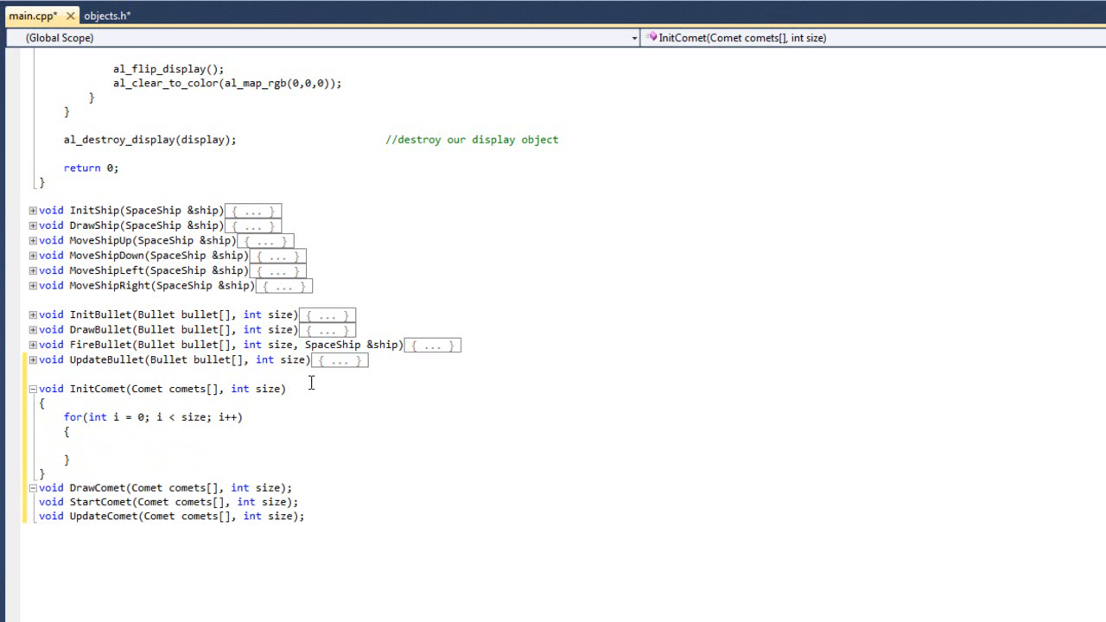
Set each comet's ID to ENEMY, live to false and speed to 5
{"action": "type", "text": "comets["}
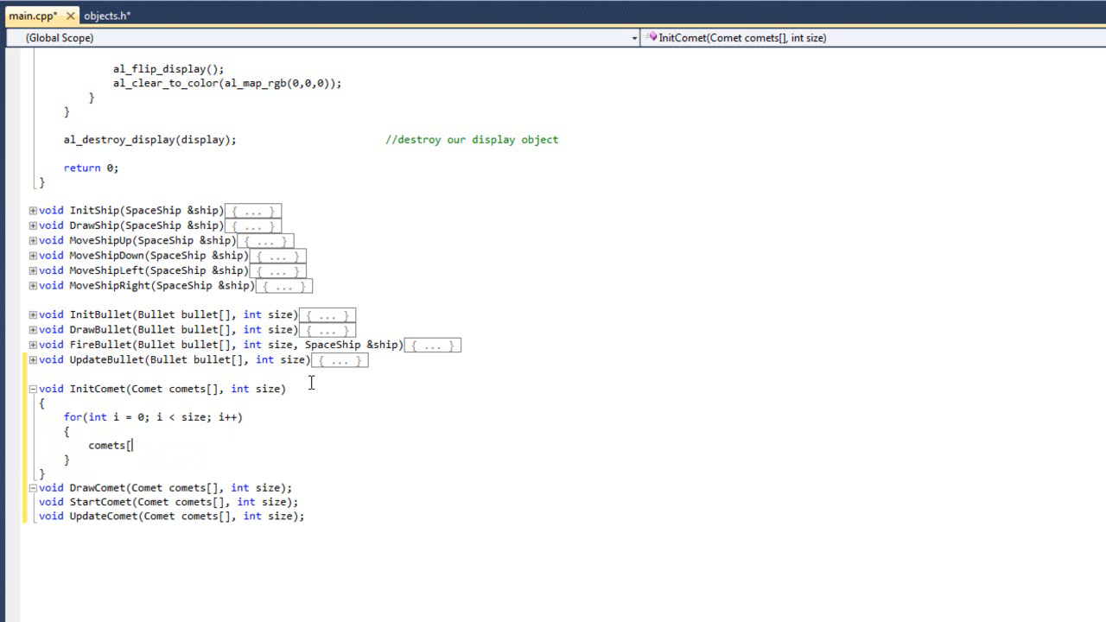
{"action": "type", "text": "i]."}
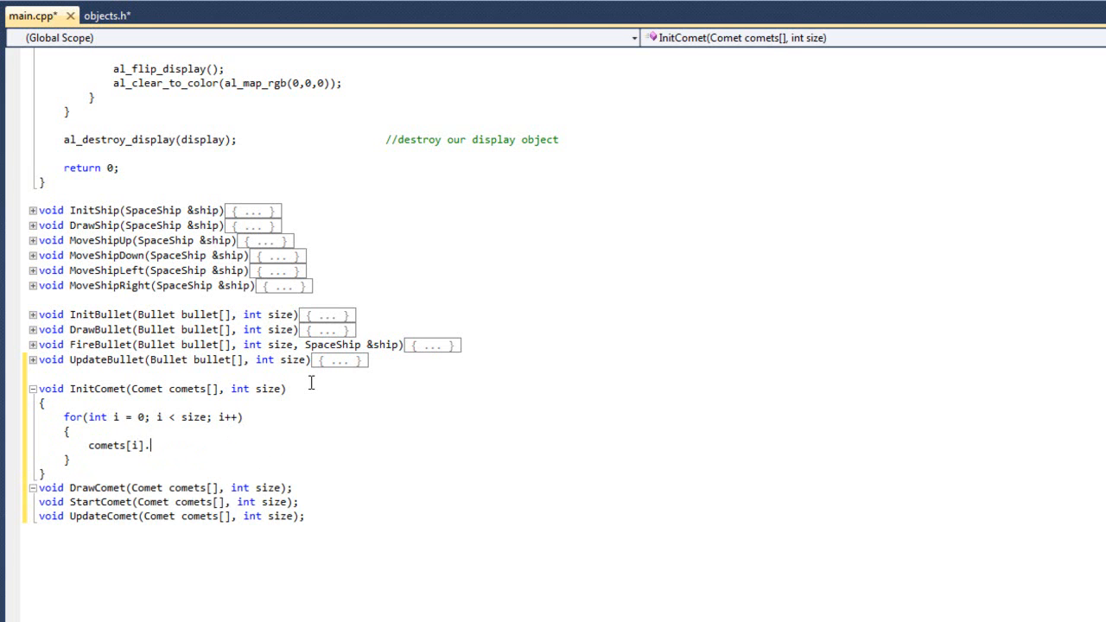
{"action": "type", "text": "ID = ENEMY;"}
{"action": "type", "text": "comet"}
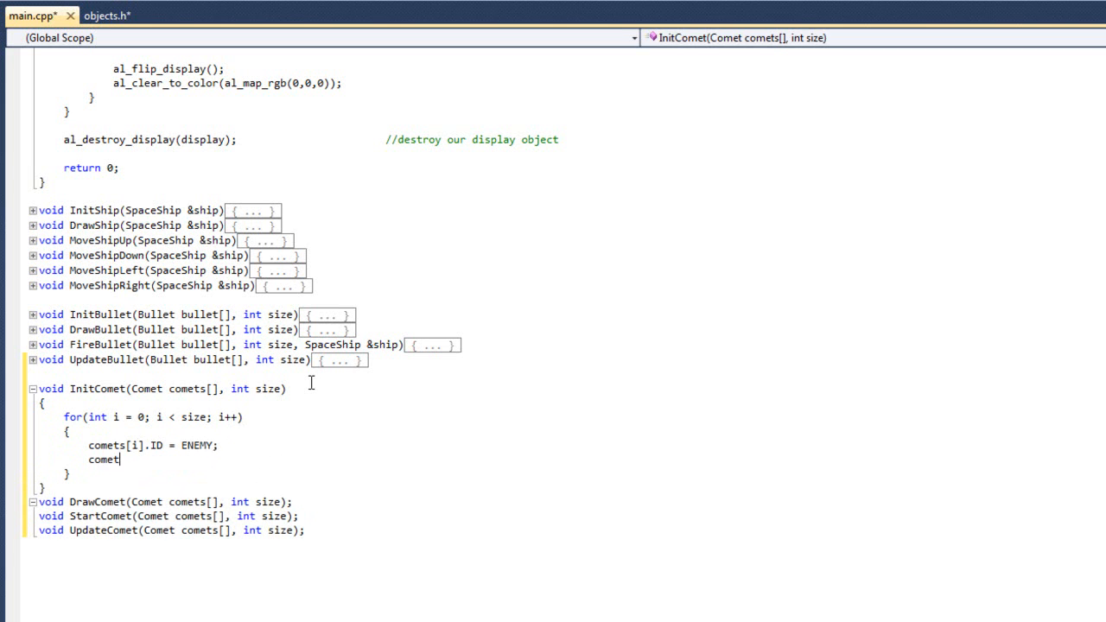
{"action": "type", "text": "s[i]"}
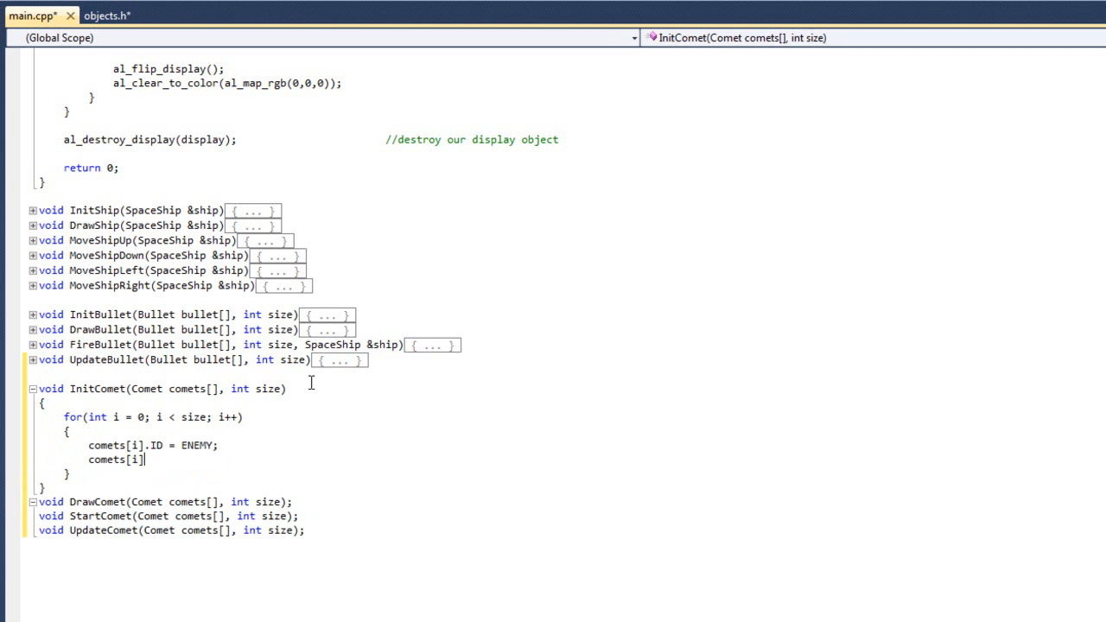
{"action": "type", "text": ".live ="}
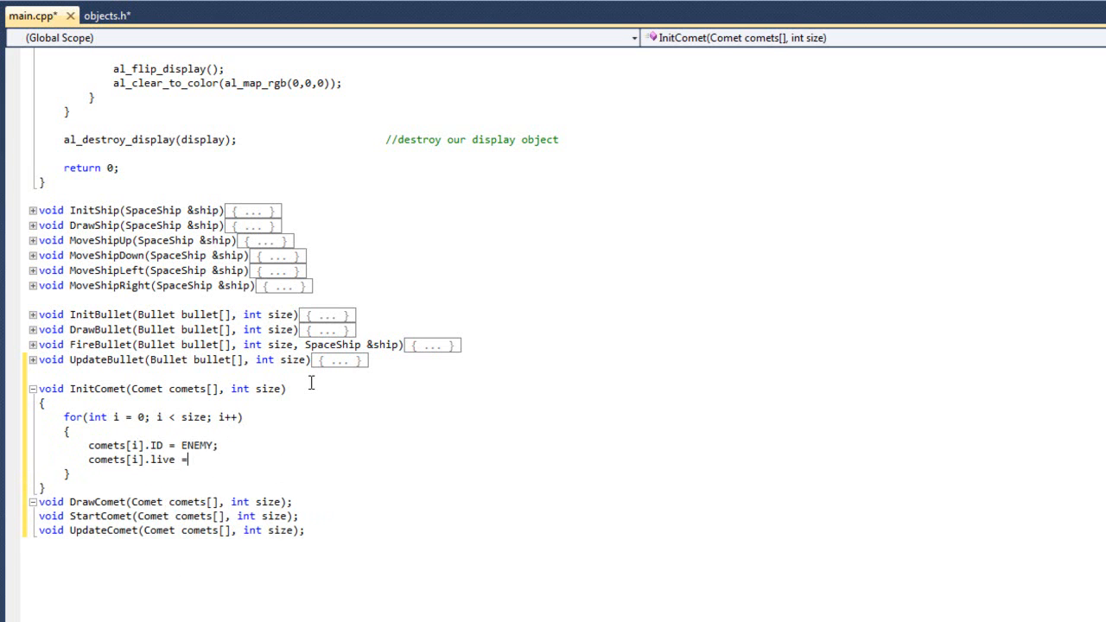
{"action": "type", "text": "false;"}
{"action": "type", "text": "comets[i].speed ="}
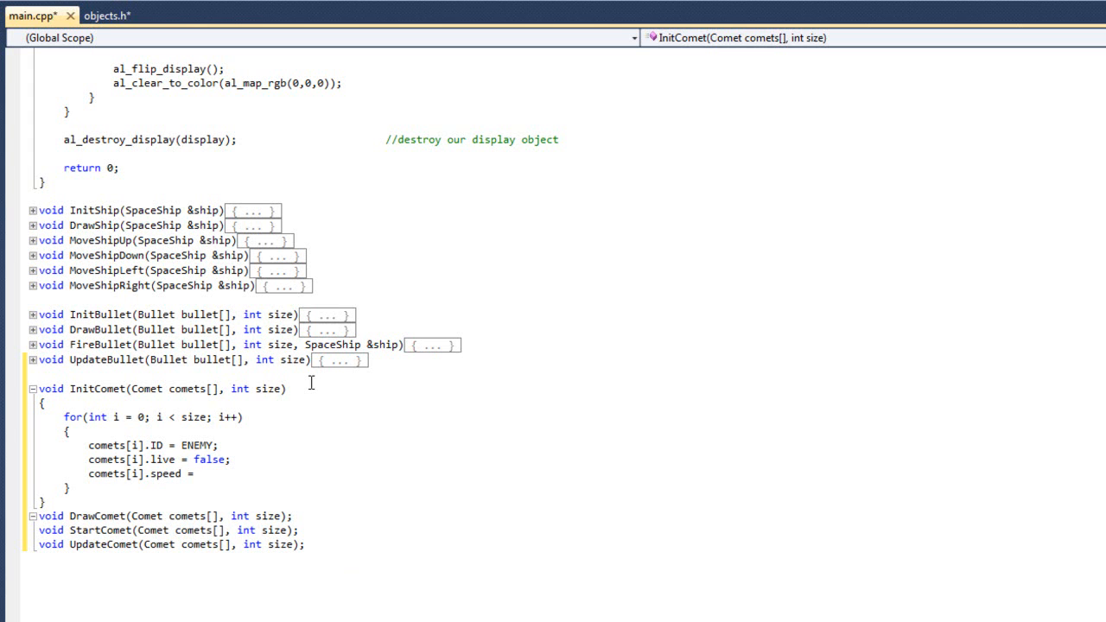
{"action": "type", "text": "5;"}
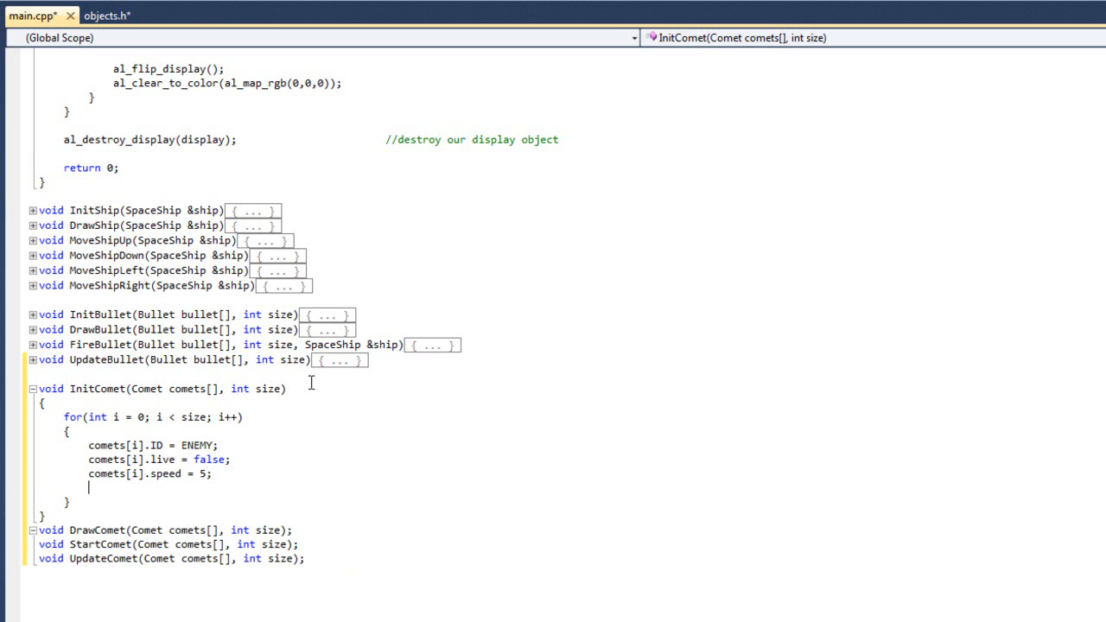
Set each comet's boundx and boundy to 18
{"action": "type", "text": "come"}
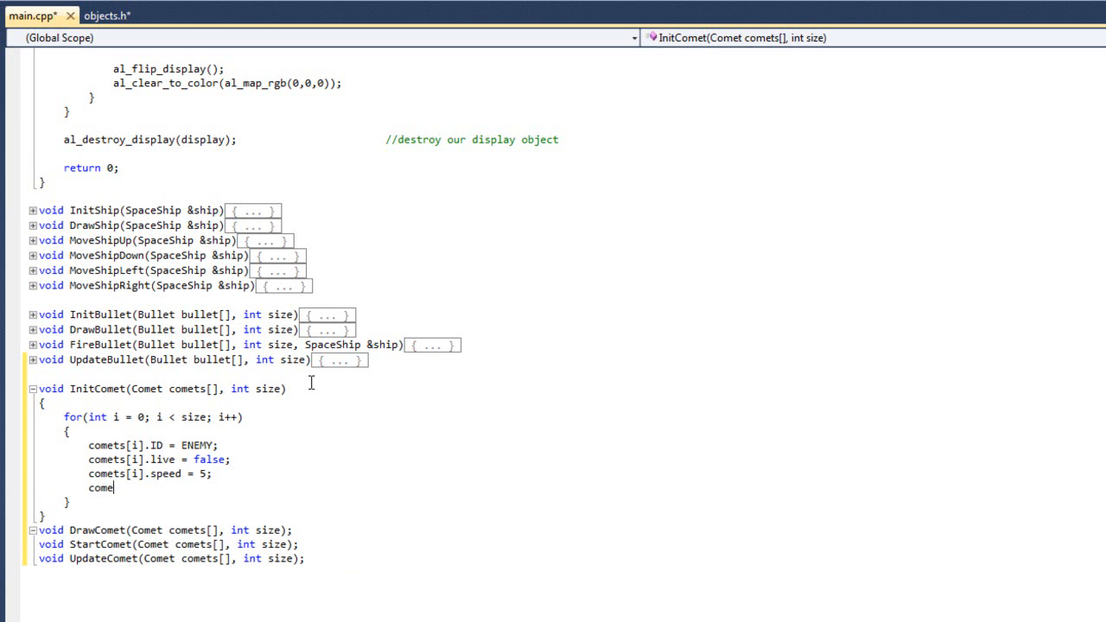
{"action": "type", "text": "ts[i].boundx ="}
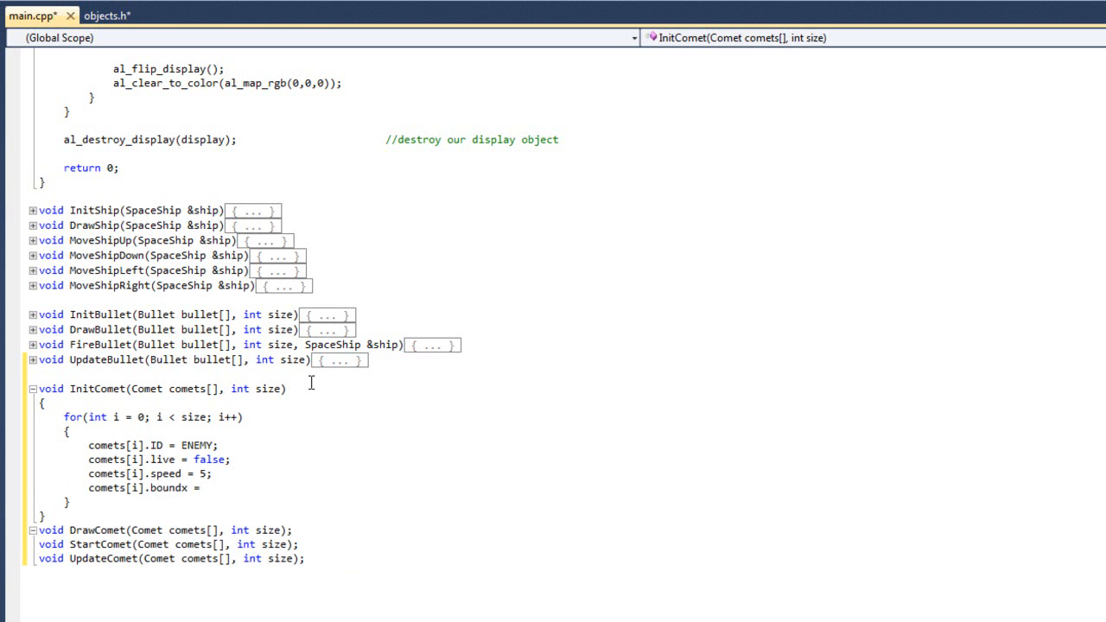
{"action": "type", "text": "18;"}
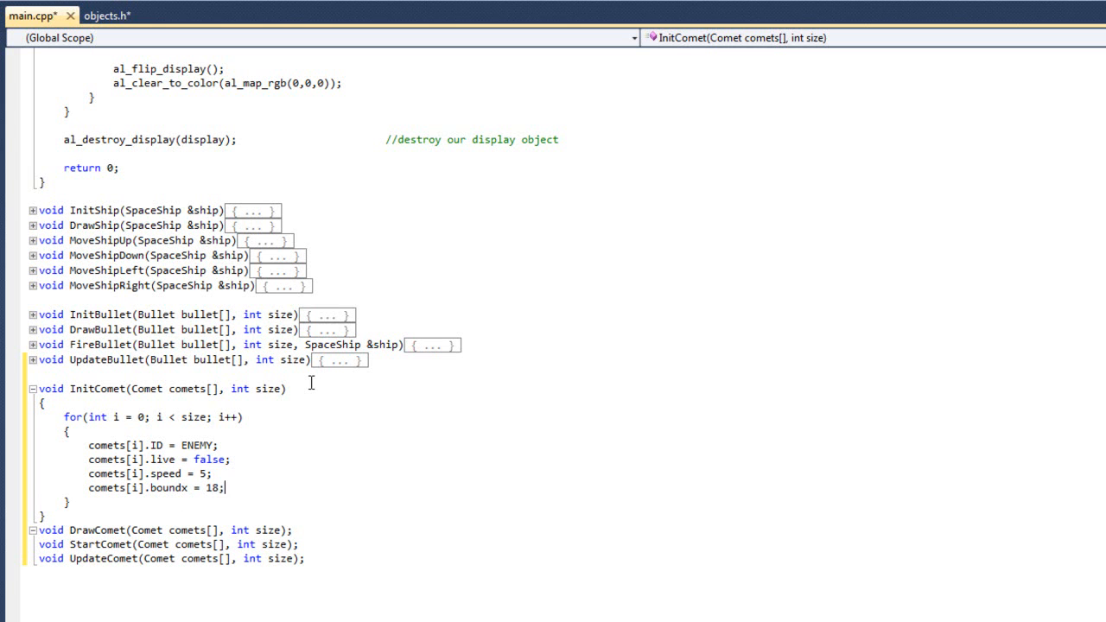
{"action": "type", "text": "comets[i]."}
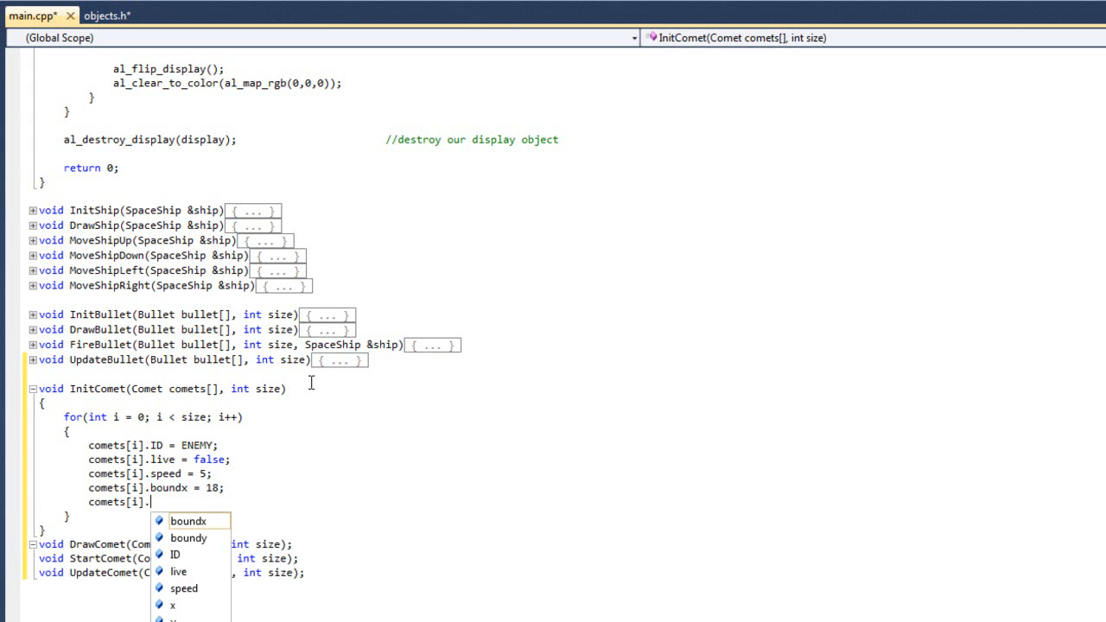
{"action": "type", "text": "boundy = 1"}
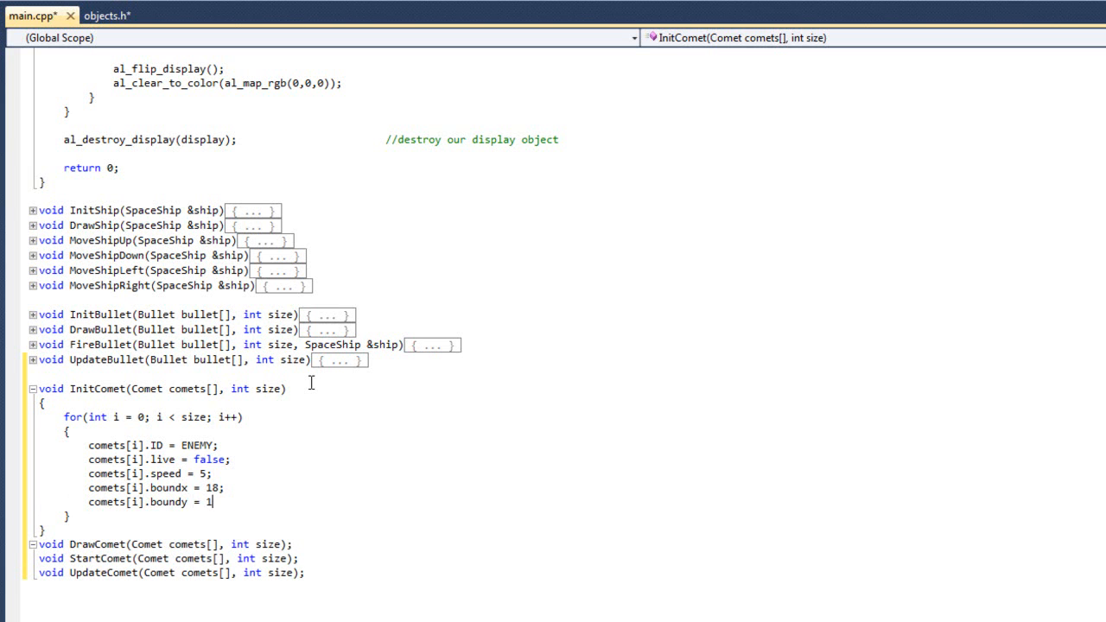
{"action": "type", "text": "8;"}
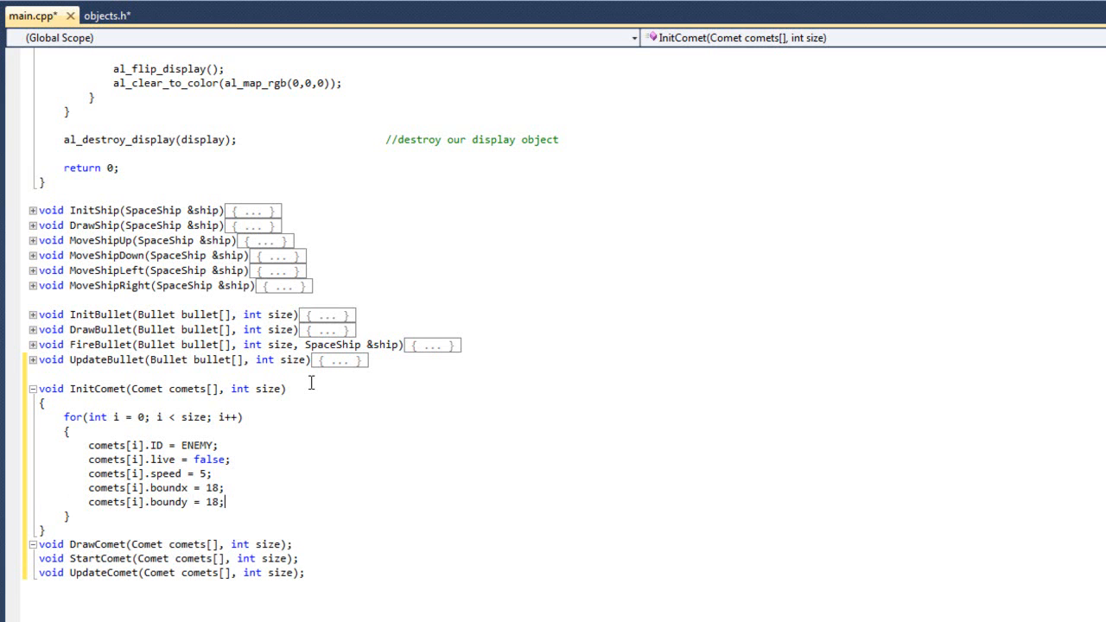
{"action": "mouse_move", "coordinate": [315, 389]}
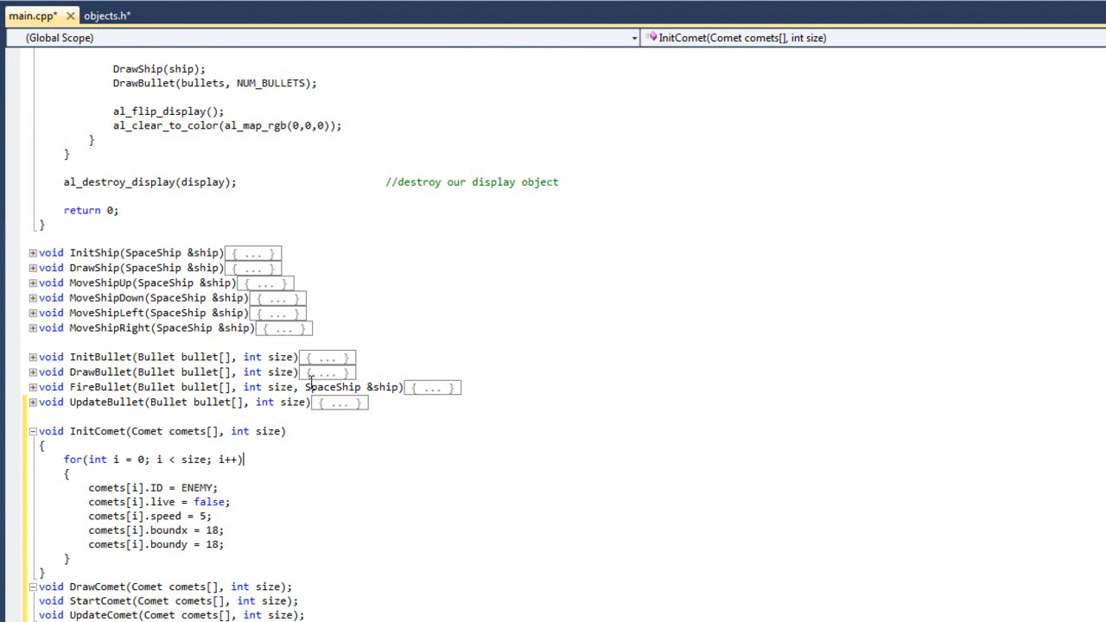
Call InitComet(comets, NUM_COMETS) in main right after InitBullet
{"action": "scroll", "scroll_direction": "down", "scroll_amount": 3}
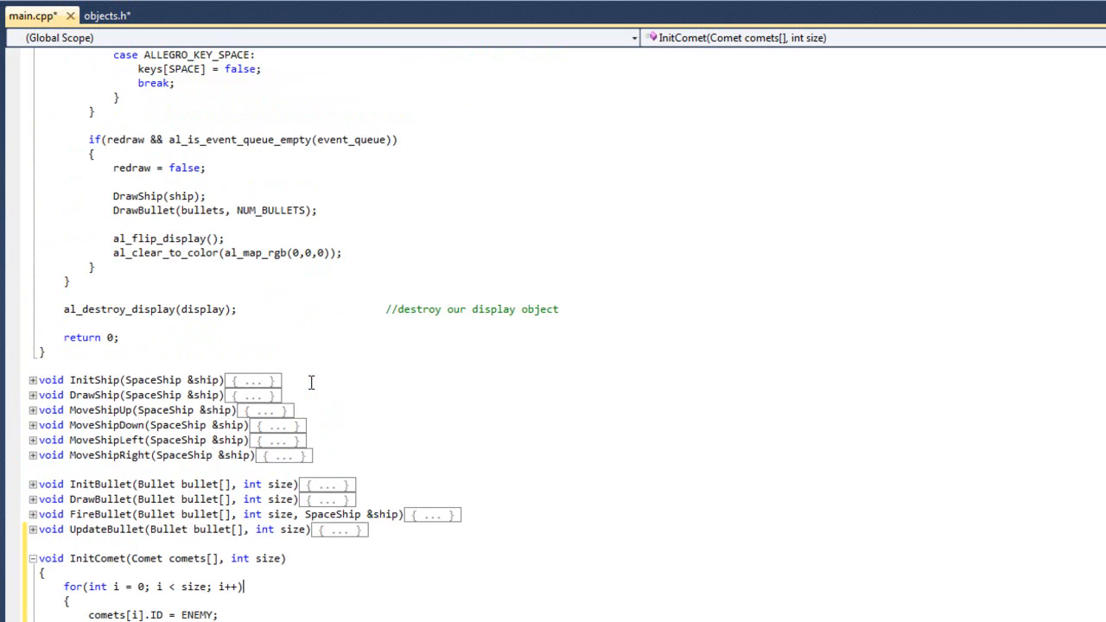
{"action": "scroll", "scroll_direction": "up", "scroll_amount": 3}
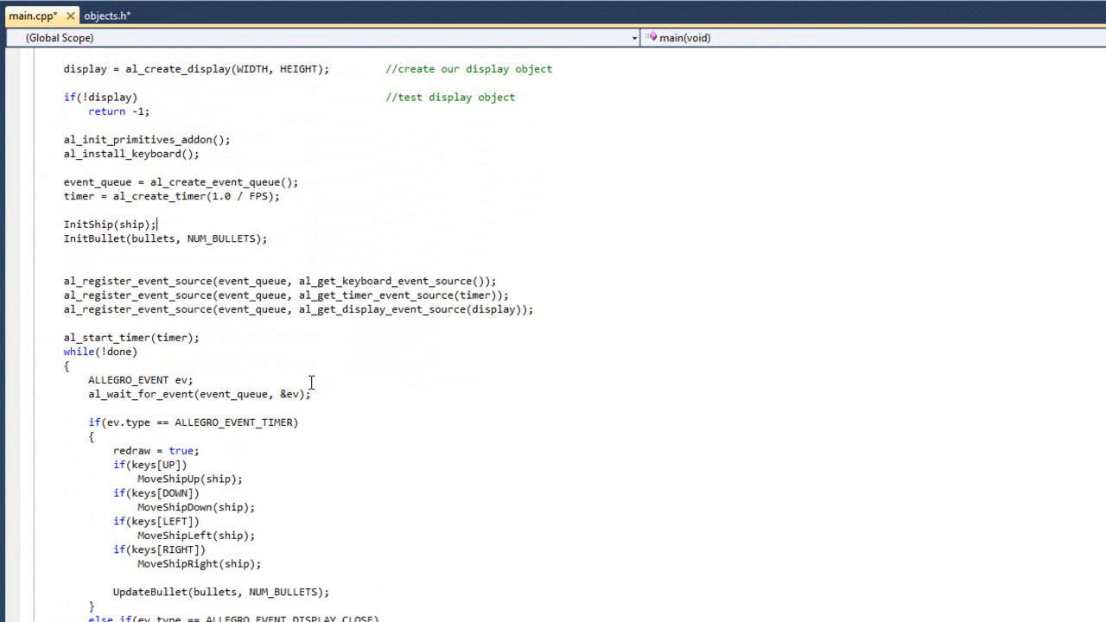
{"action": "type", "text": "Ini"}
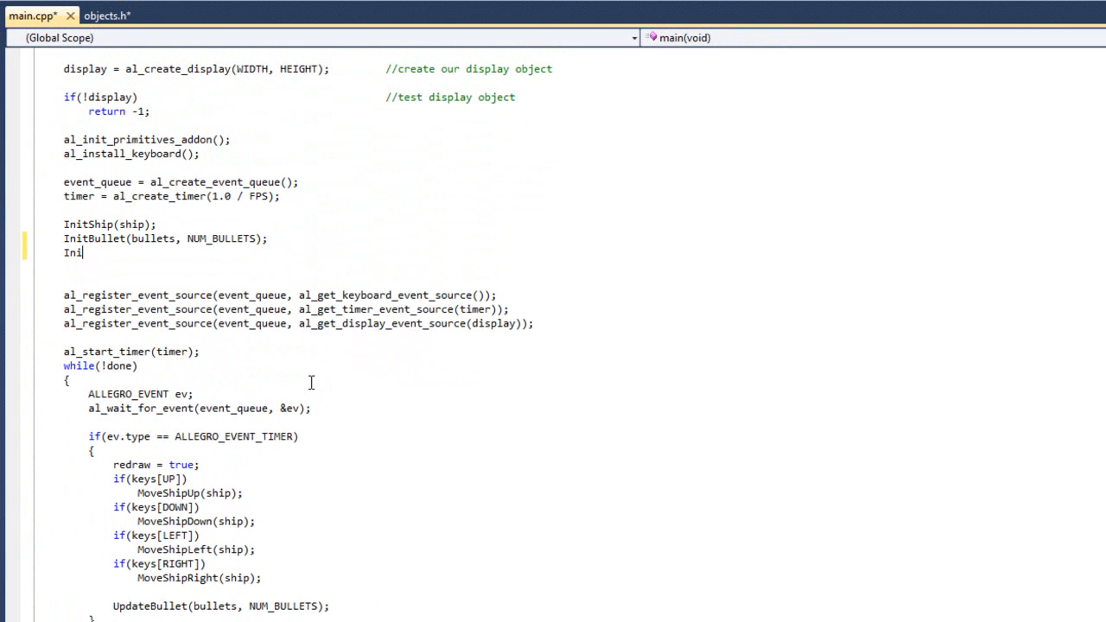
{"action": "type", "text": "tcomet("}
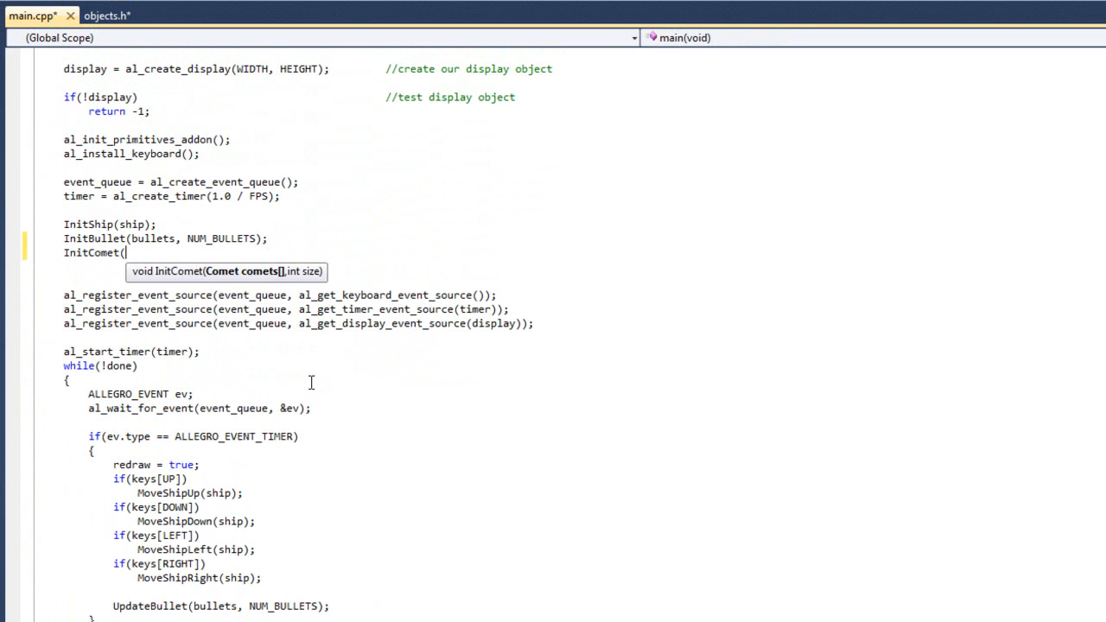
{"action": "type", "text": "comets,"}
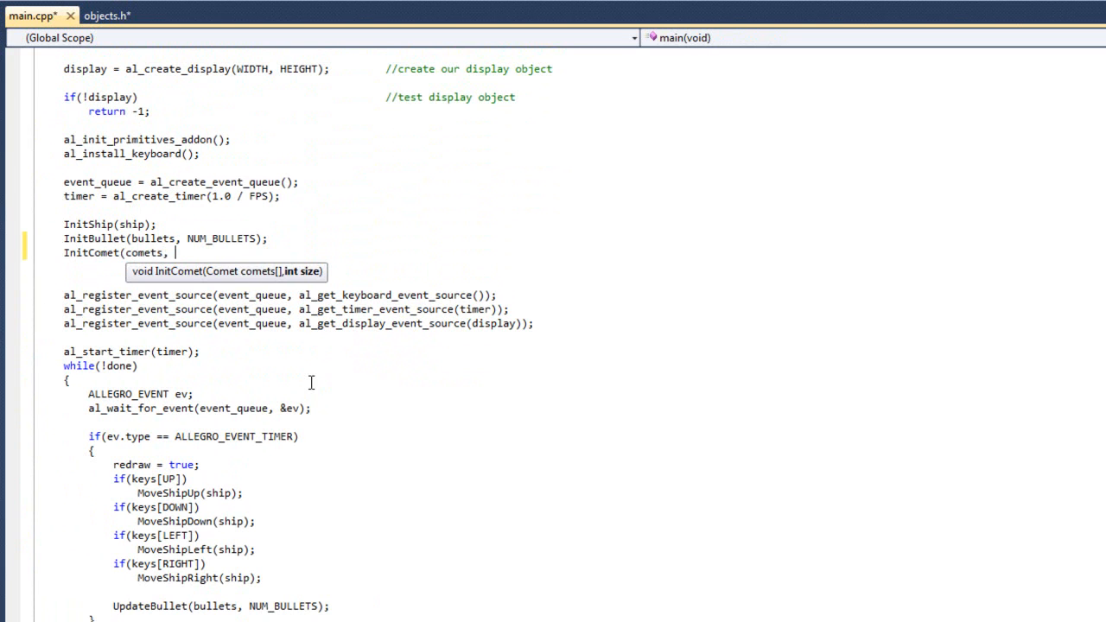
{"action": "type", "text": "NUM_COMET"}
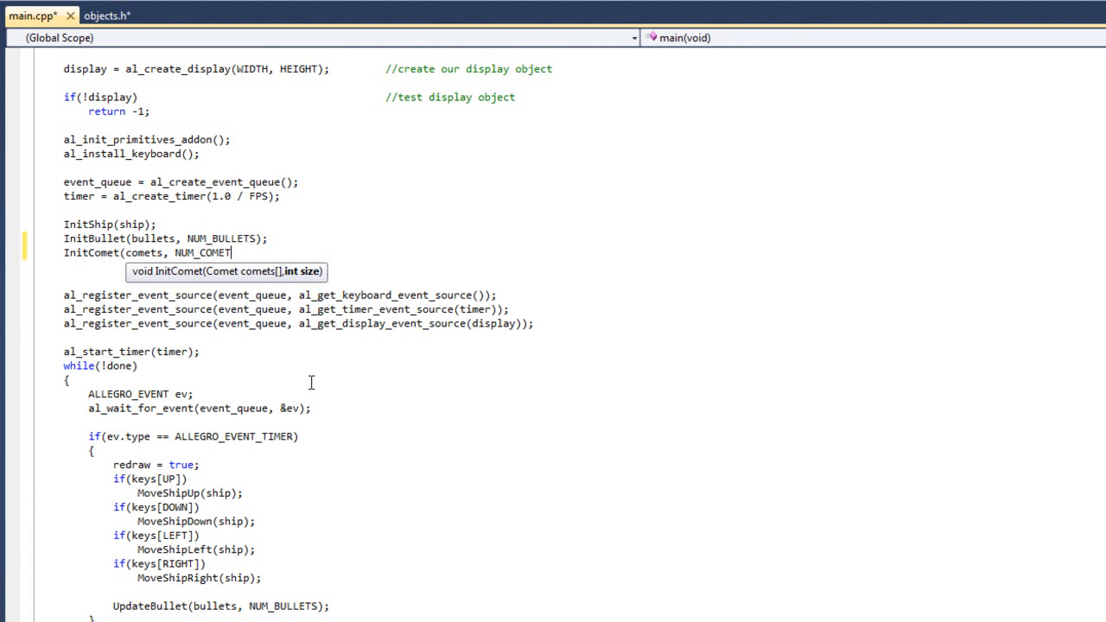
{"action": "scroll", "scroll_direction": "down", "scroll_amount": 3}
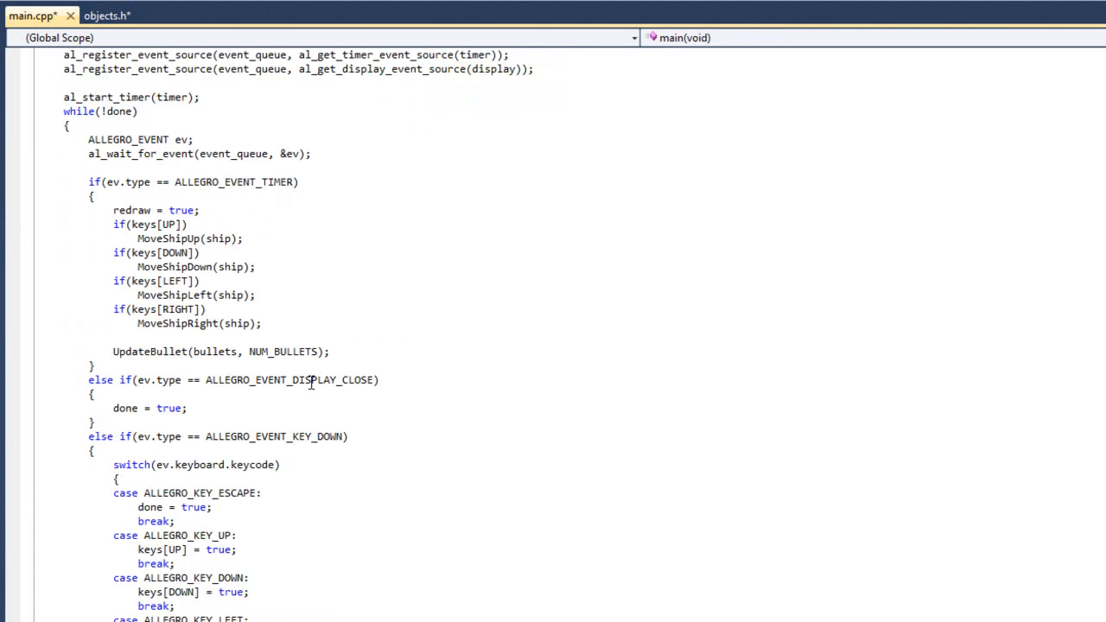
{"action": "scroll", "scroll_direction": "down", "scroll_amount": 3}
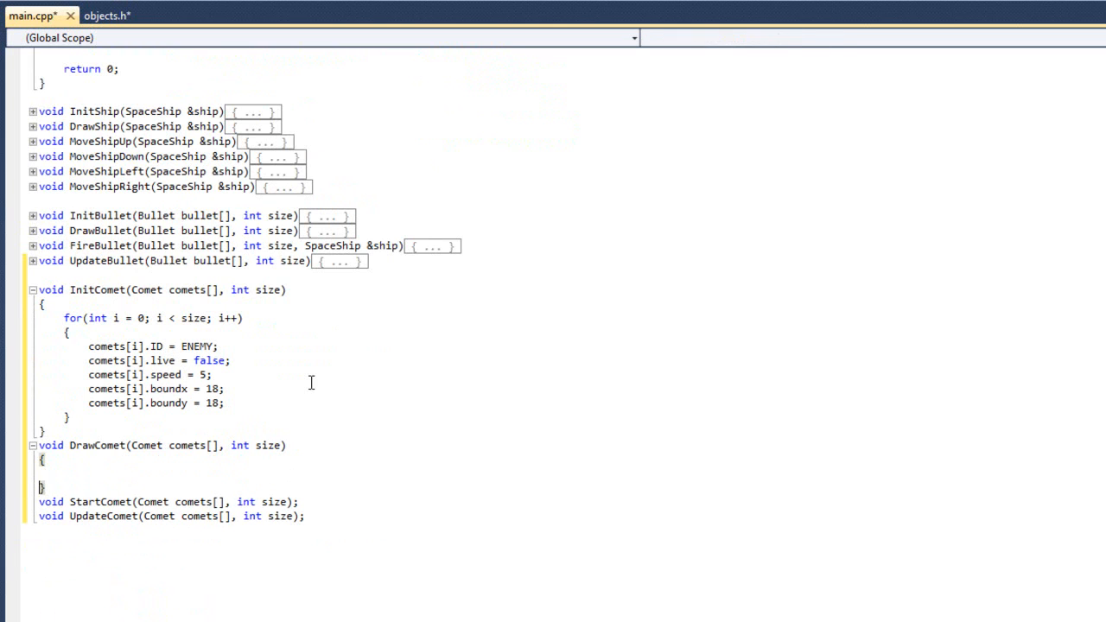
Loop over size in DrawComet and test if comets[i].live
{"action": "type", "text": "for"}
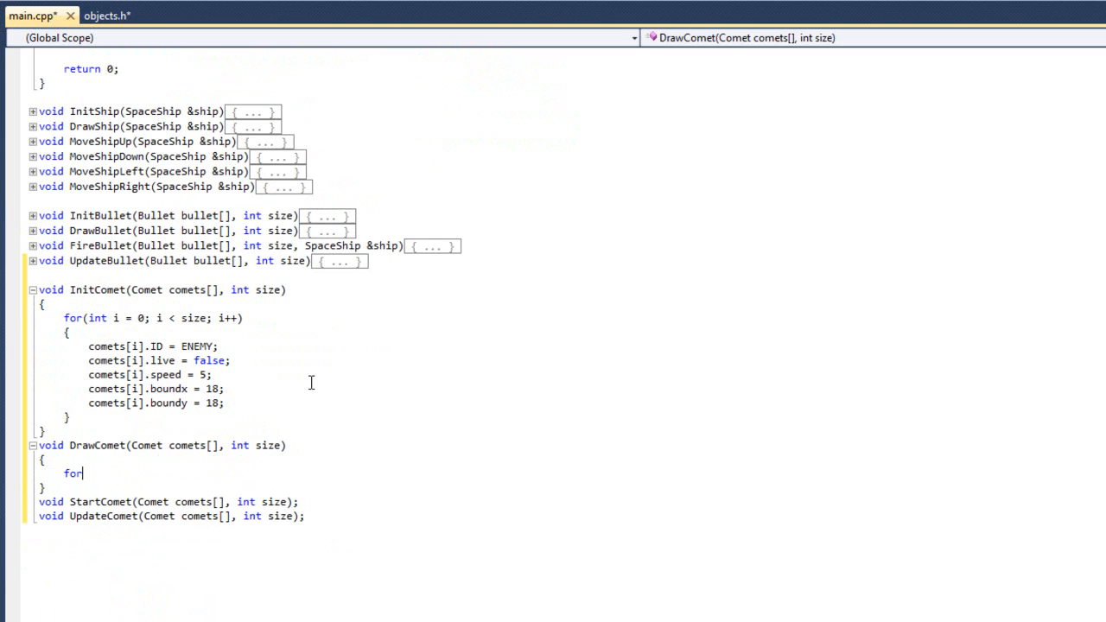
{"action": "type", "text": "(int i = 0"}
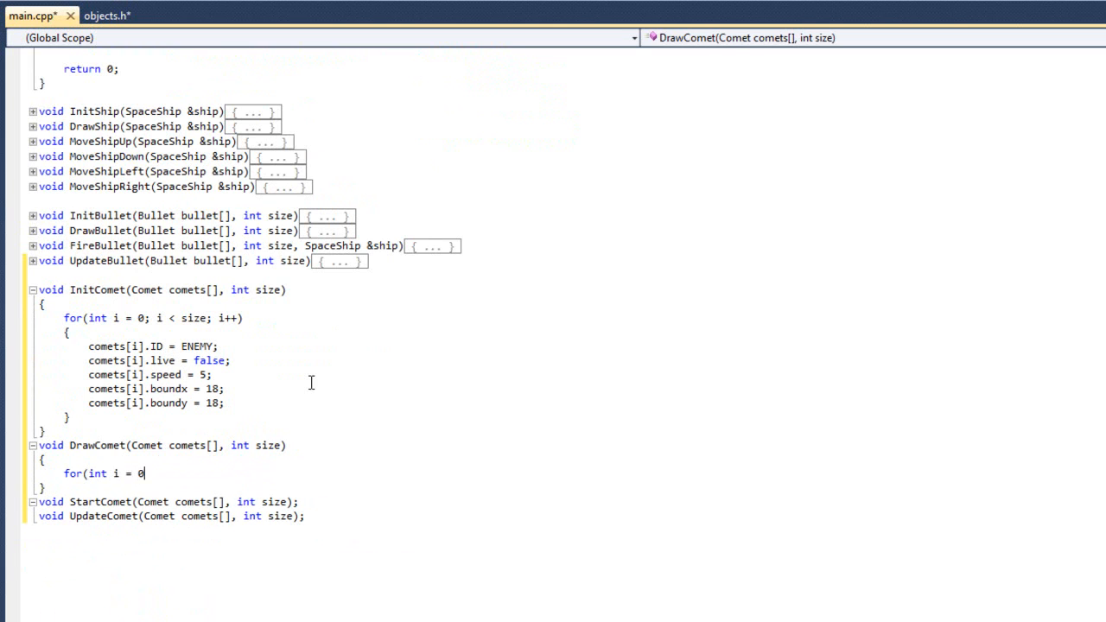
{"action": "type", "text": "; i < si"}
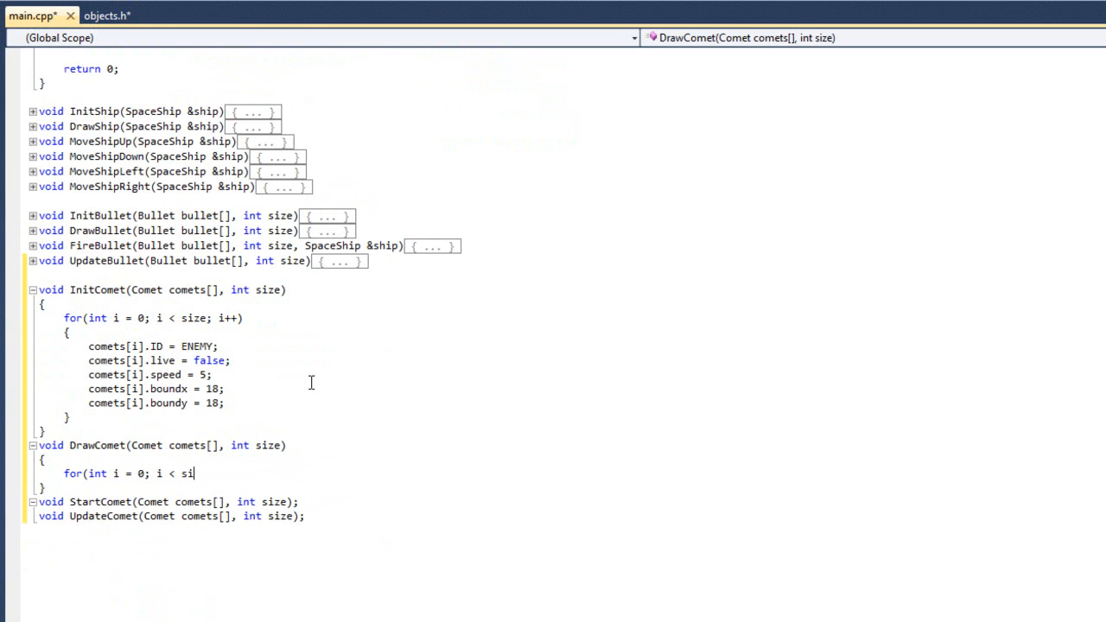
{"action": "type", "text": "ze; i++"}
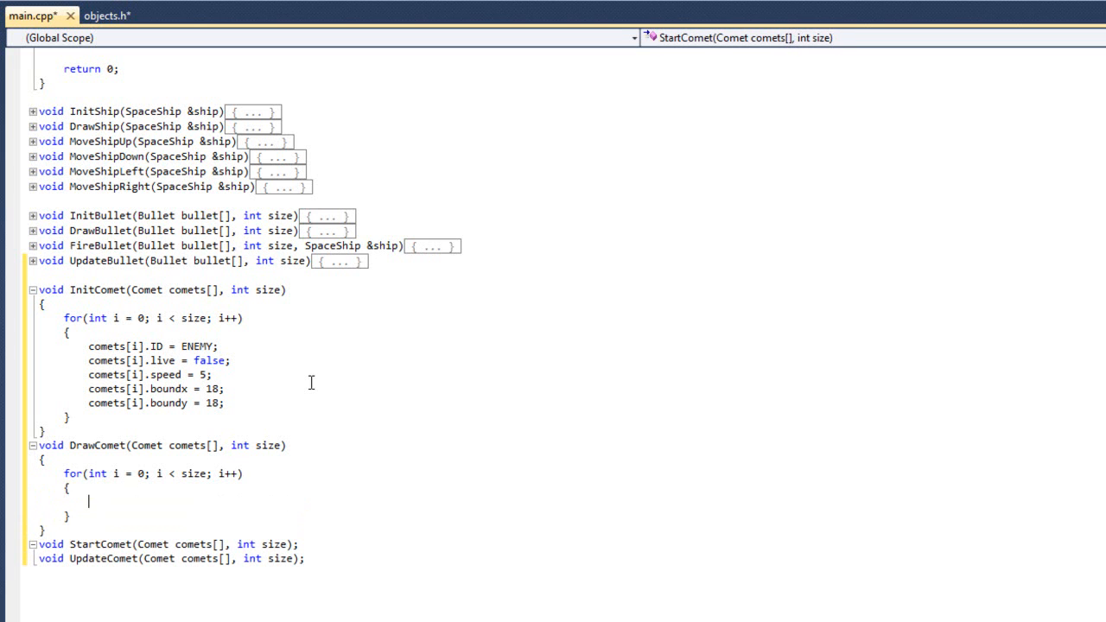
{"action": "type", "text": "if(comet"}
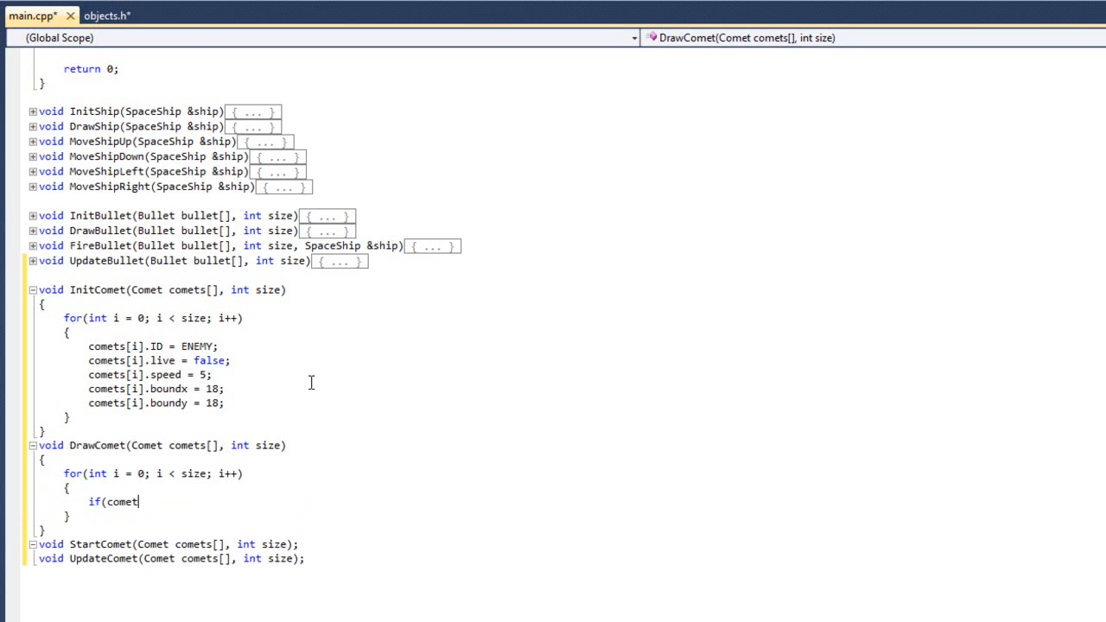
{"action": "type", "text": "s[i].live"}
{"action": "type", "text": "{"}
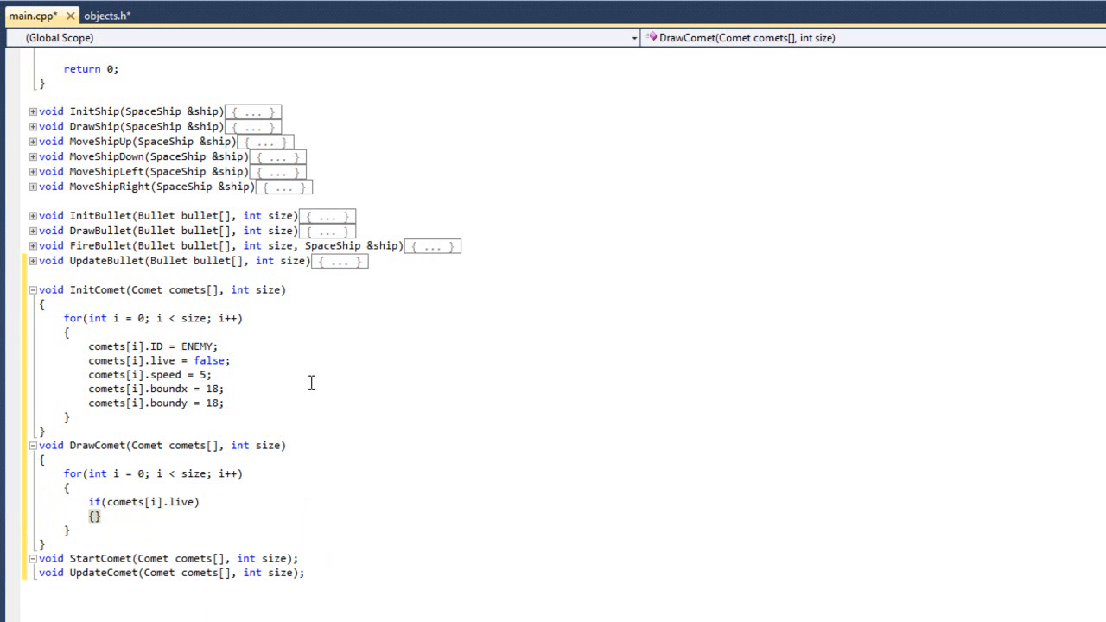
Draw al_draw_filled_circle at comets[i].x, y with radius 20 in al_map_rgb(255, 0, 0)
{"action": "type", "text": "a"}
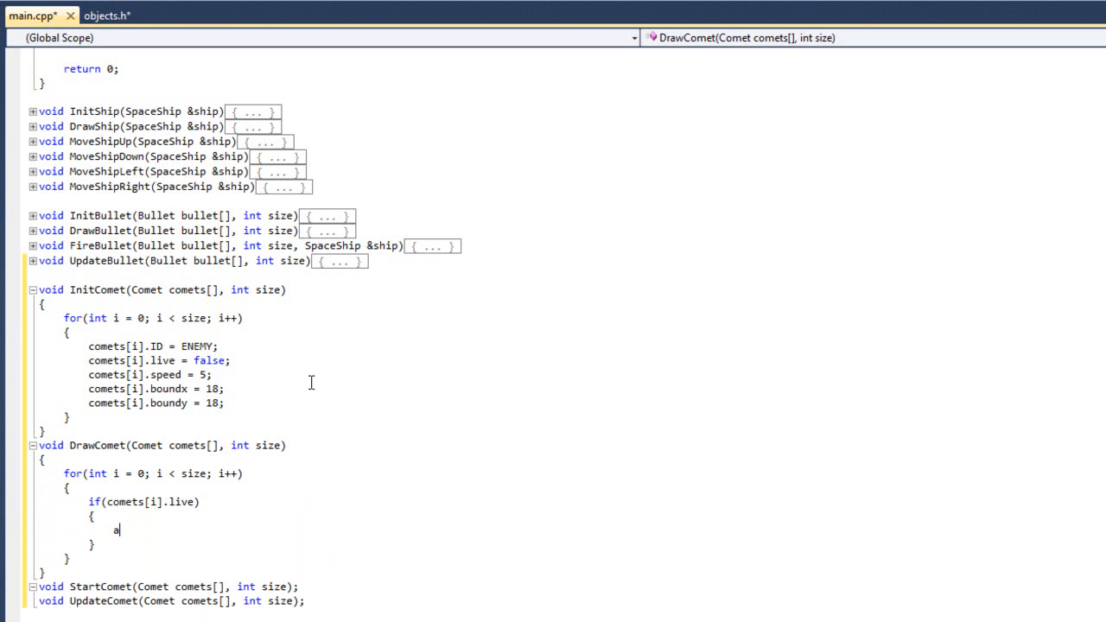
{"action": "type", "text": "l_draw_fi"}
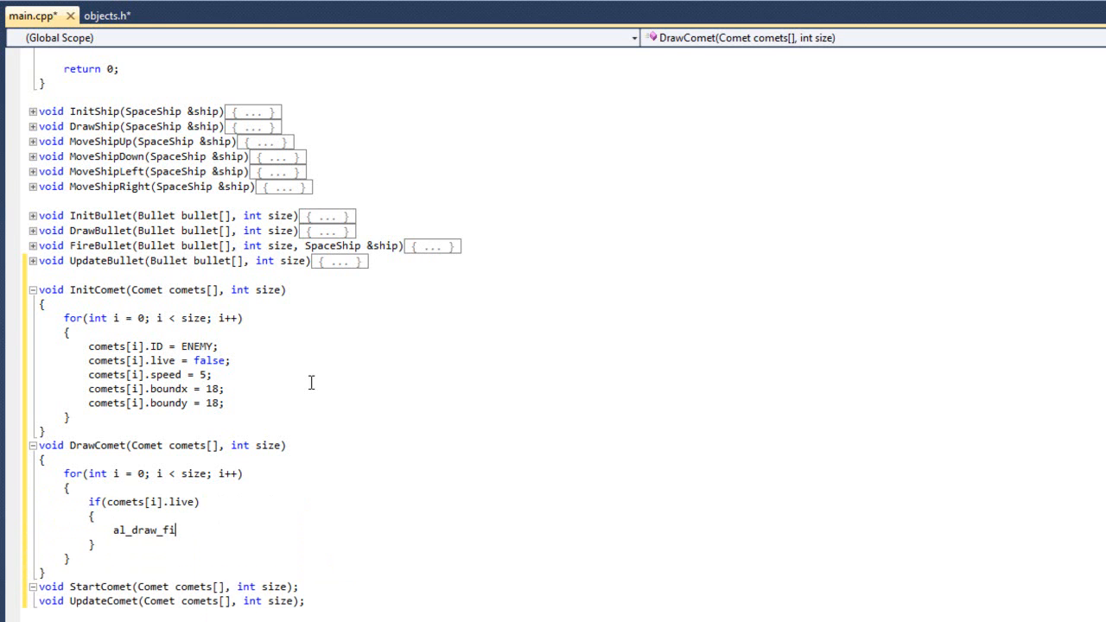
{"action": "type", "text": "lled_circle"}
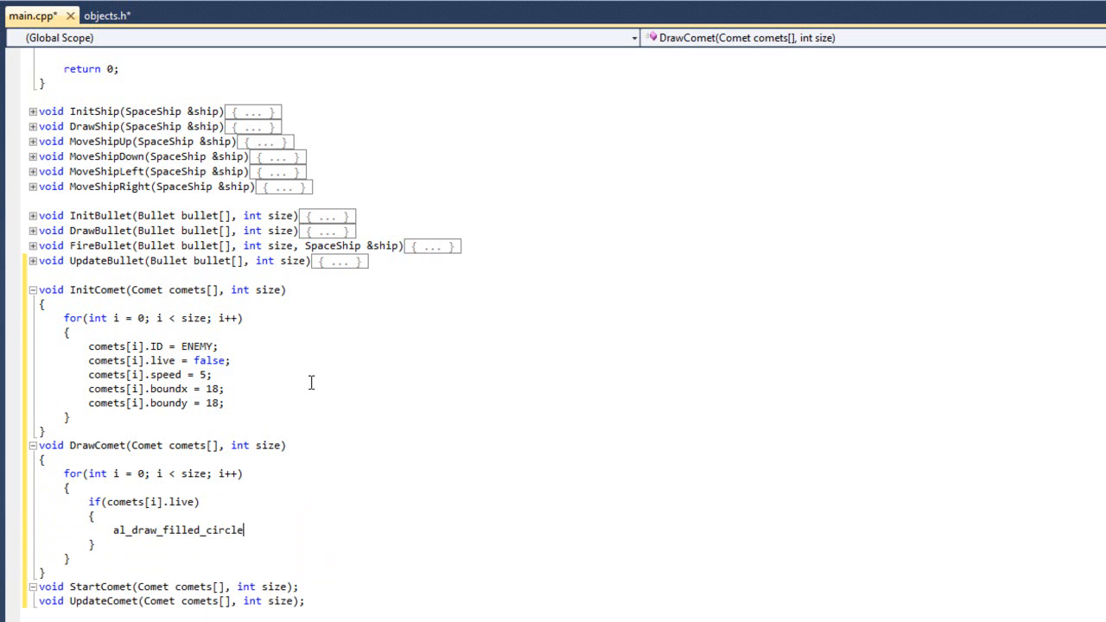
{"action": "type", "text": "("}
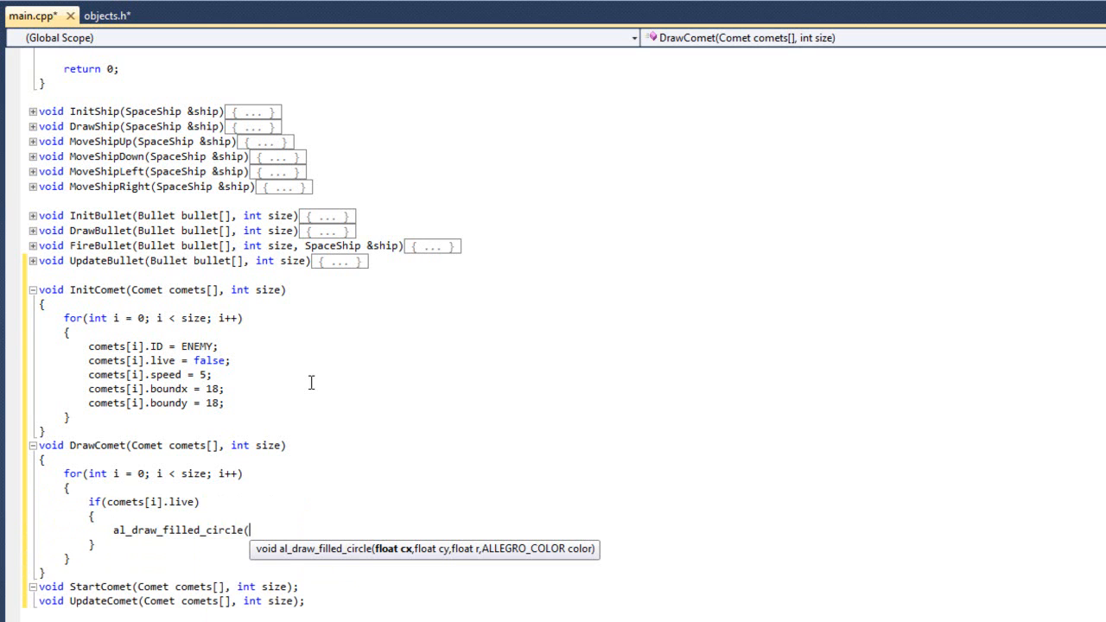
{"action": "type", "text": "comets"}
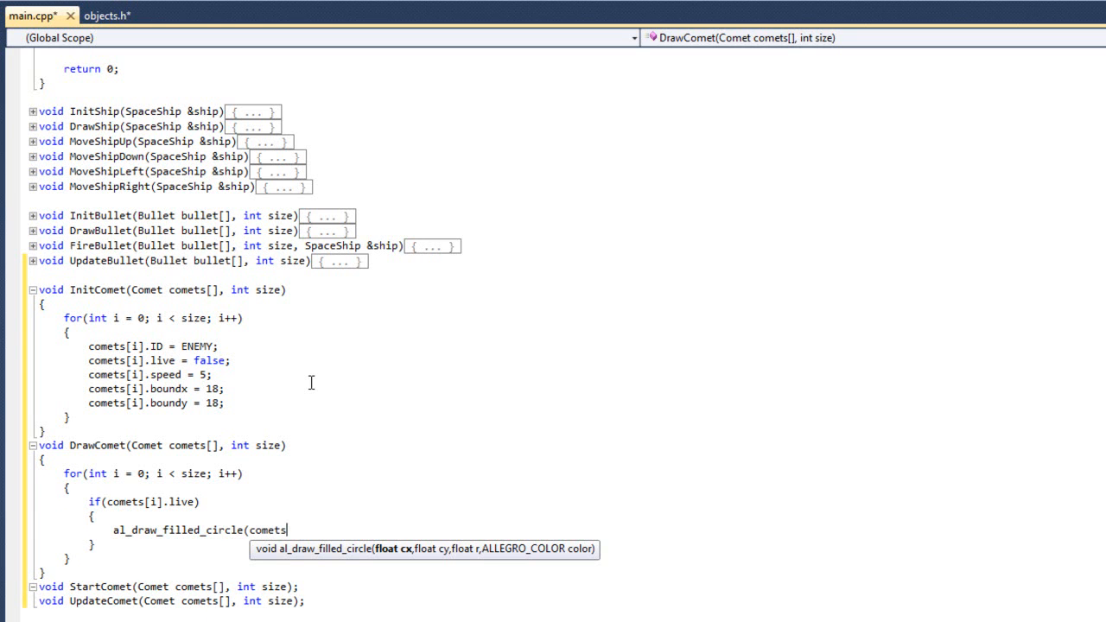
{"action": "type", "text": "[i].x,"}
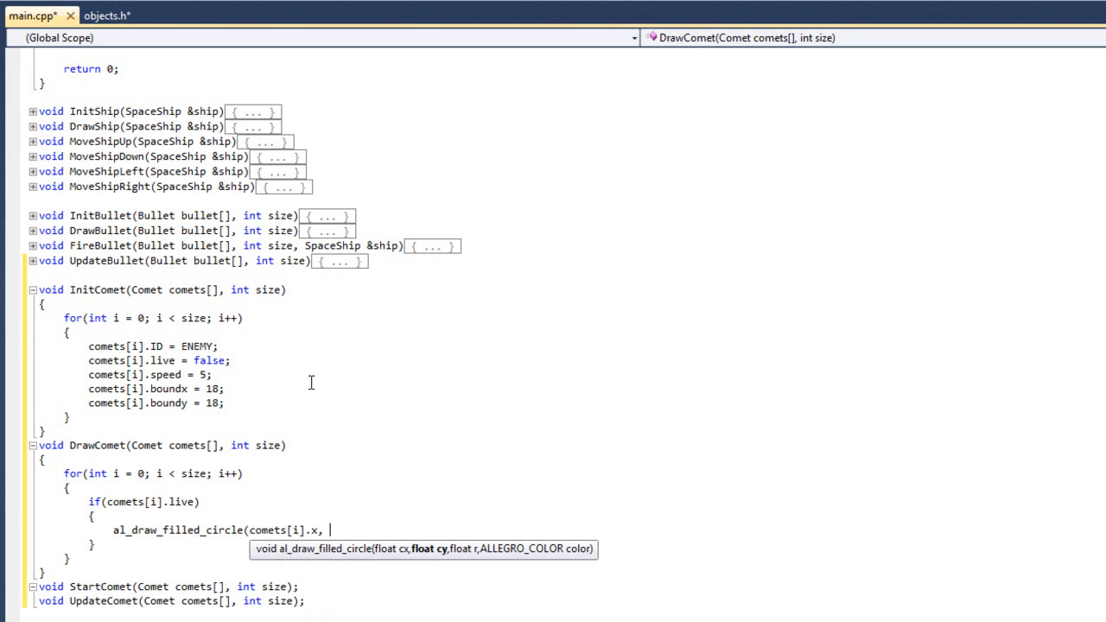
{"action": "type", "text": "comets[i]"}
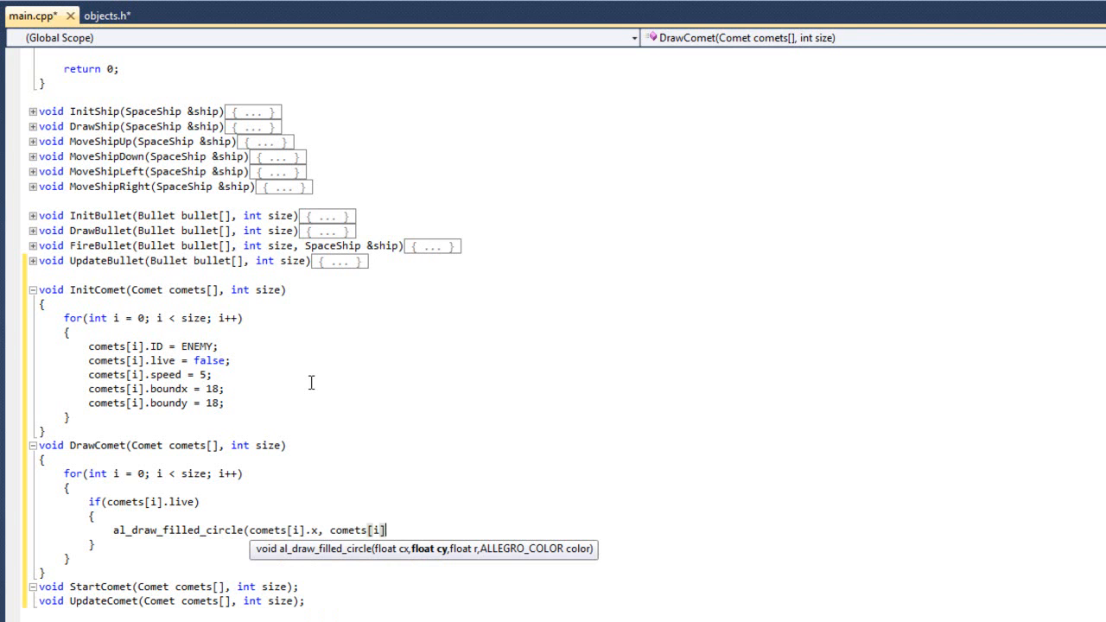
{"action": "type", "text": ".y,"}
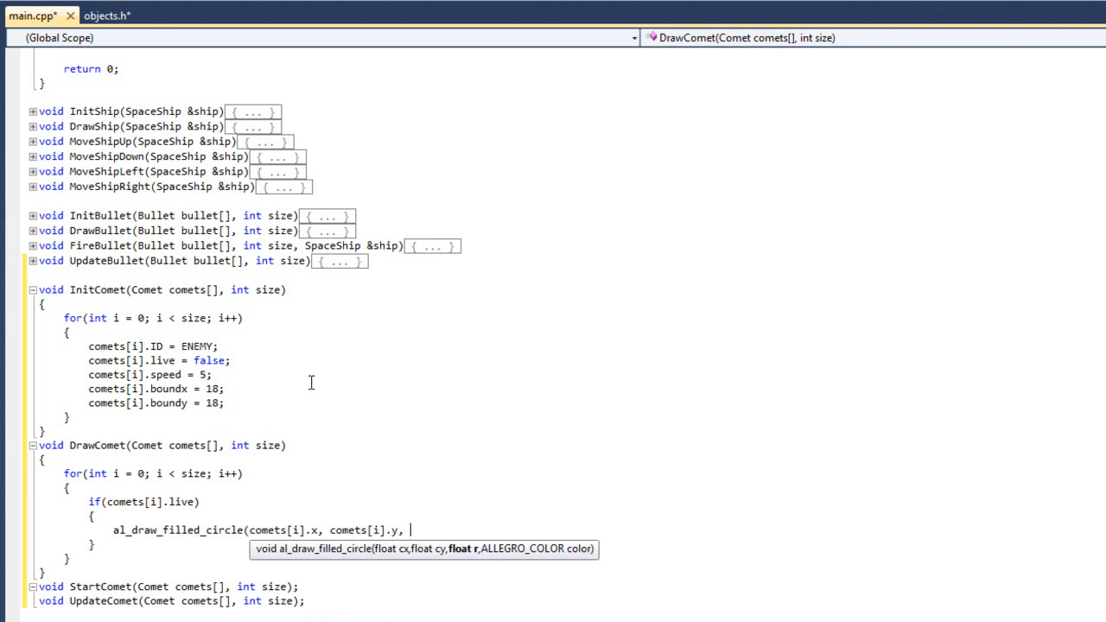
{"action": "type", "text": "20"}
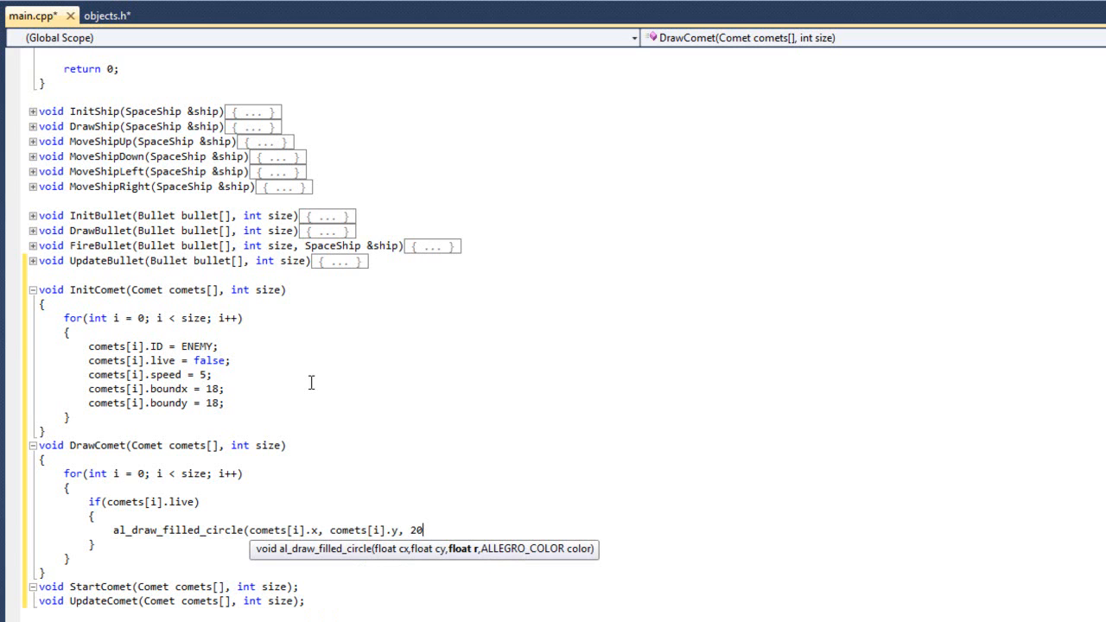
{"action": "type", "text": ","}
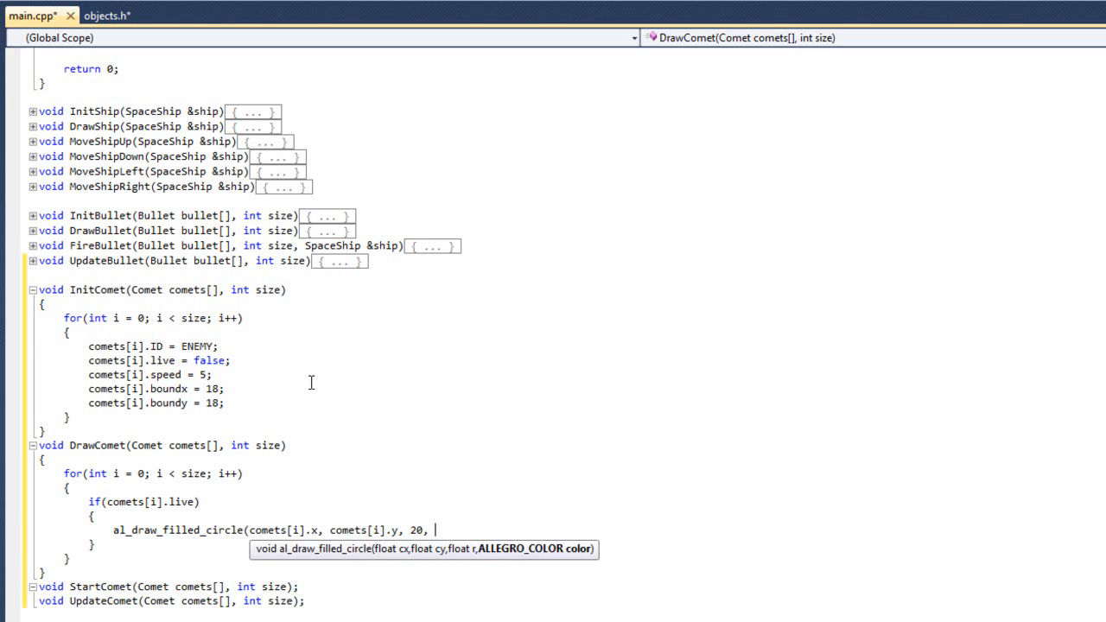
{"action": "type", "text": "al_map"}
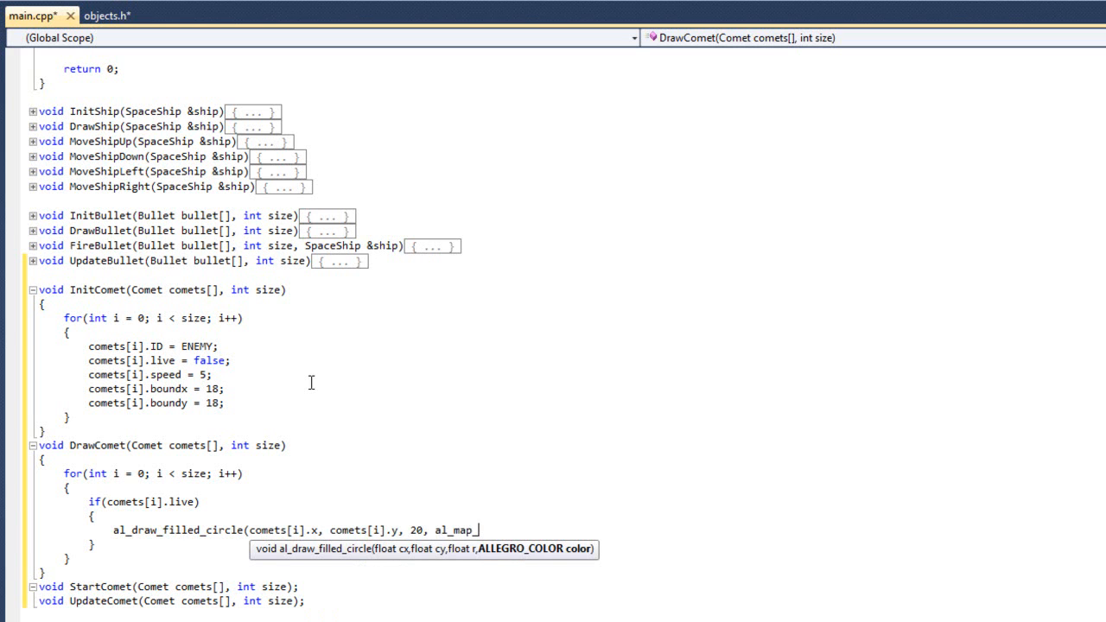
{"action": "type", "text": "_rgb("}
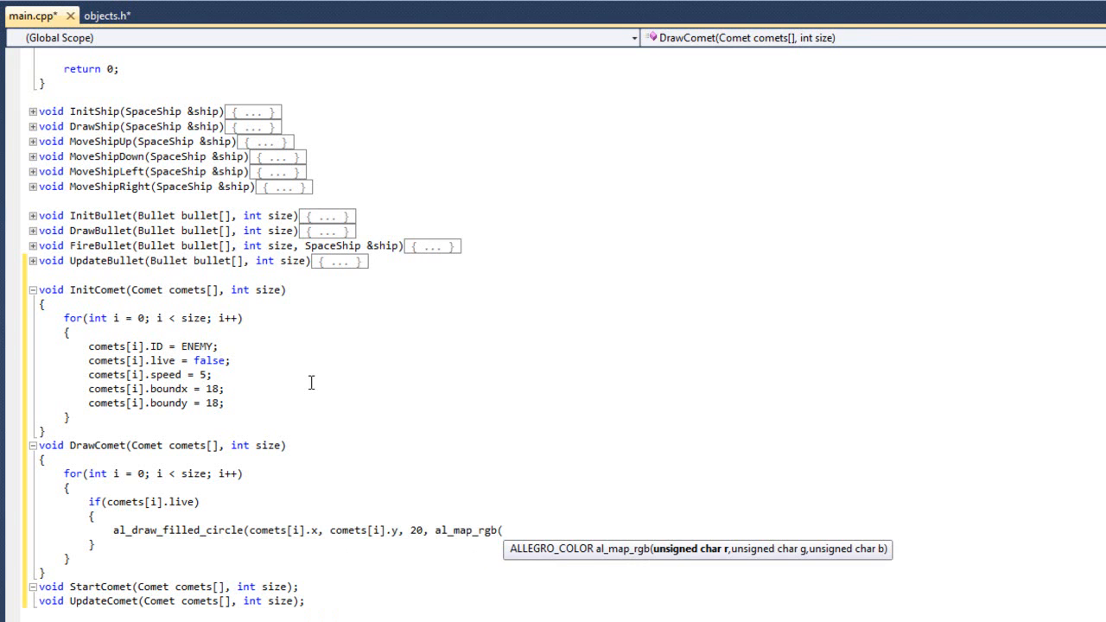
{"action": "type", "text": "255, 0, 0)"}
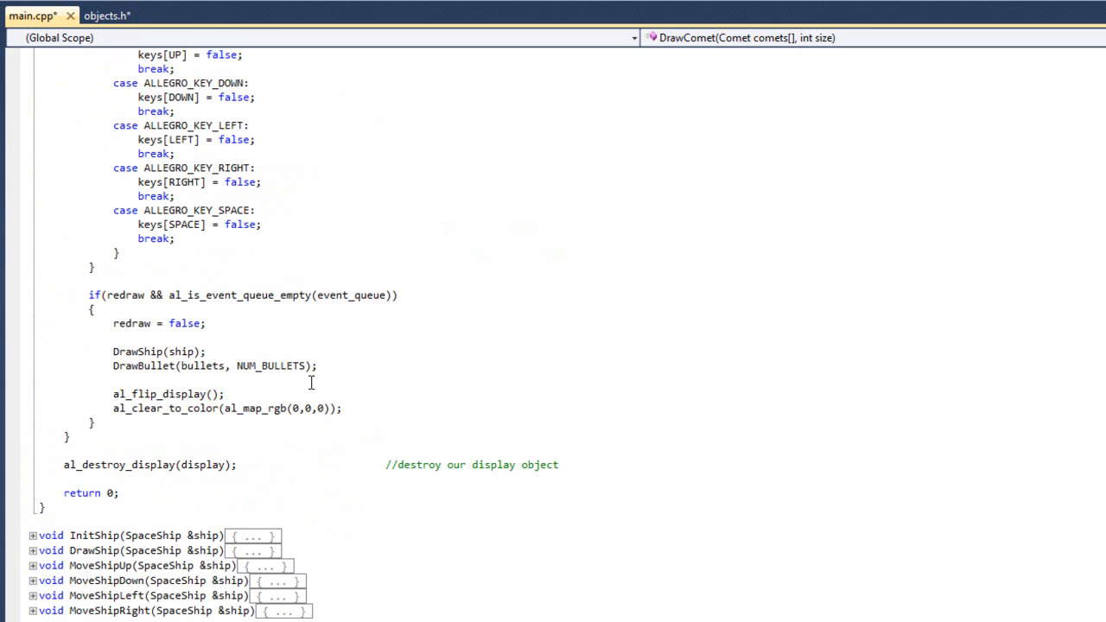
Add DrawComet(comets, NUM_COMETS); after the DrawBullet call in the redraw block
{"action": "left_click", "coordinate": [319, 366]}
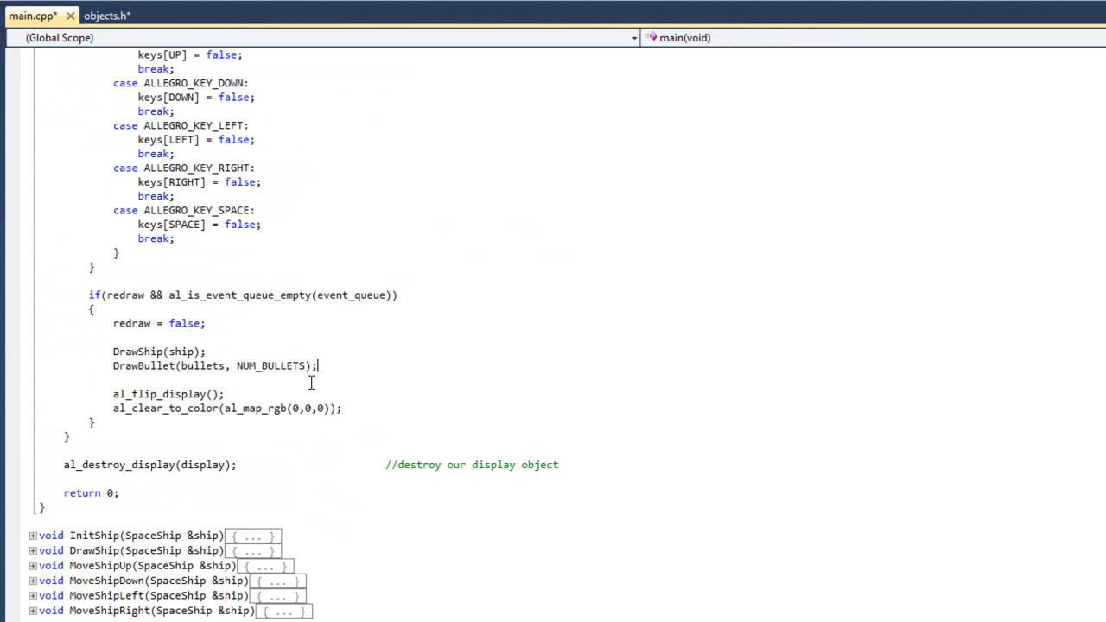
{"action": "type", "text": "Comet"}
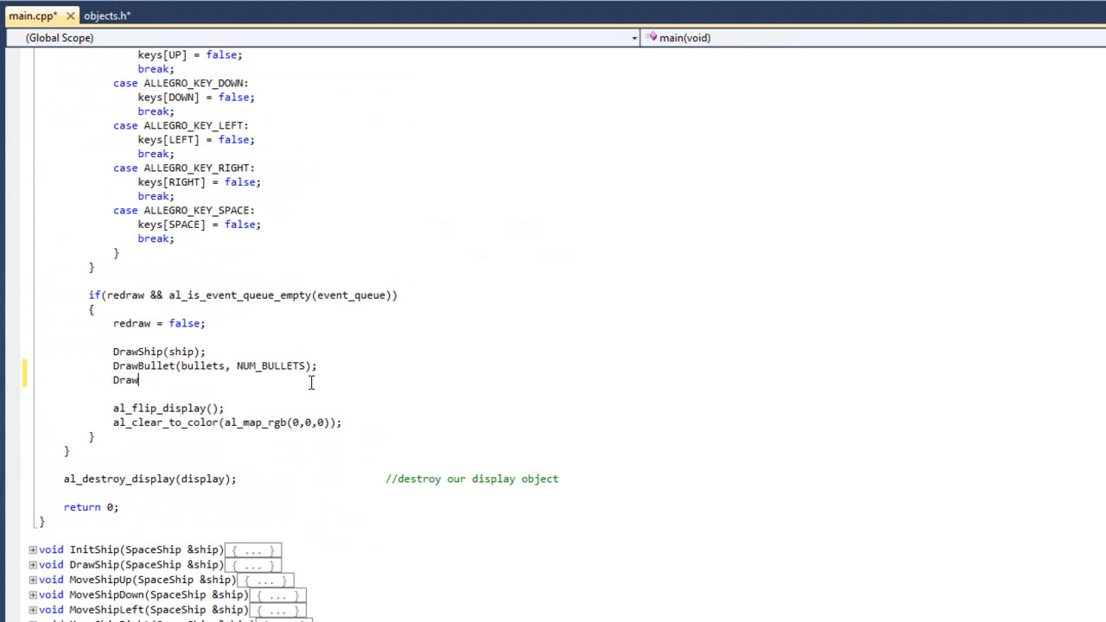
{"action": "type", "text": "Comet("}
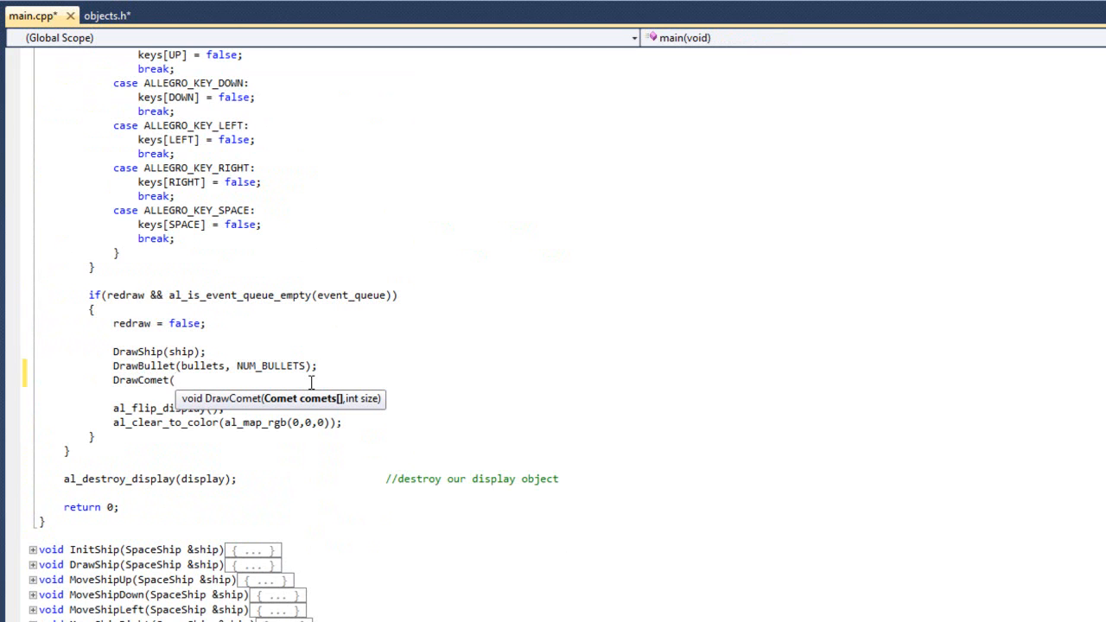
{"action": "type", "text": "comets,"}
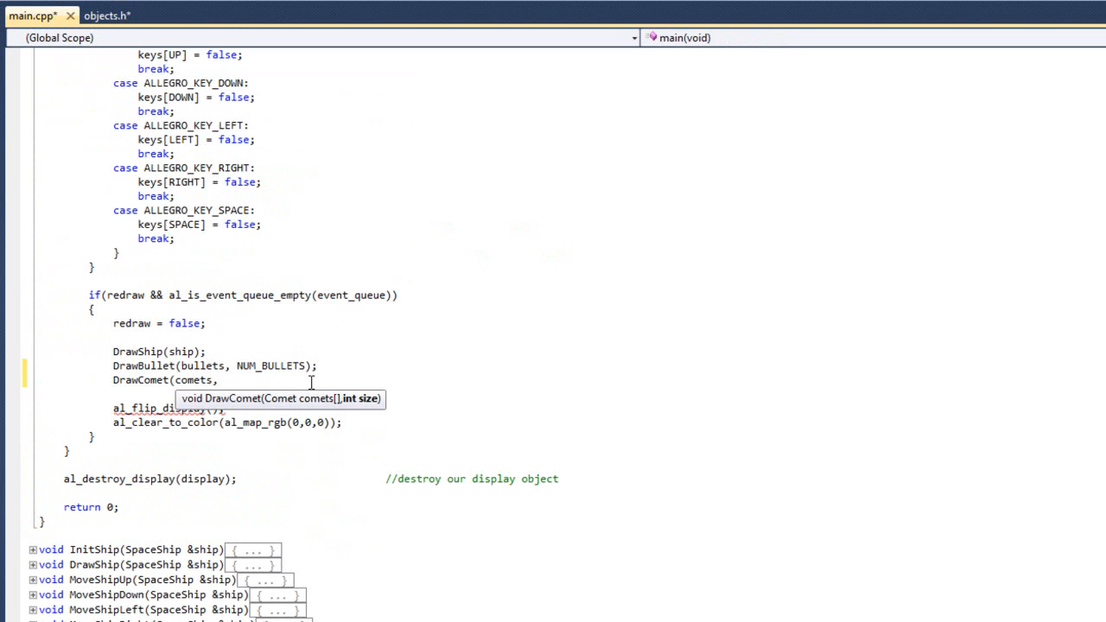
{"action": "type", "text": "NUM_COMETS"}
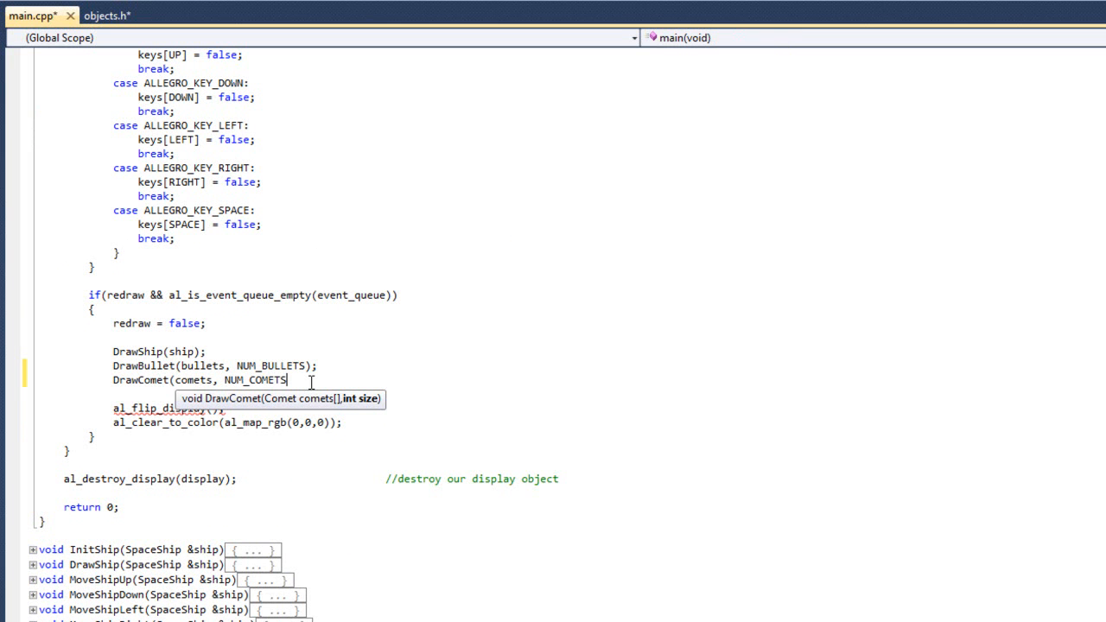
{"action": "type", "text": ");"}
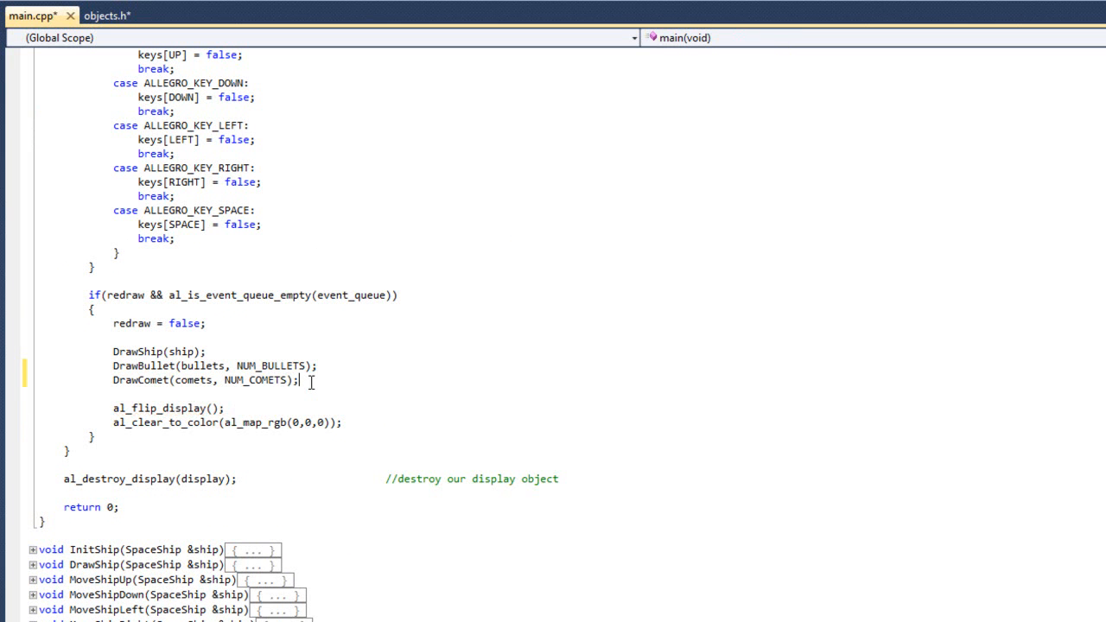
{"action": "scroll", "scroll_direction": "down", "scroll_amount": 3}
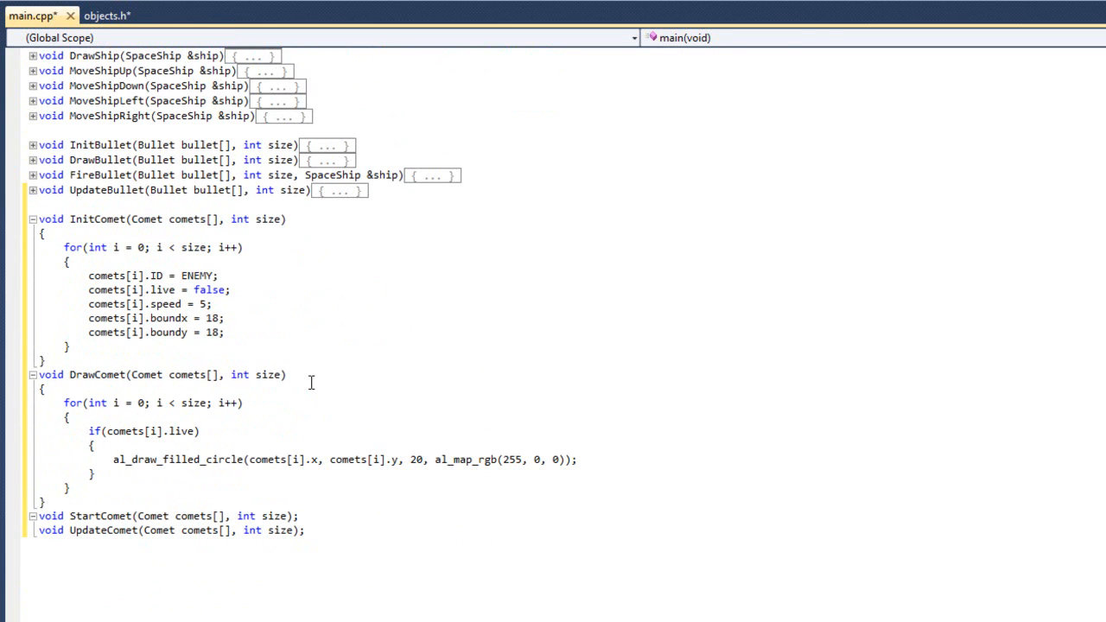
Give StartComet a body with a for loop over i from 0 to size
{"action": "left_click_drag", "start_coordinate": [64, 247], "coordinate": [73, 345]}
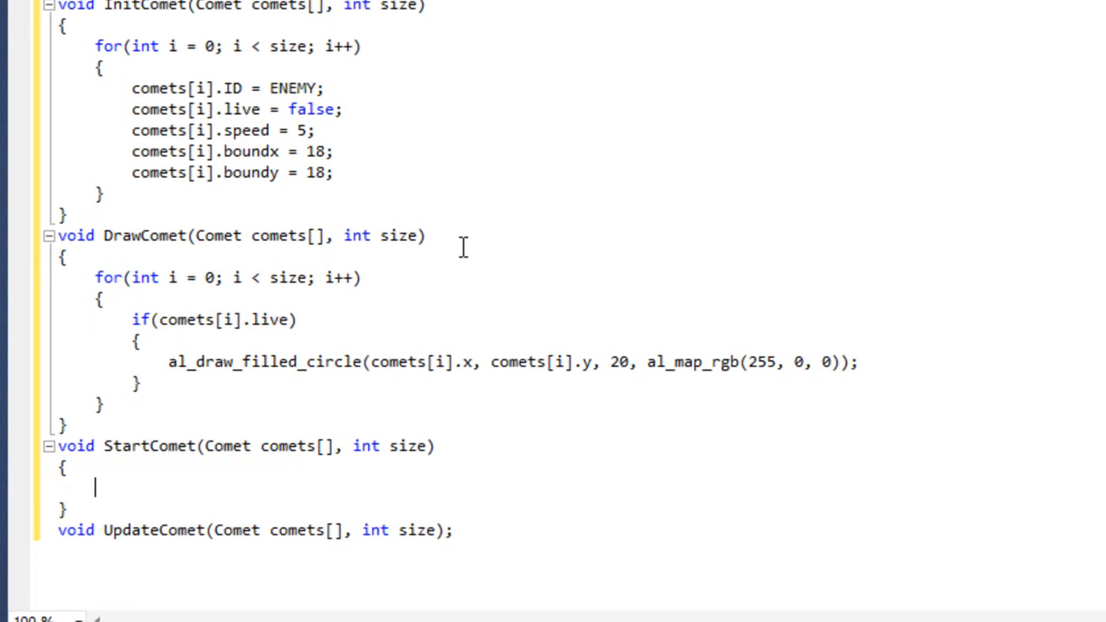
{"action": "type", "text": "for(int i ="}
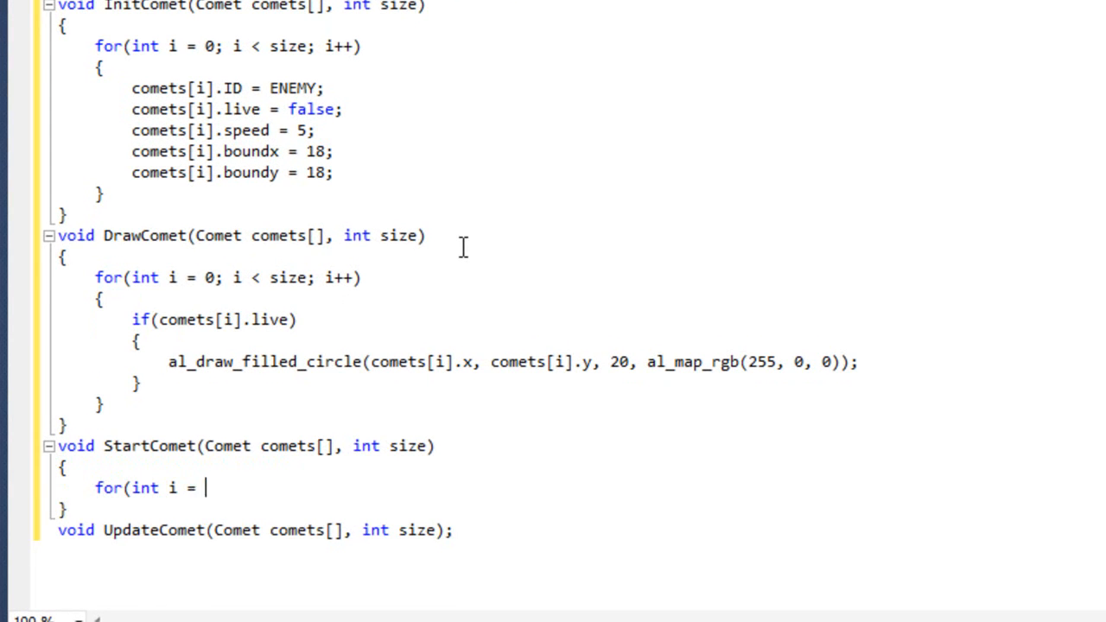
{"action": "type", "text": "0; i < size"}
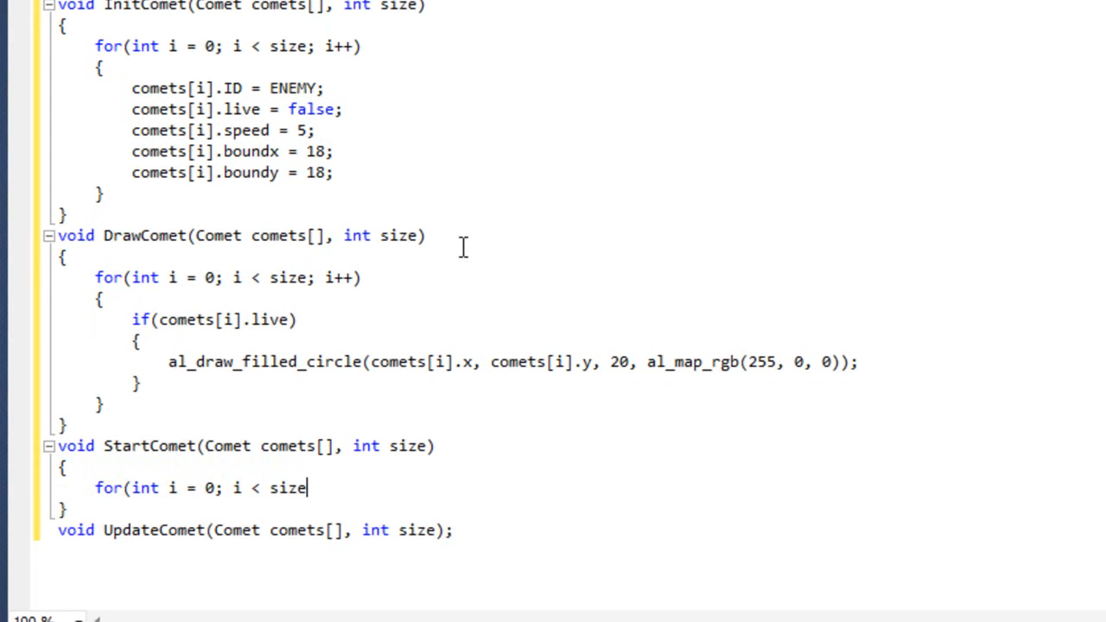
{"action": "type", "text": "; i++)"}
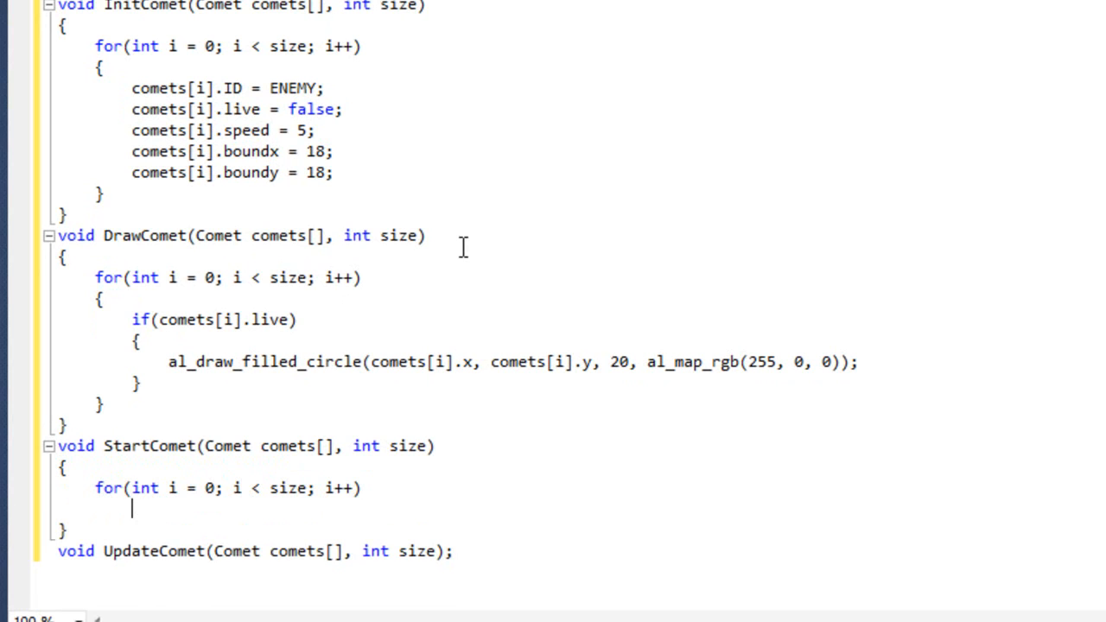
{"action": "type", "text": "{"}
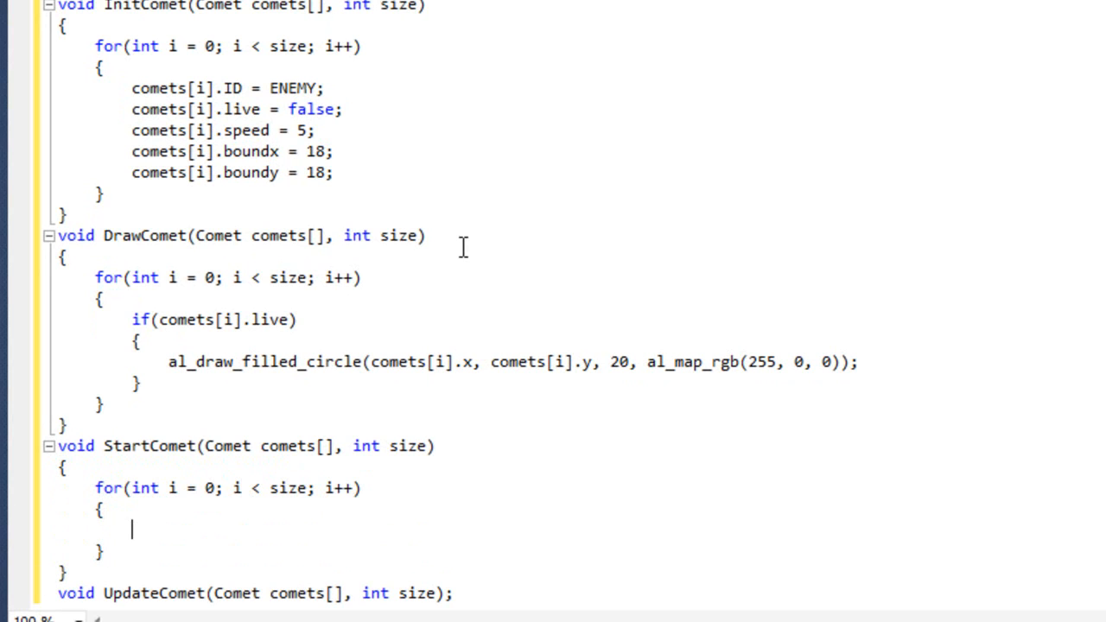
Inside the loop add an if(!comets[i].live) check with an empty block
{"action": "type", "text": "if("}
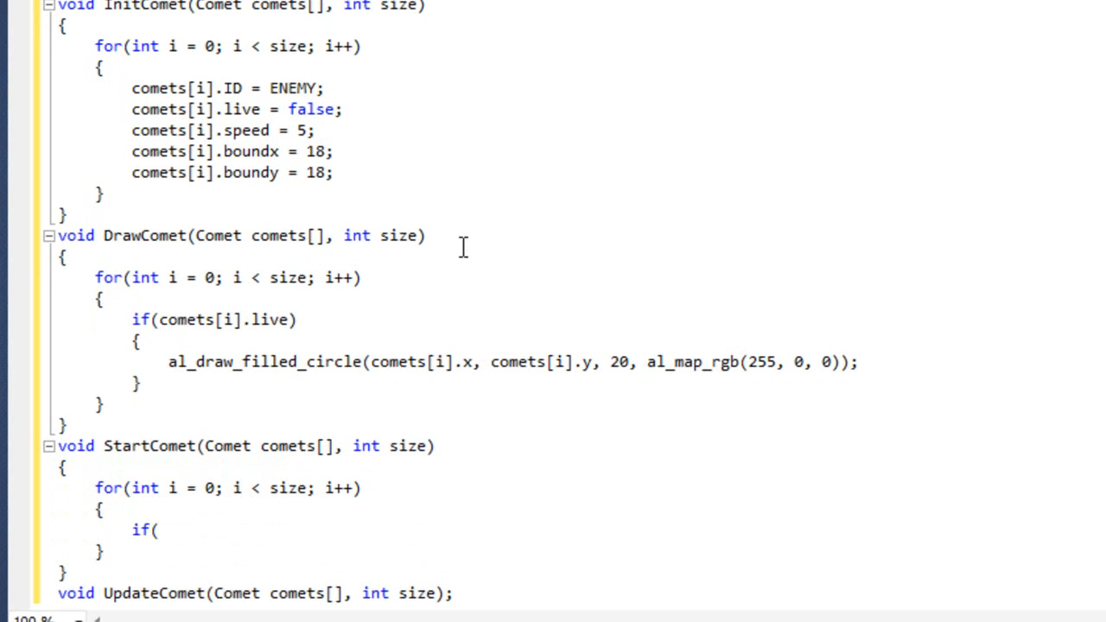
{"action": "type", "text": "!comets[i]."}
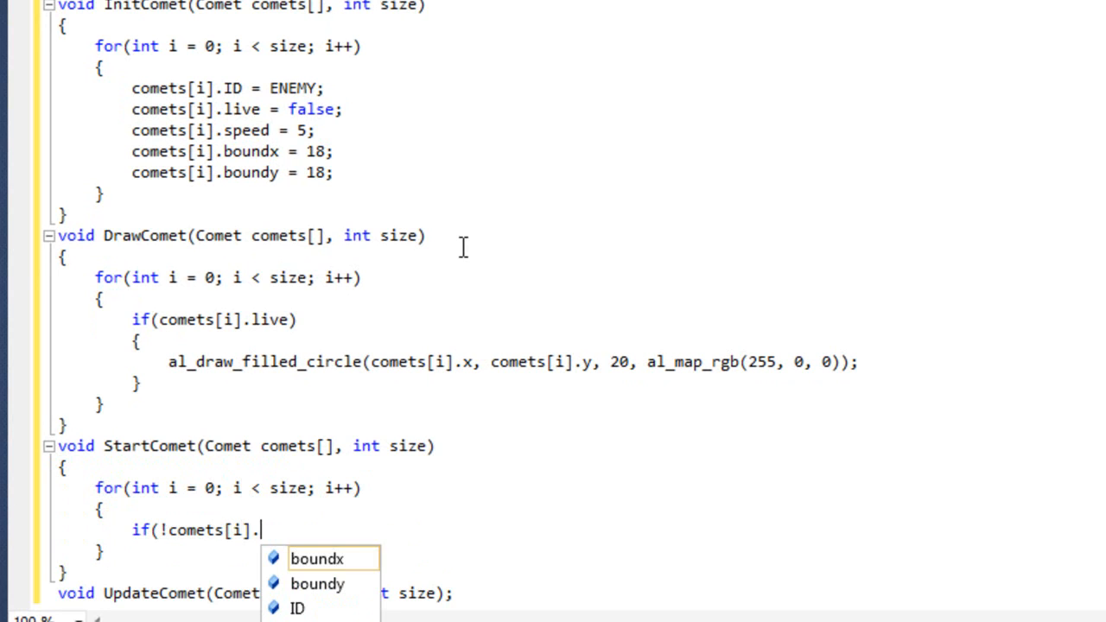
{"action": "type", "text": "live"}
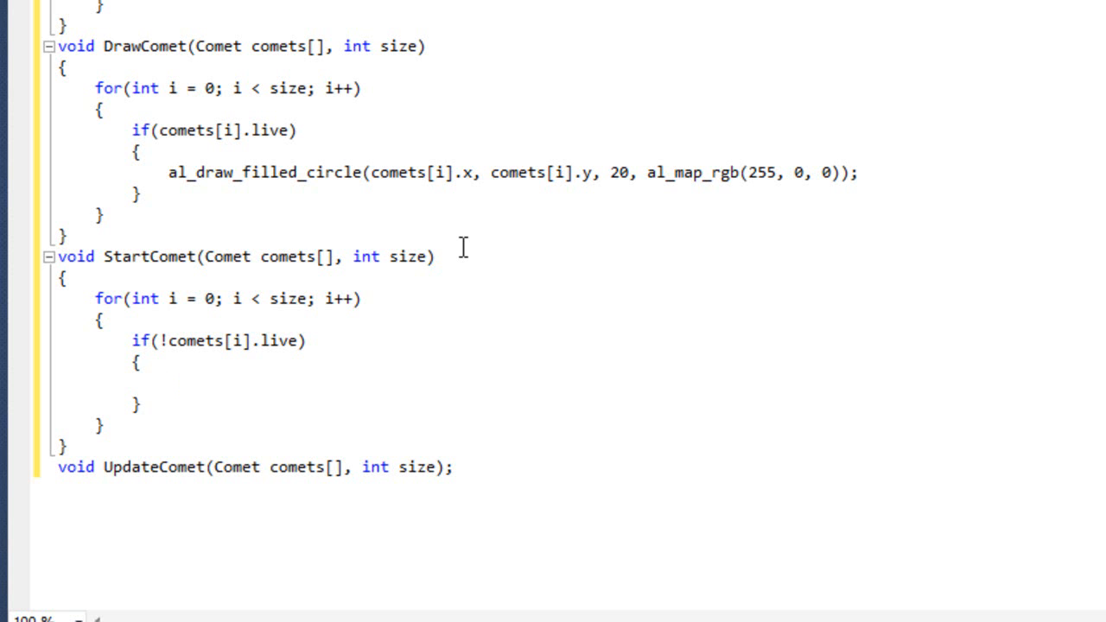
{"action": "left_click", "coordinate": [169, 382]}
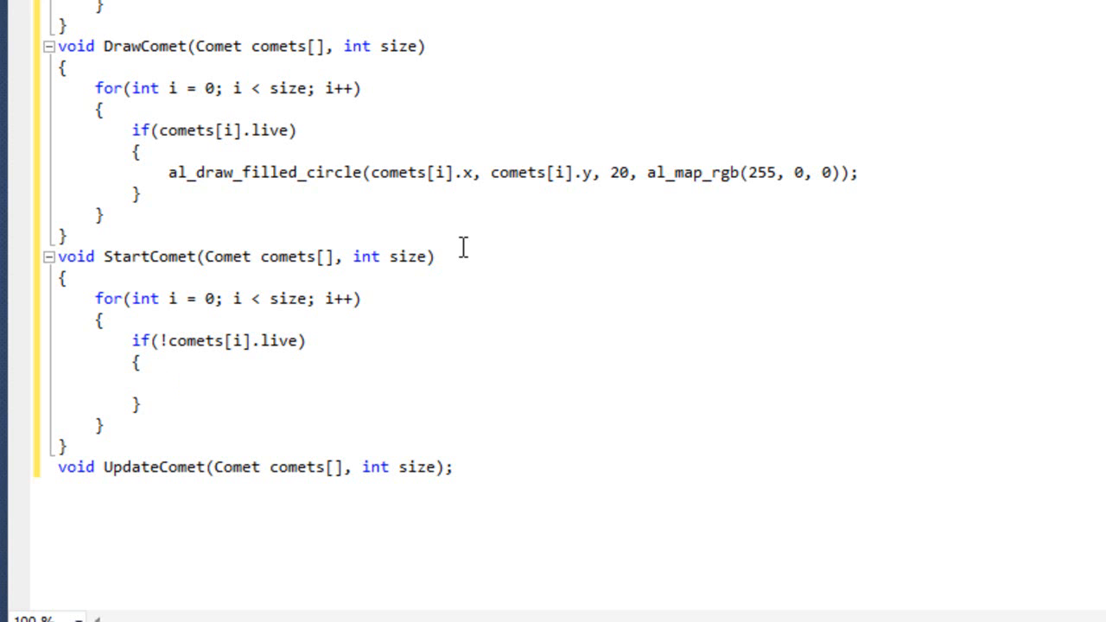
{"action": "left_click", "coordinate": [169, 382]}
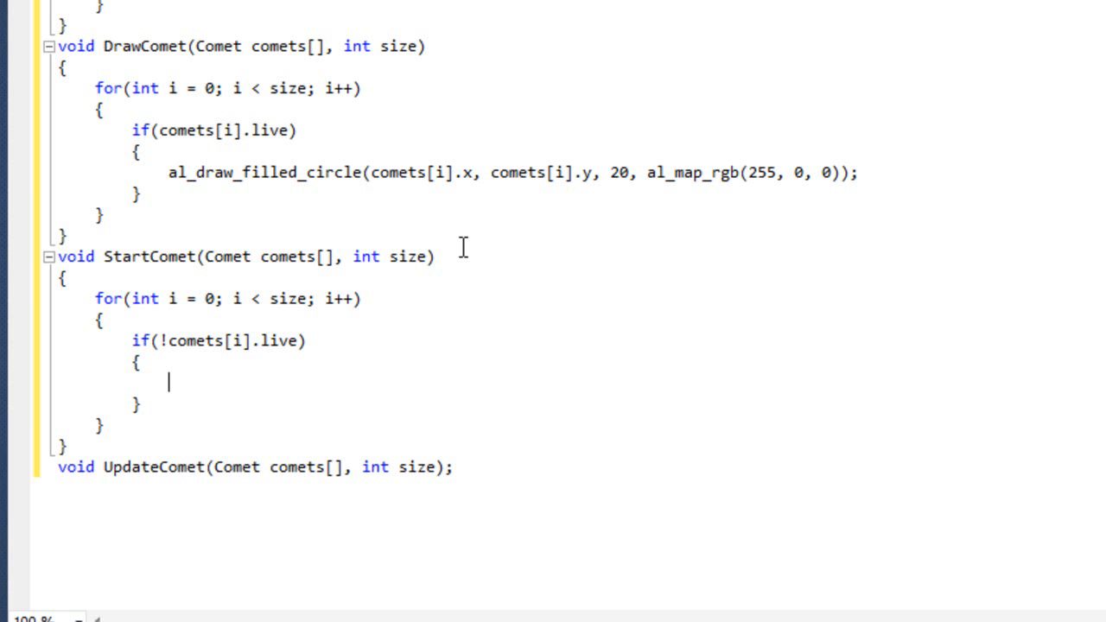
Nest an if(rand() % 500 == 0) spawn condition with empty braces inside the not-live check
{"action": "type", "text": "if"}
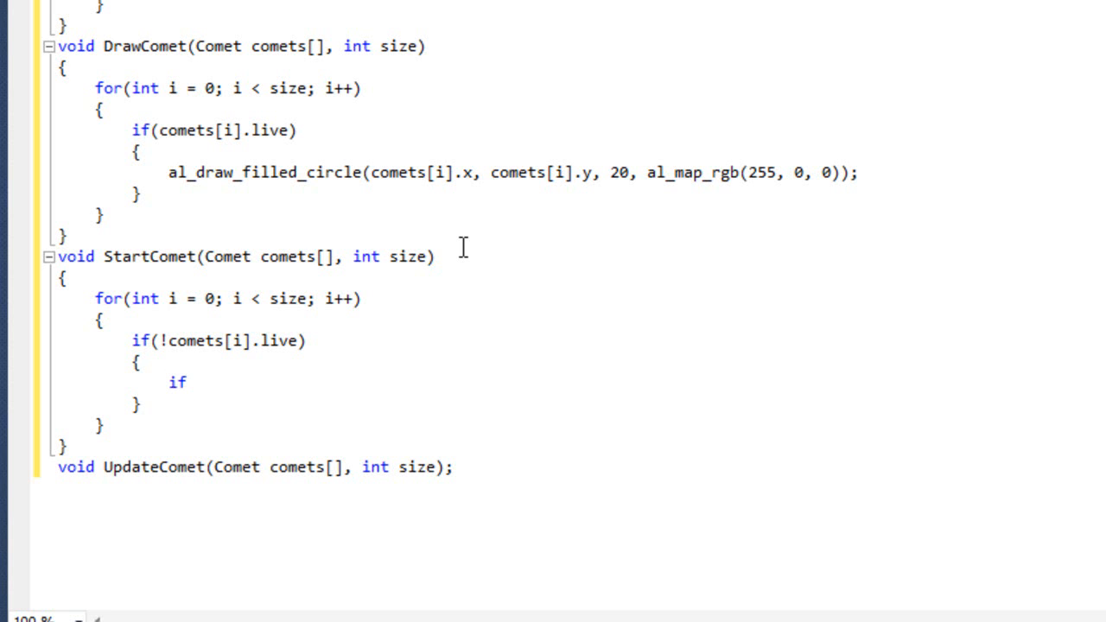
{"action": "type", "text": "(rand()"}
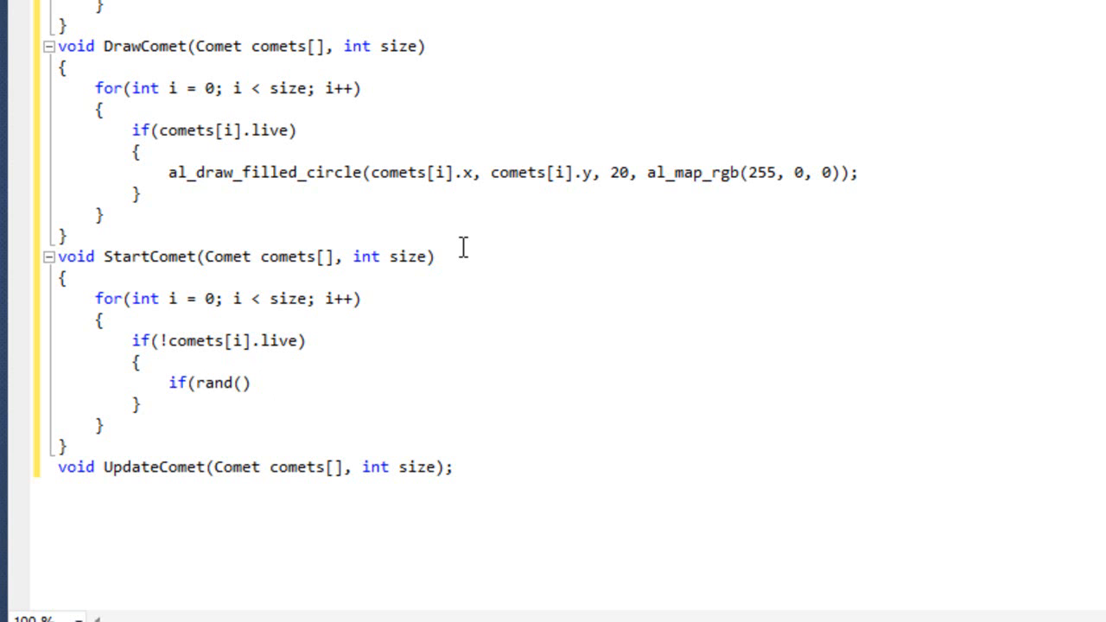
{"action": "type", "text": "% 500 == 0"}
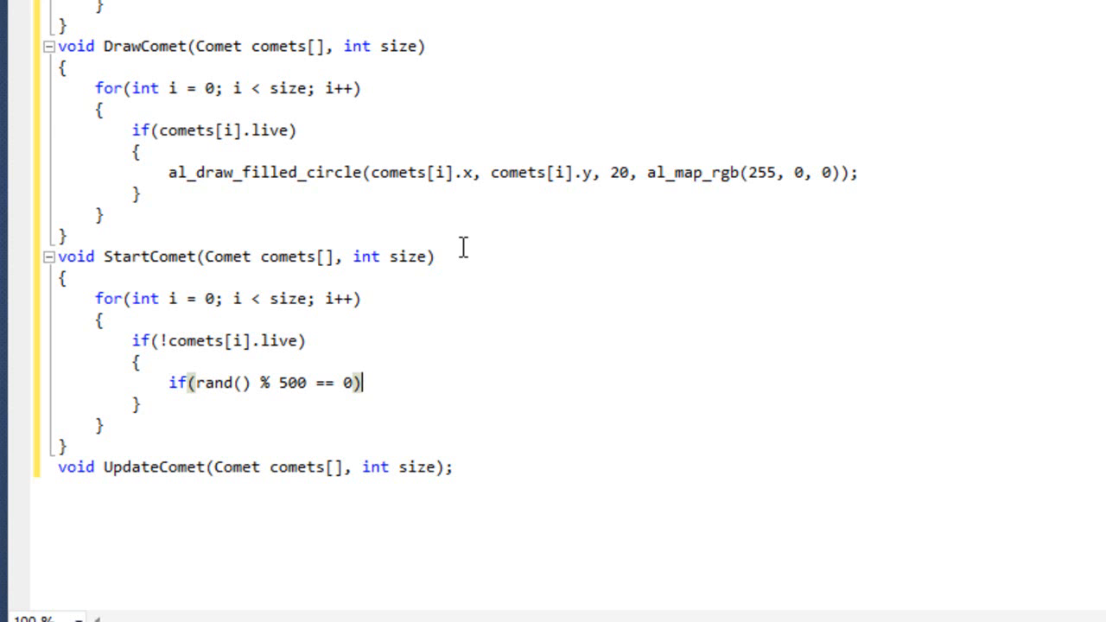
{"action": "key", "text": "enter"}
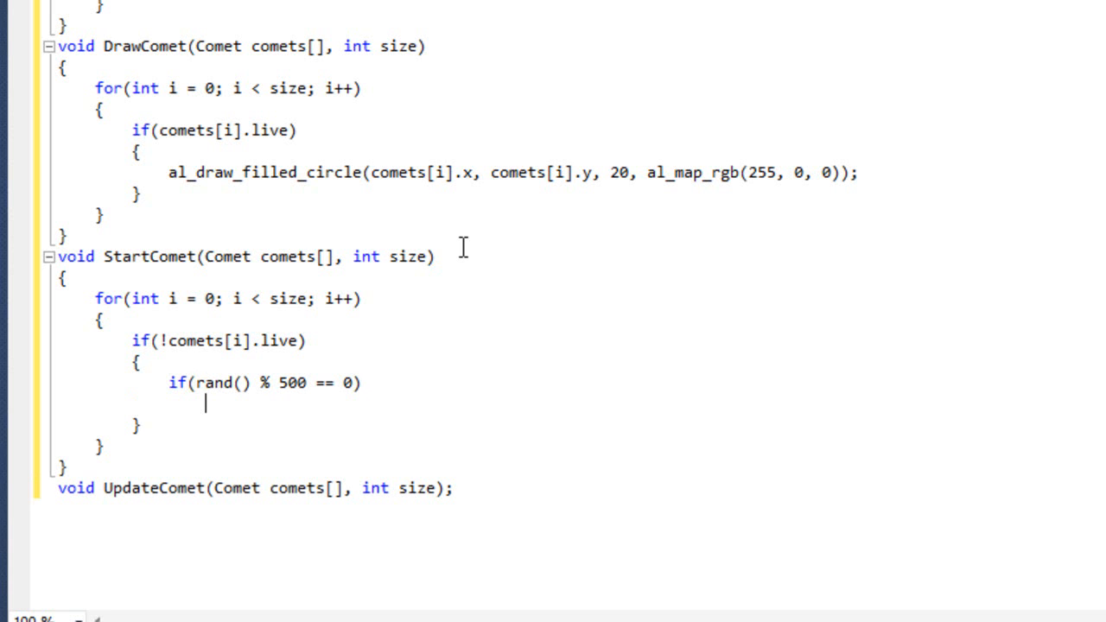
{"action": "type", "text": "{"}
{"action": "type", "text": "}"}
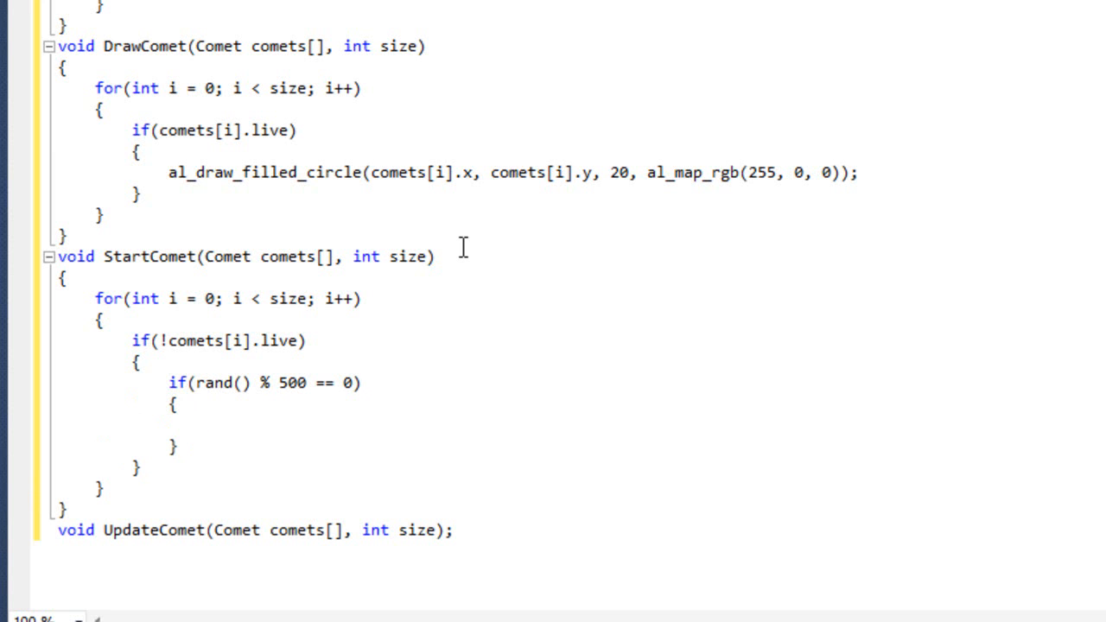
{"action": "left_click", "coordinate": [204, 424]}
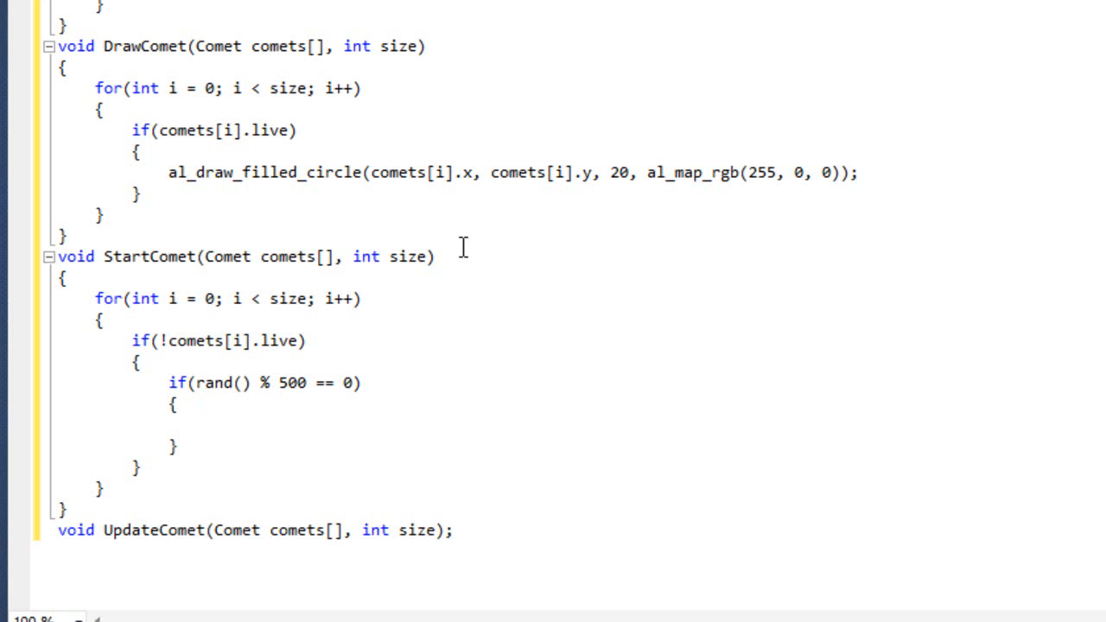
{"action": "left_click", "coordinate": [204, 425]}
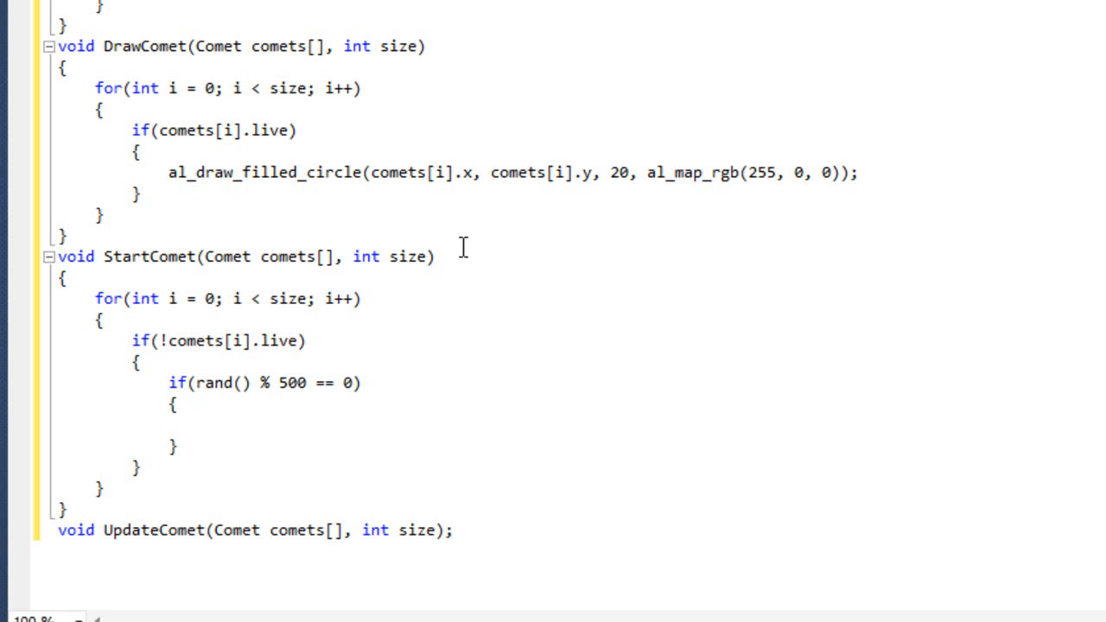
In the spawn block set comets[i].live to true and comets[i].x to WIDTH
{"action": "type", "text": "comets"}
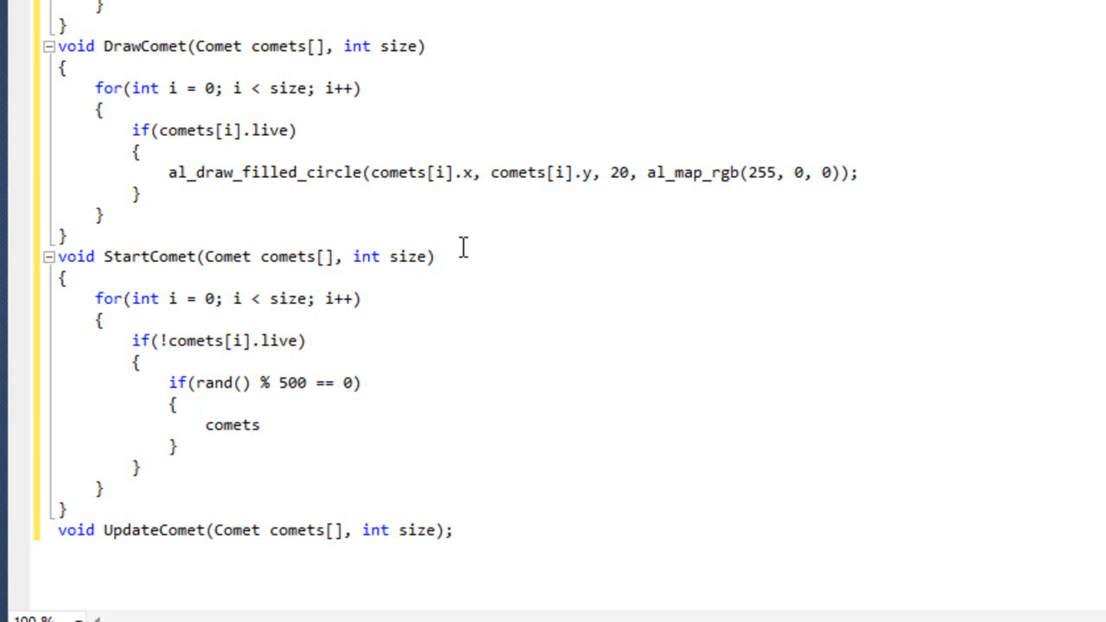
{"action": "type", "text": "[i].live = true;"}
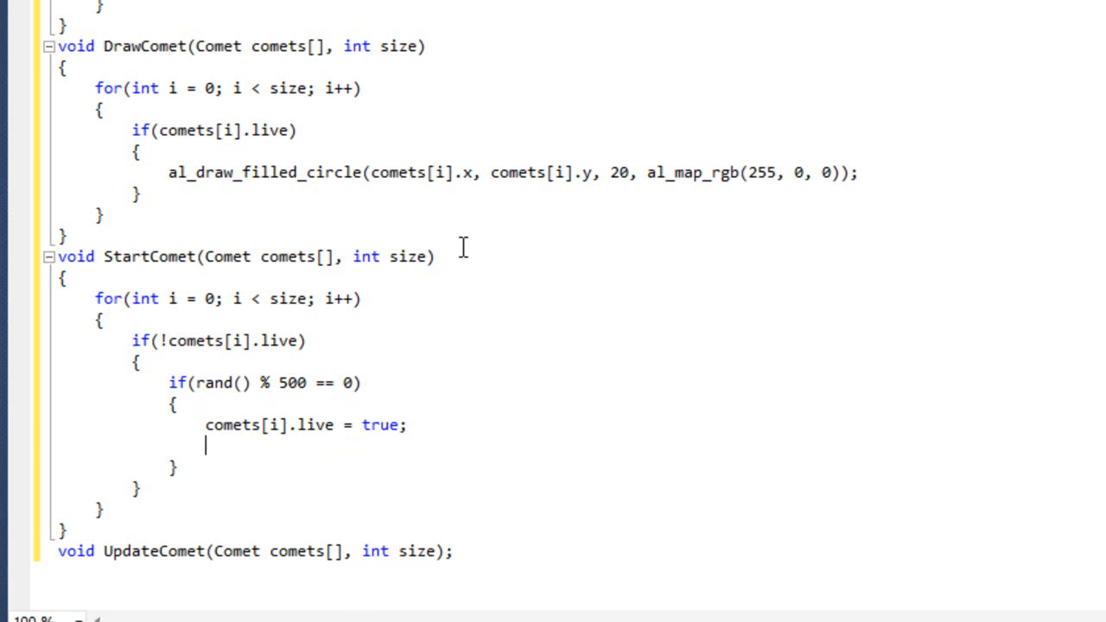
{"action": "type", "text": "comets[i].x"}
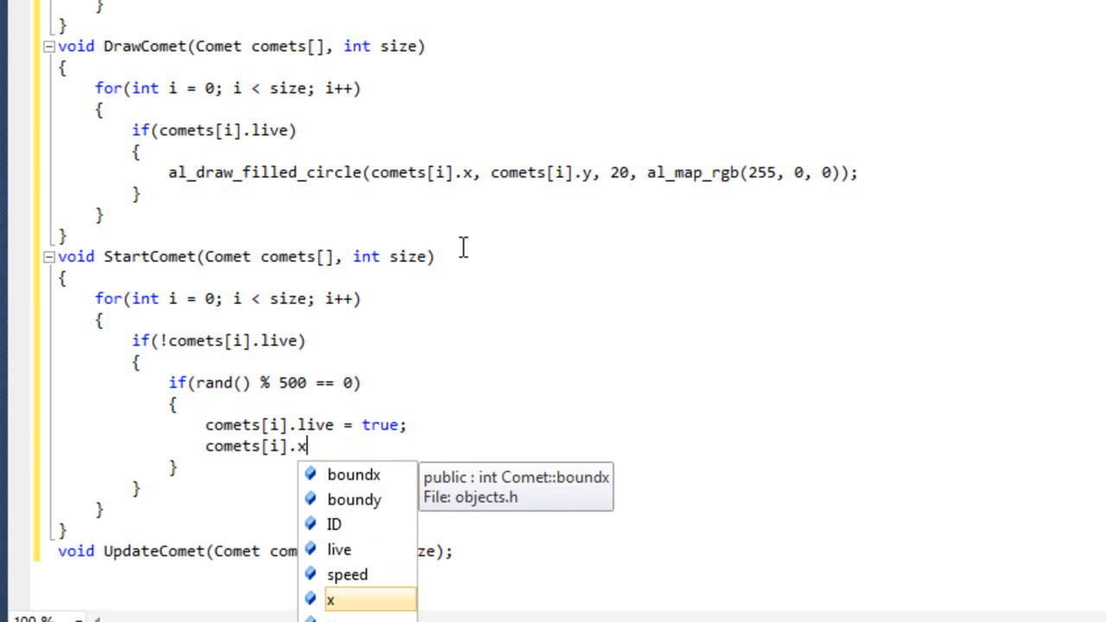
{"action": "type", "text": "= WIDTJH"}
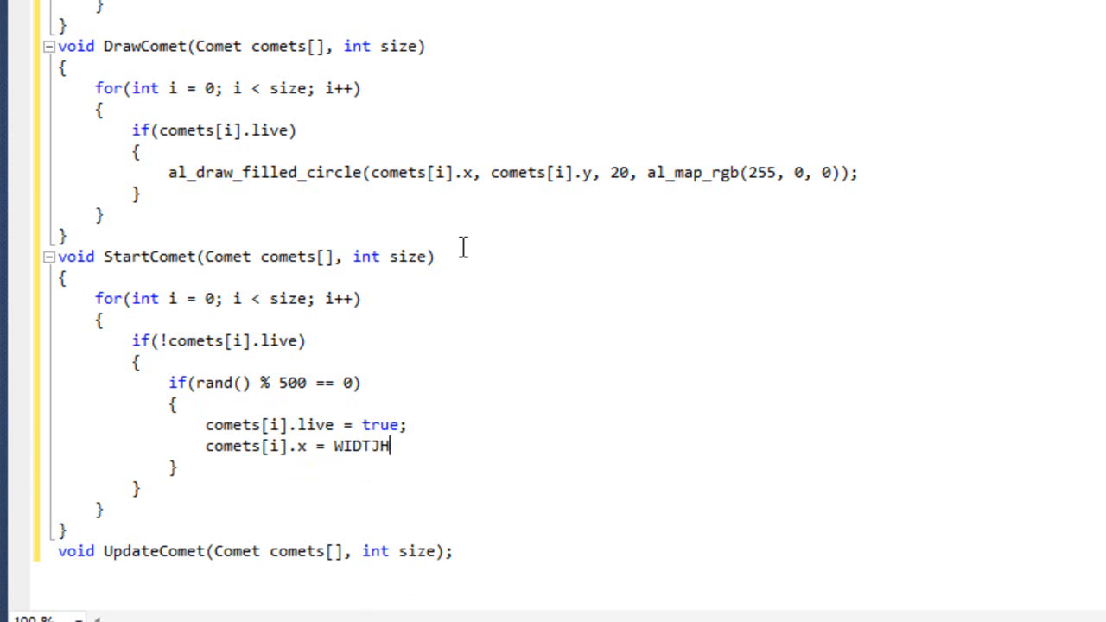
{"action": "type", "text": "WIDTH;"}
{"action": "type", "text": "comets[i"}
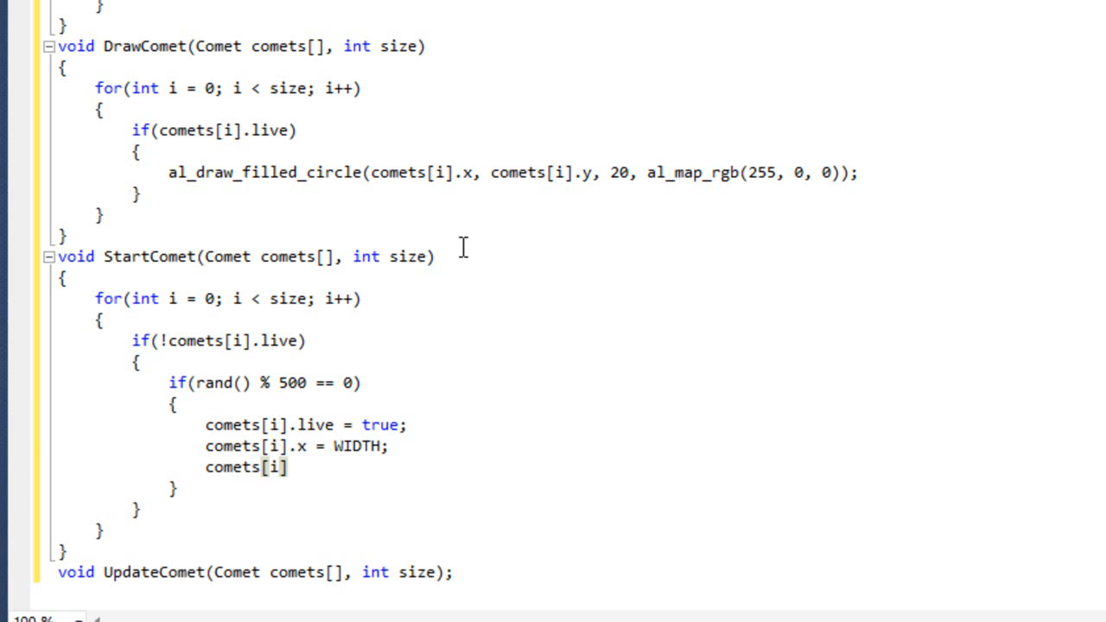
Set comets[i].y to 30 + rand() % (HEIGHT - 60)
{"action": "type", "text": ".y = 3"}
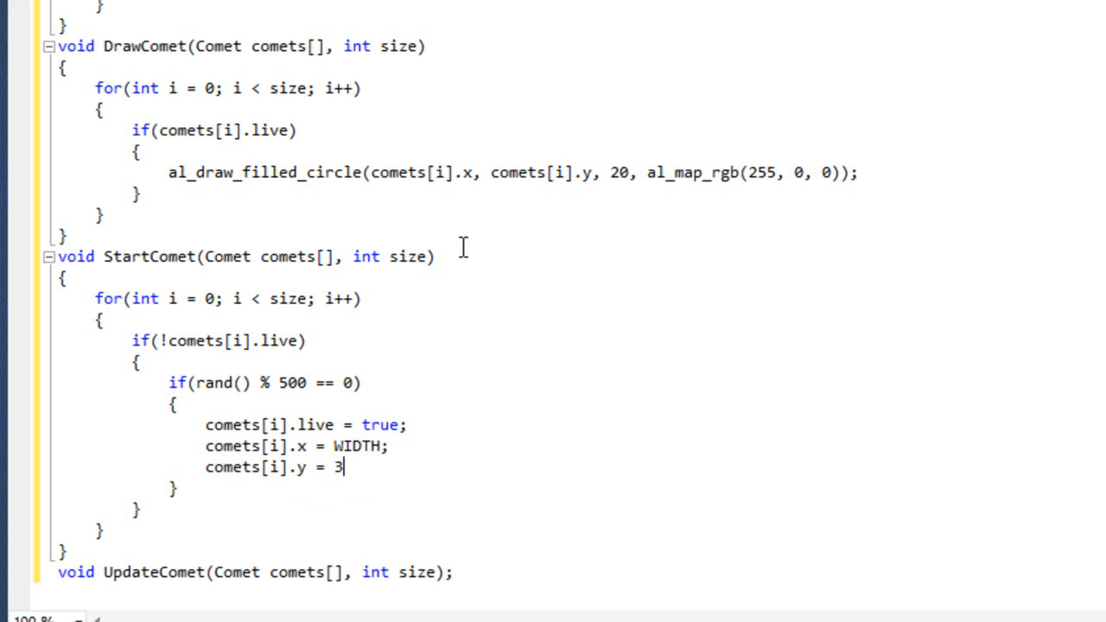
{"action": "type", "text": "0"}
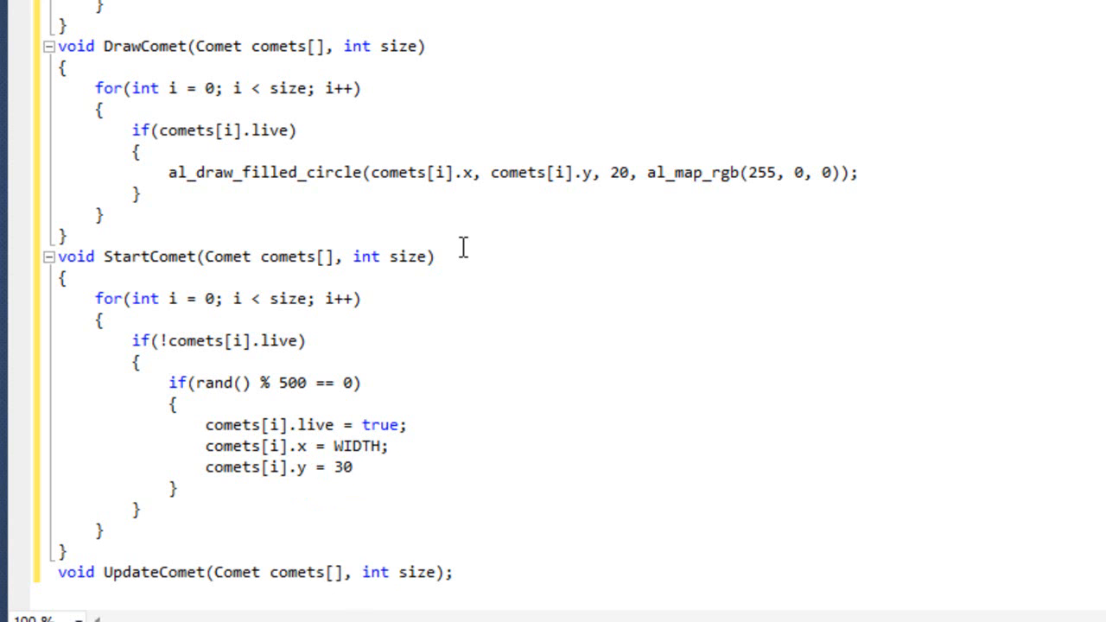
{"action": "type", "text": "+"}
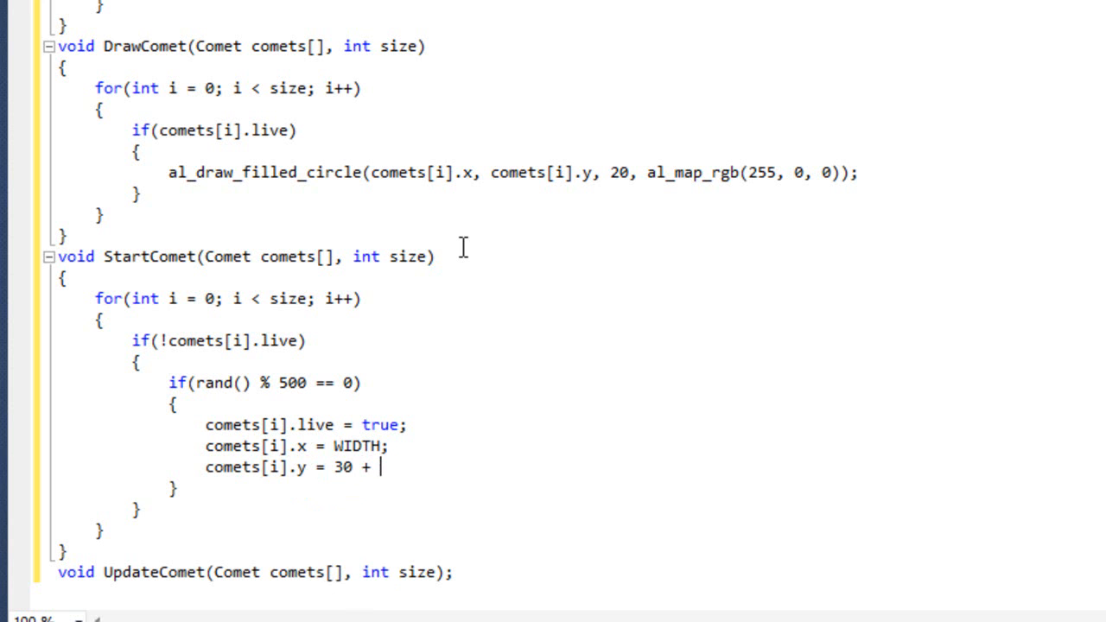
{"action": "type", "text": "r"}
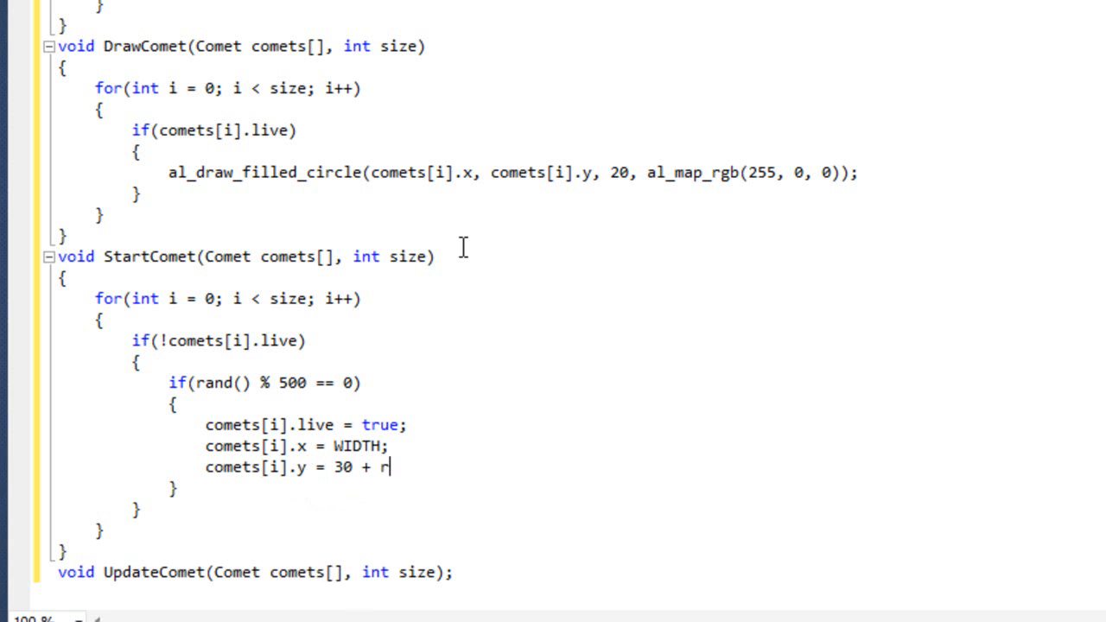
{"action": "type", "text": "and()"}
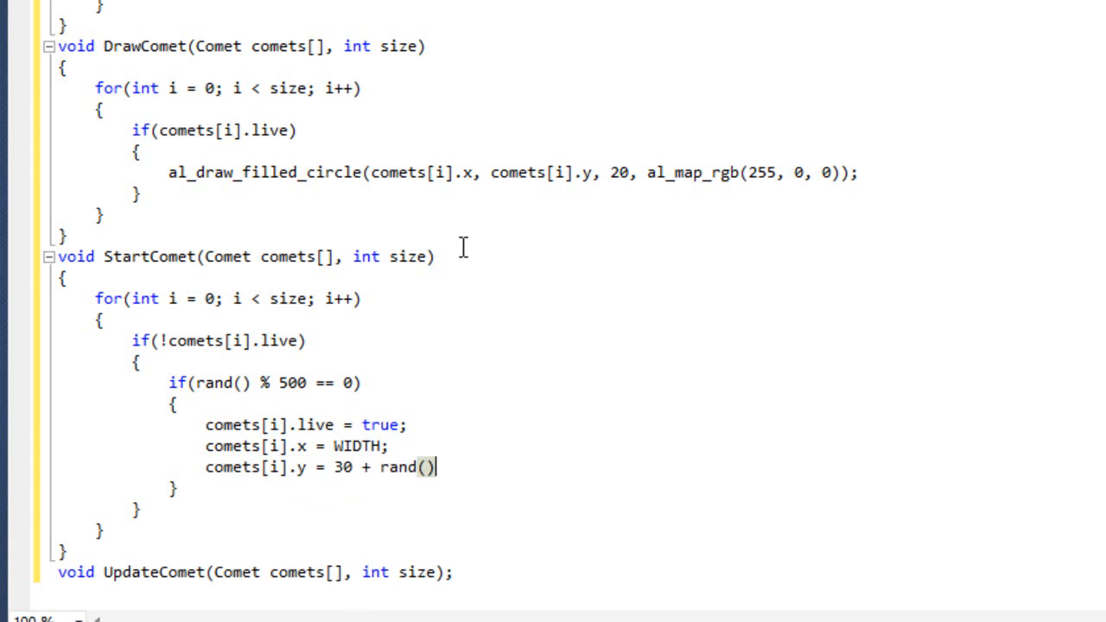
{"action": "type", "text": "% (HE"}
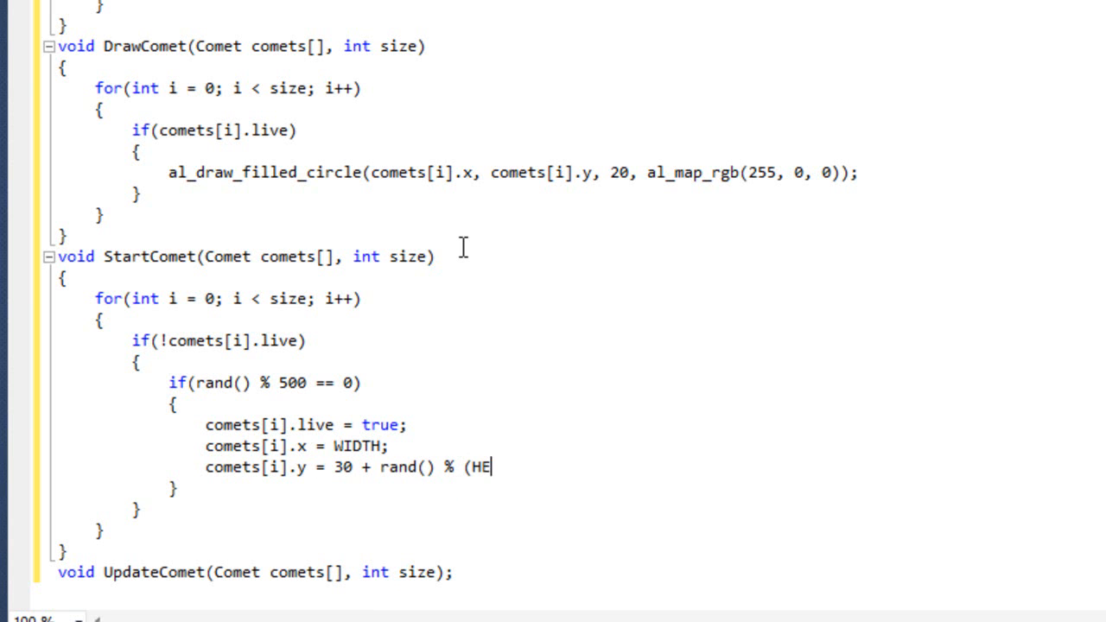
{"action": "type", "text": "IGHT"}
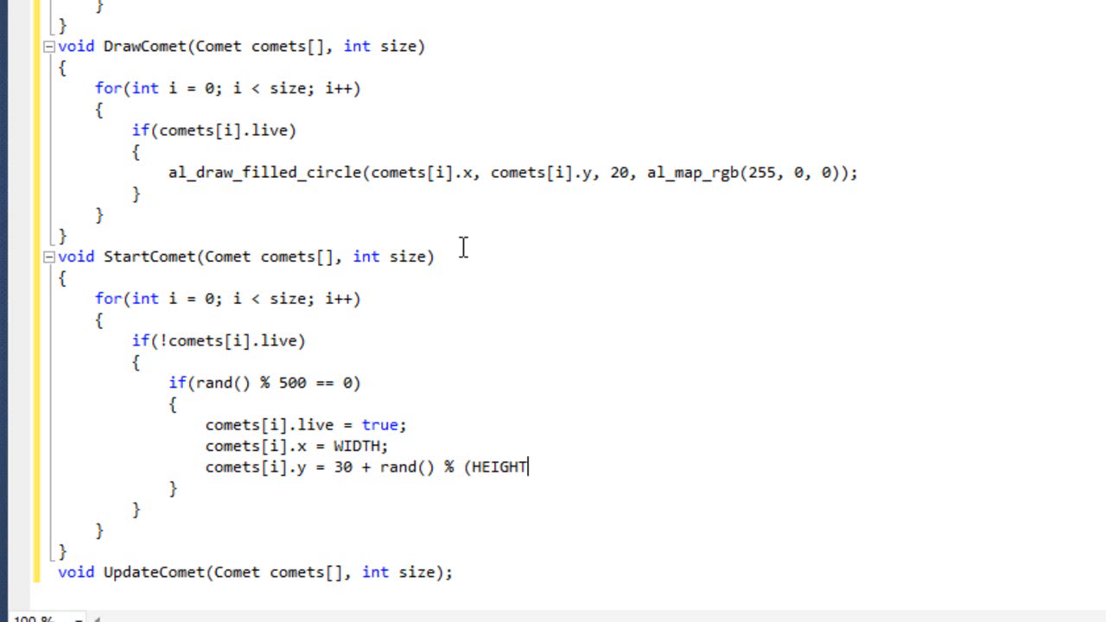
{"action": "type", "text": "- 60);"}
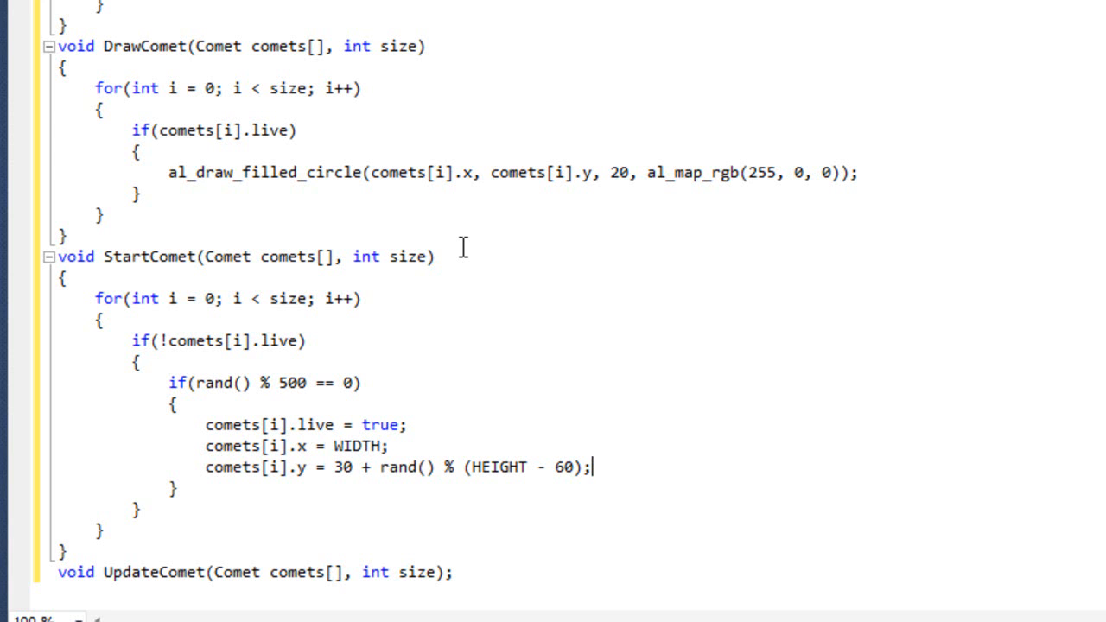
End the spawn block with a break statement so only one comet spawns
{"action": "key", "text": "enter"}
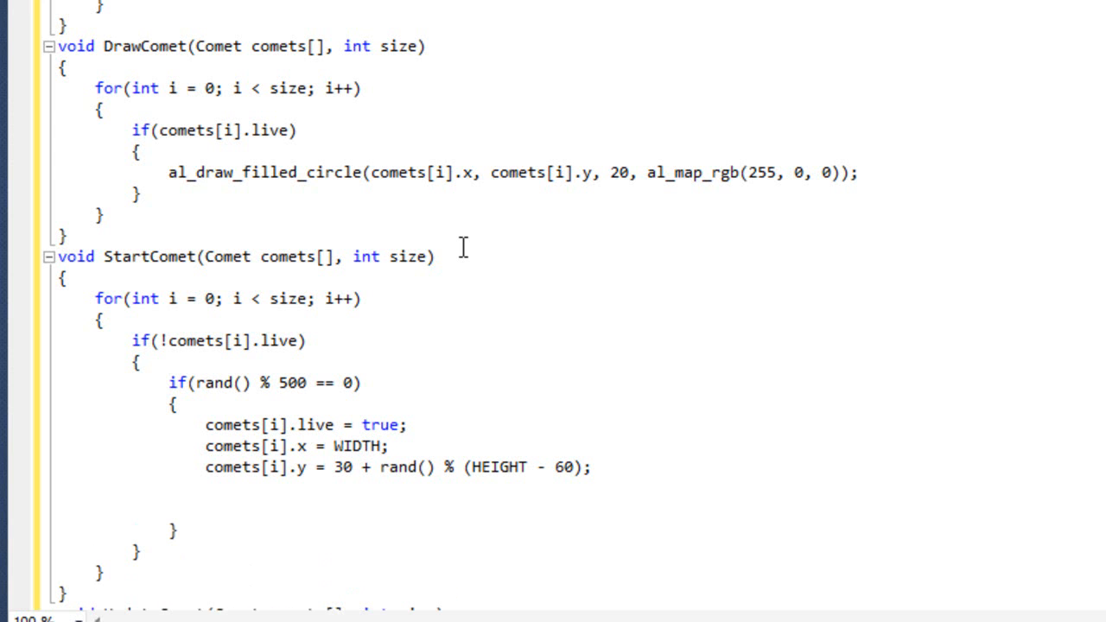
{"action": "type", "text": "break;"}
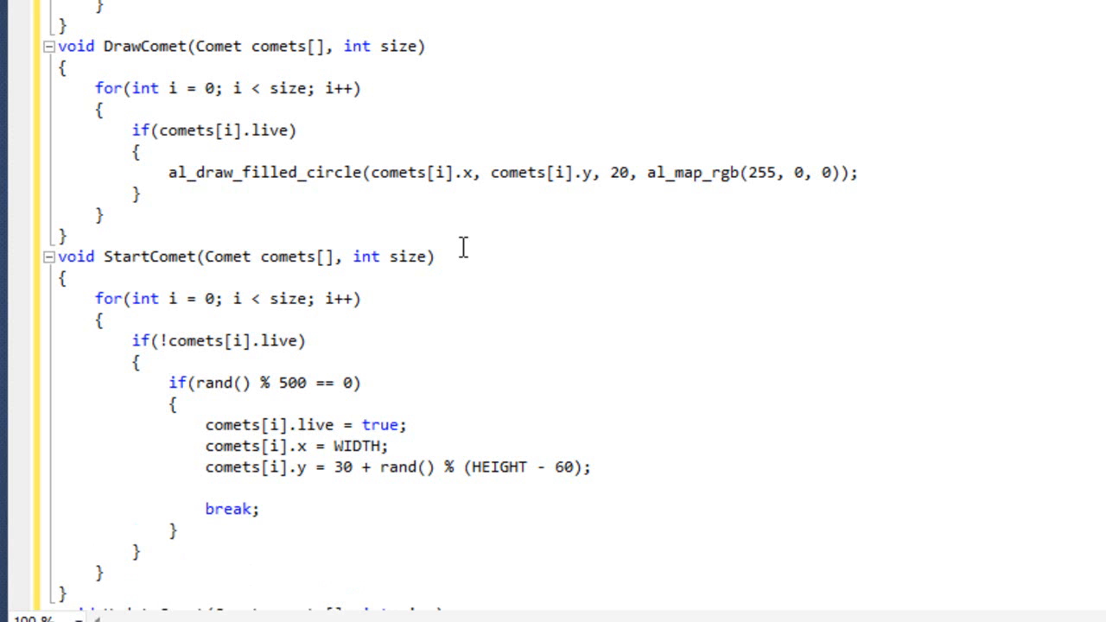
{"action": "left_click", "coordinate": [307, 340]}
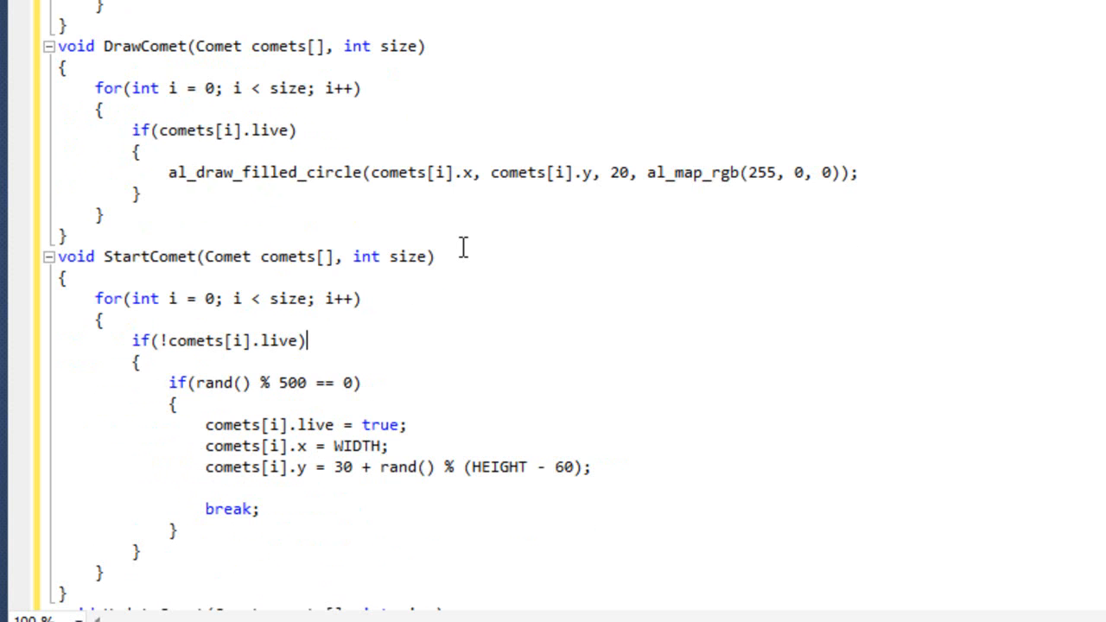
{"action": "double_click", "coordinate": [216, 384]}
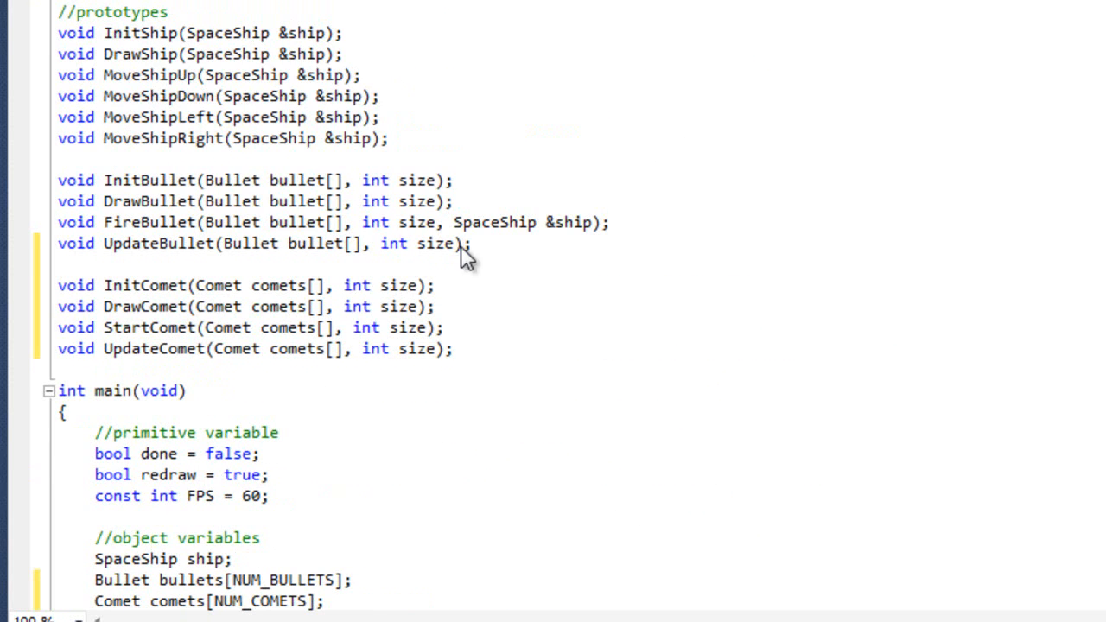
In main, add srand(time(NULL)); on the line above InitShip(ship)
{"action": "scroll", "scroll_direction": "down", "scroll_amount": 3}
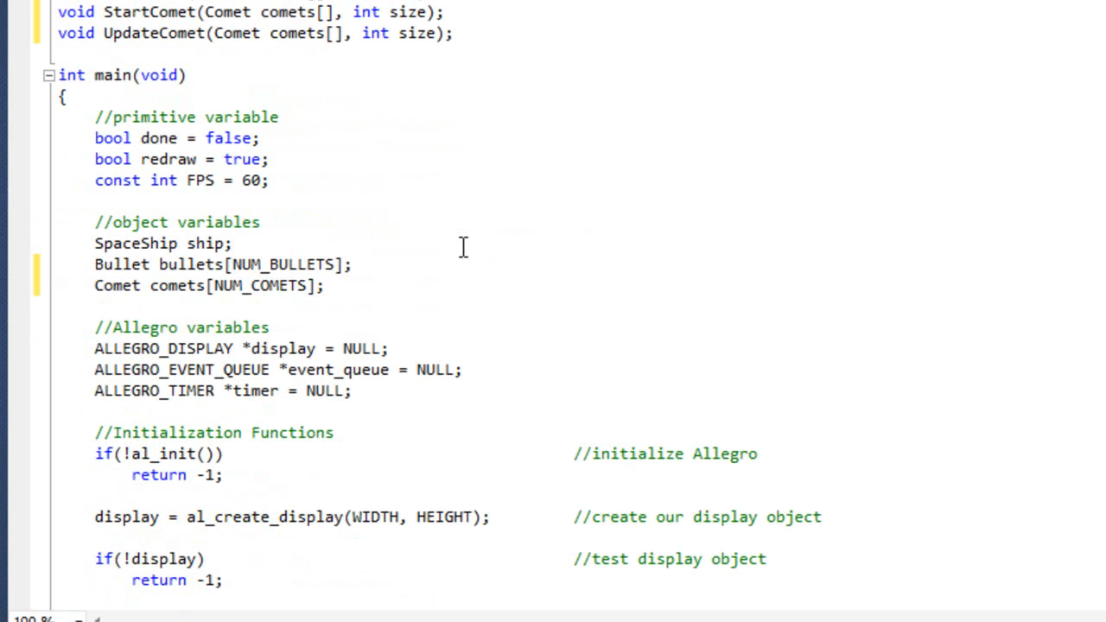
{"action": "scroll", "scroll_direction": "down", "scroll_amount": 3}
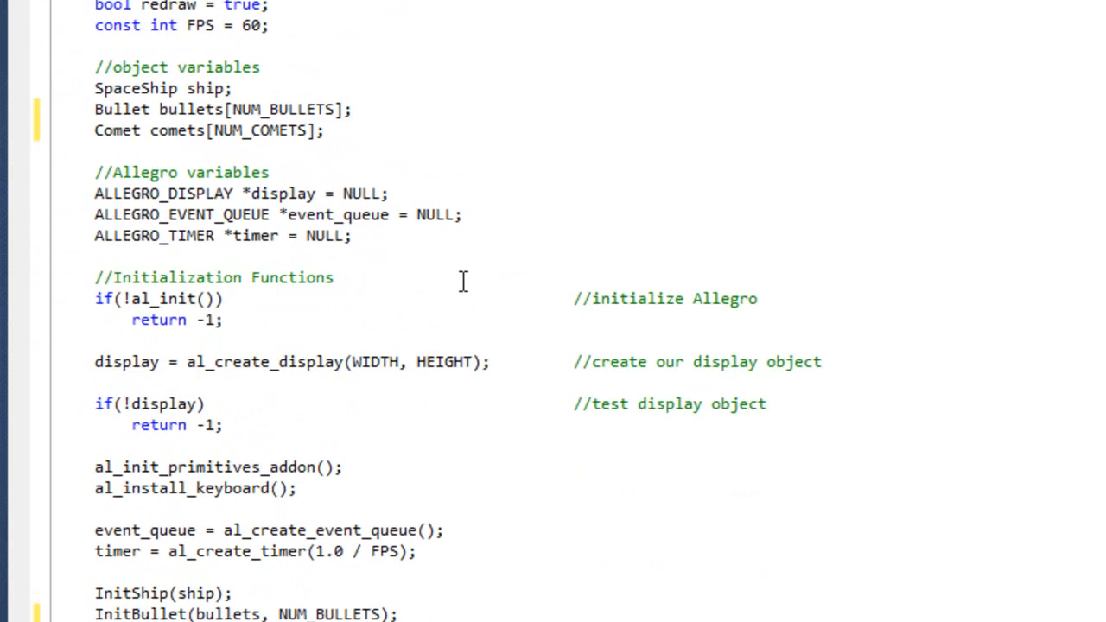
{"action": "scroll", "scroll_direction": "down", "scroll_amount": 3}
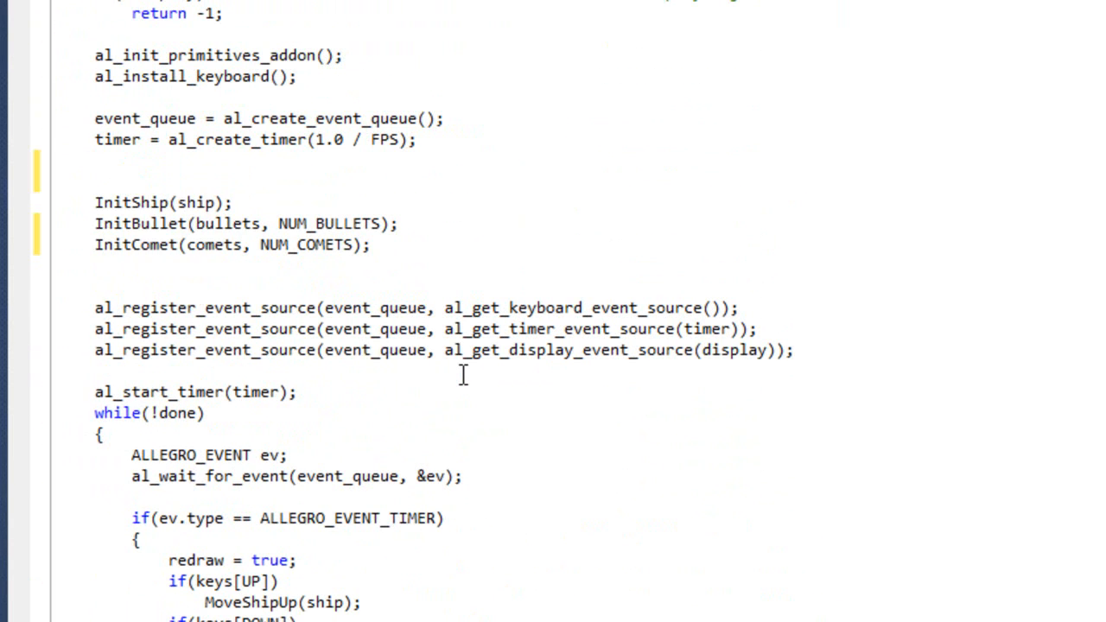
{"action": "type", "text": "srand(ti"}
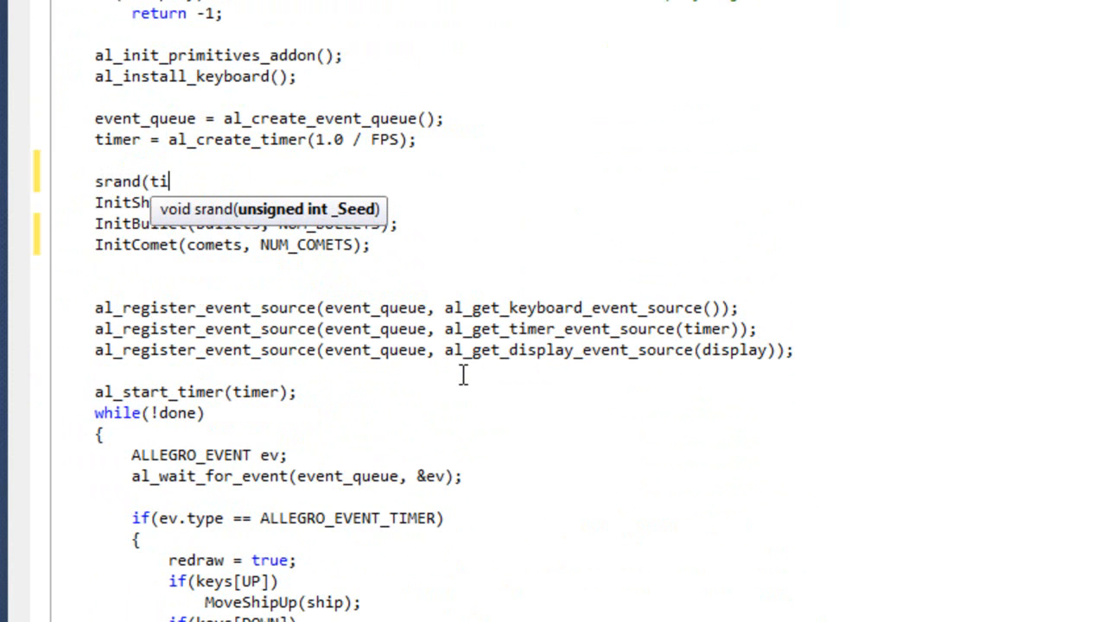
{"action": "type", "text": "me("}
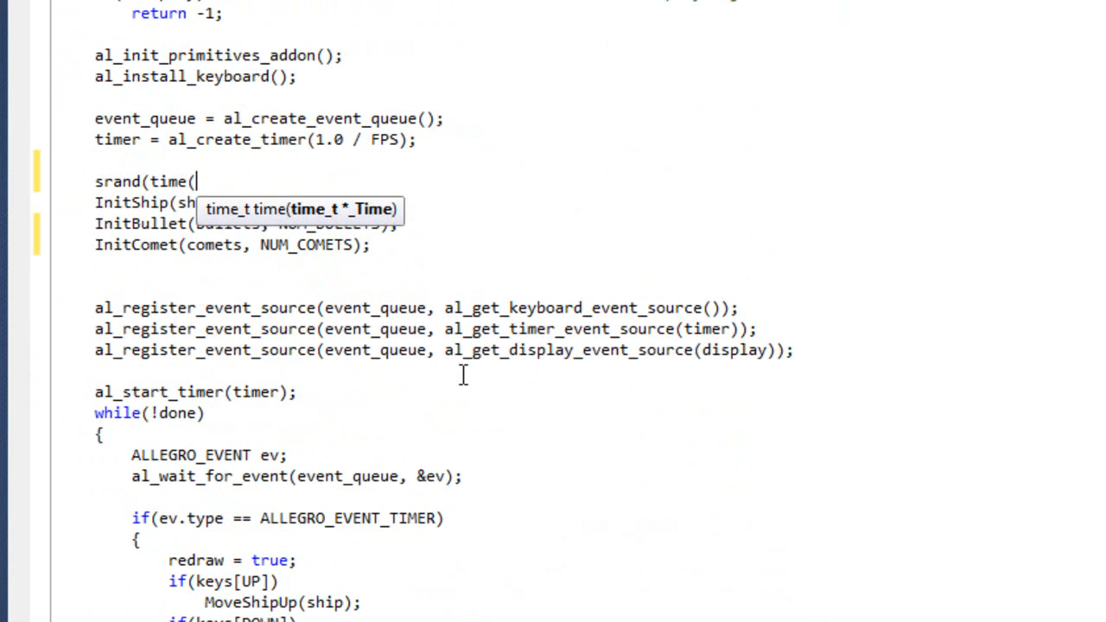
{"action": "type", "text": "NULL)"}
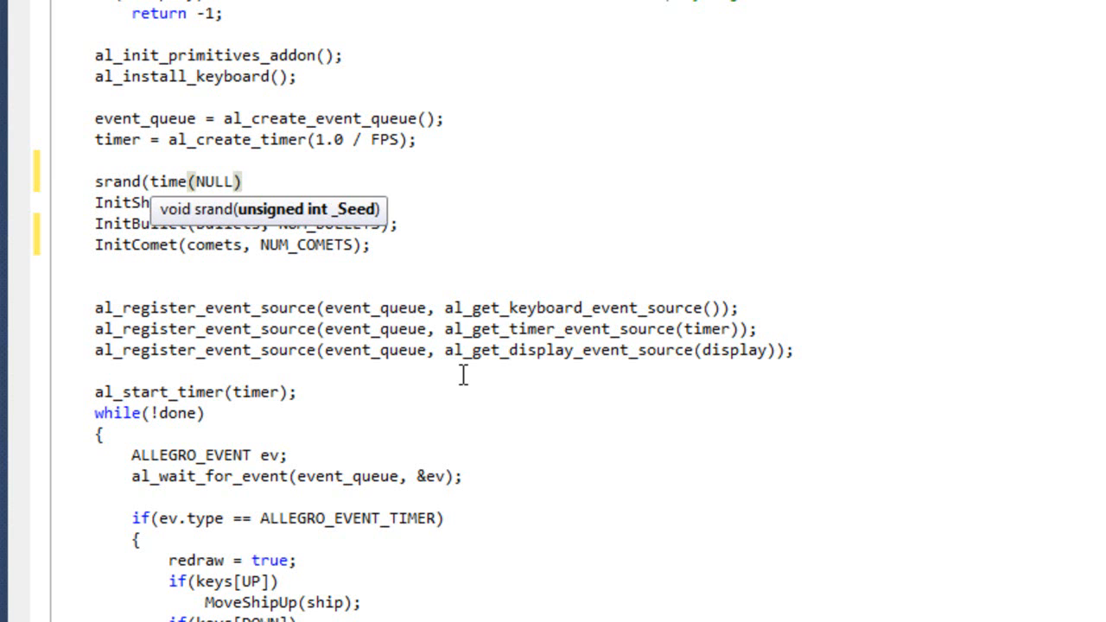
{"action": "type", "text": ");"}
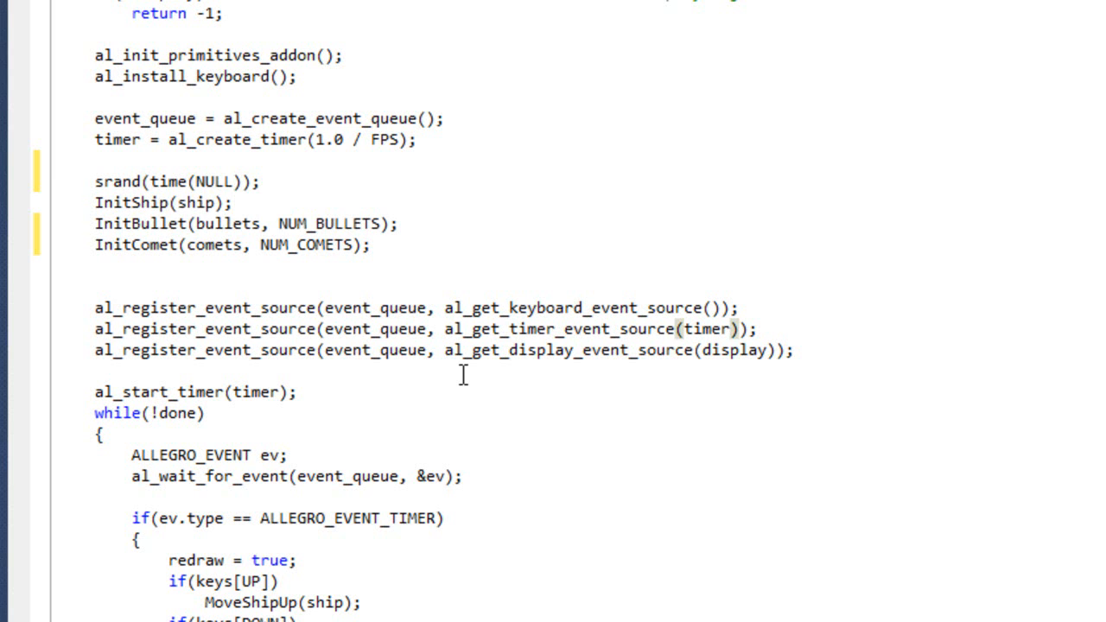
{"action": "double_click", "coordinate": [169, 181]}
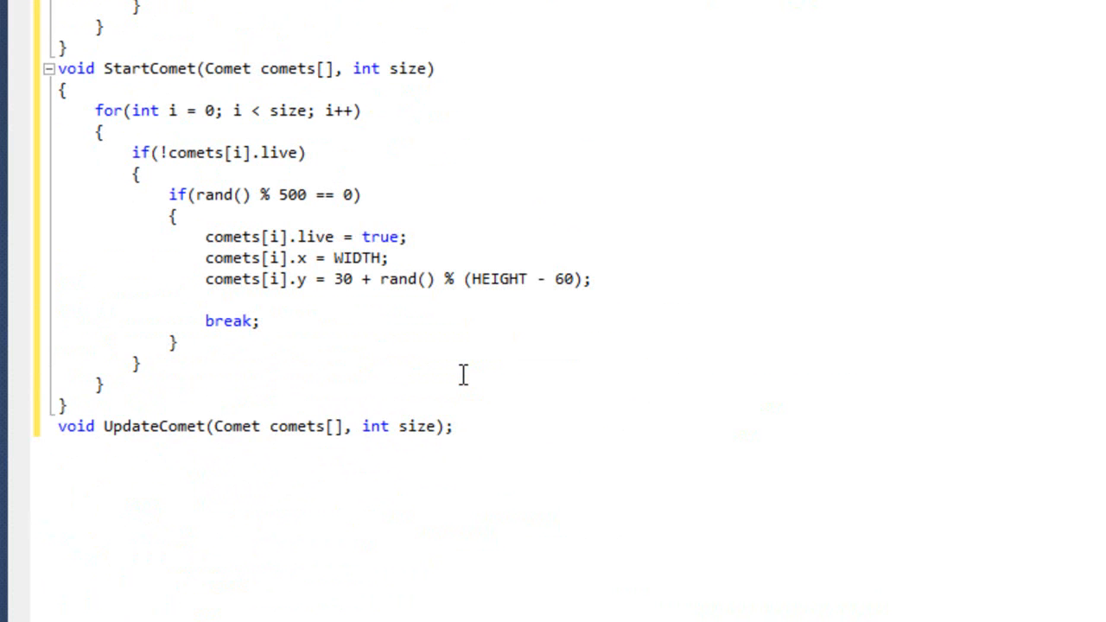
Give UpdateComet a for loop over size with an if(comets[i].live) check
{"action": "scroll", "scroll_direction": "down", "scroll_amount": 3}
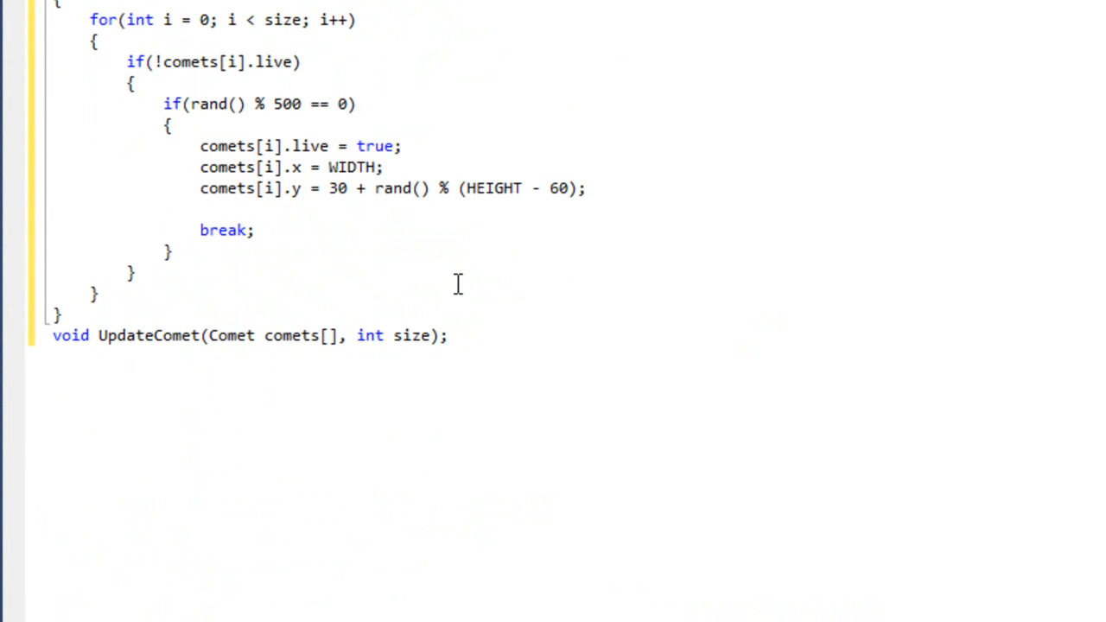
{"action": "type", "text": "{"}
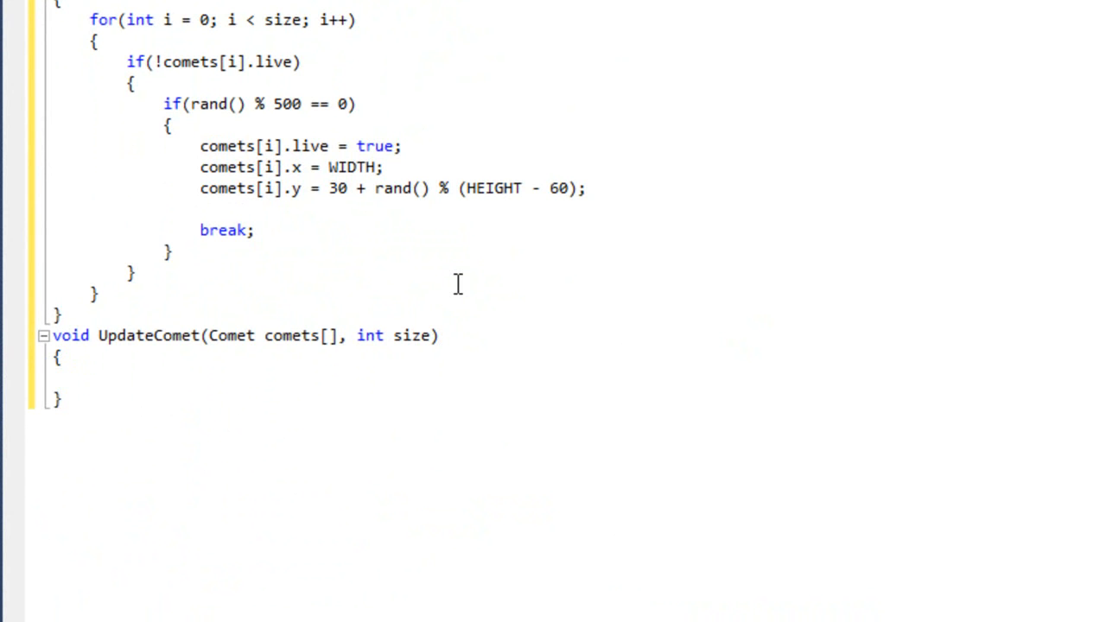
{"action": "type", "text": "for(int i"}
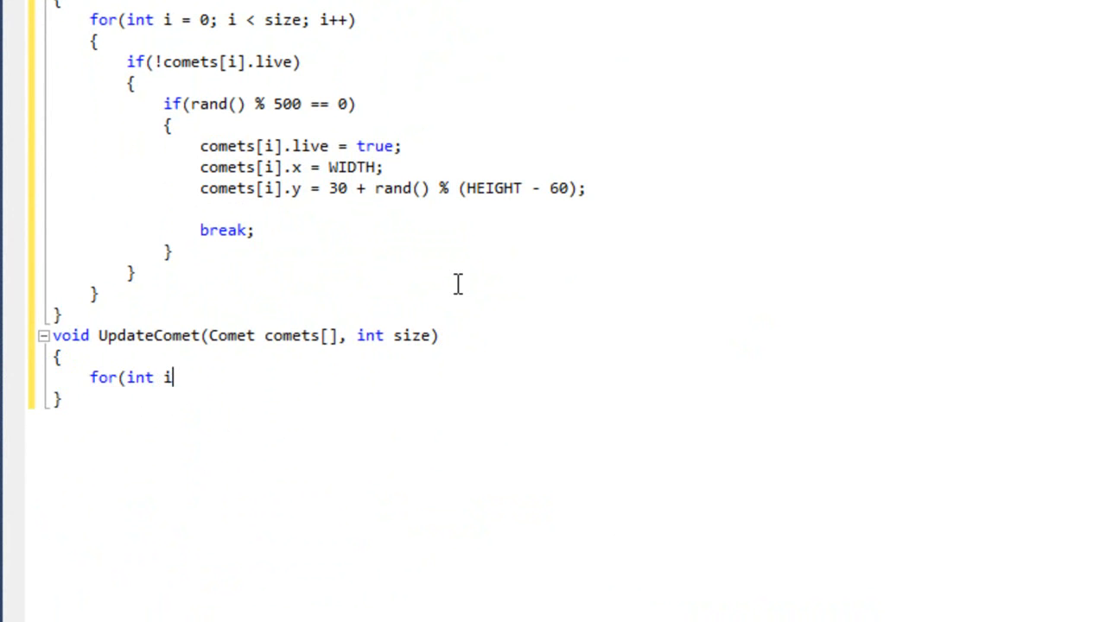
{"action": "type", "text": "= 0; i <"}
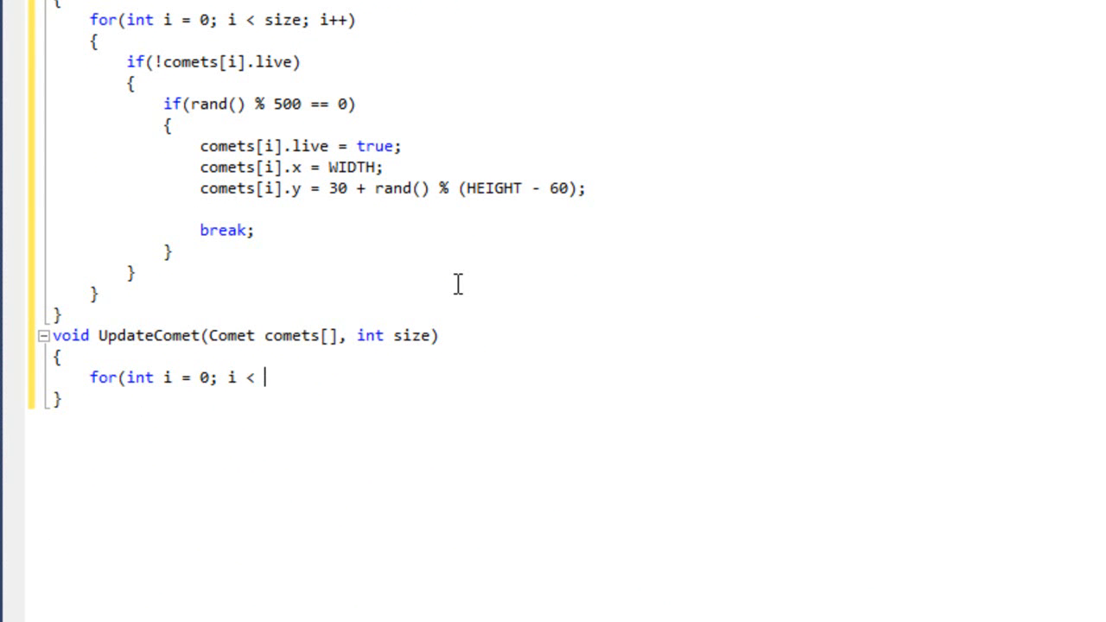
{"action": "type", "text": "size; i++"}
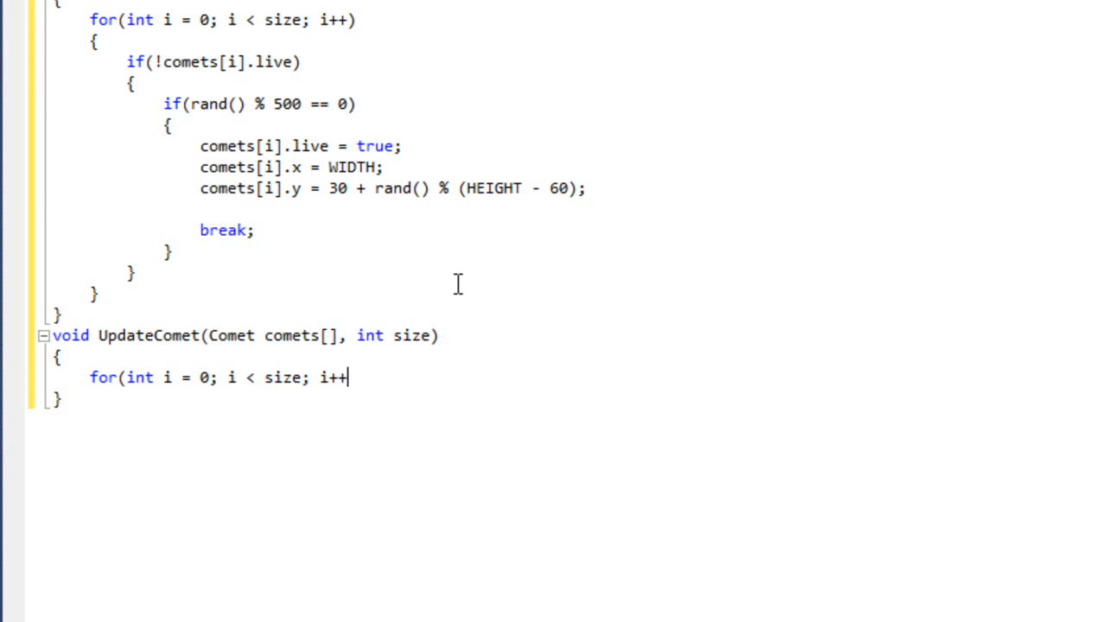
{"action": "type", "text": ")"}
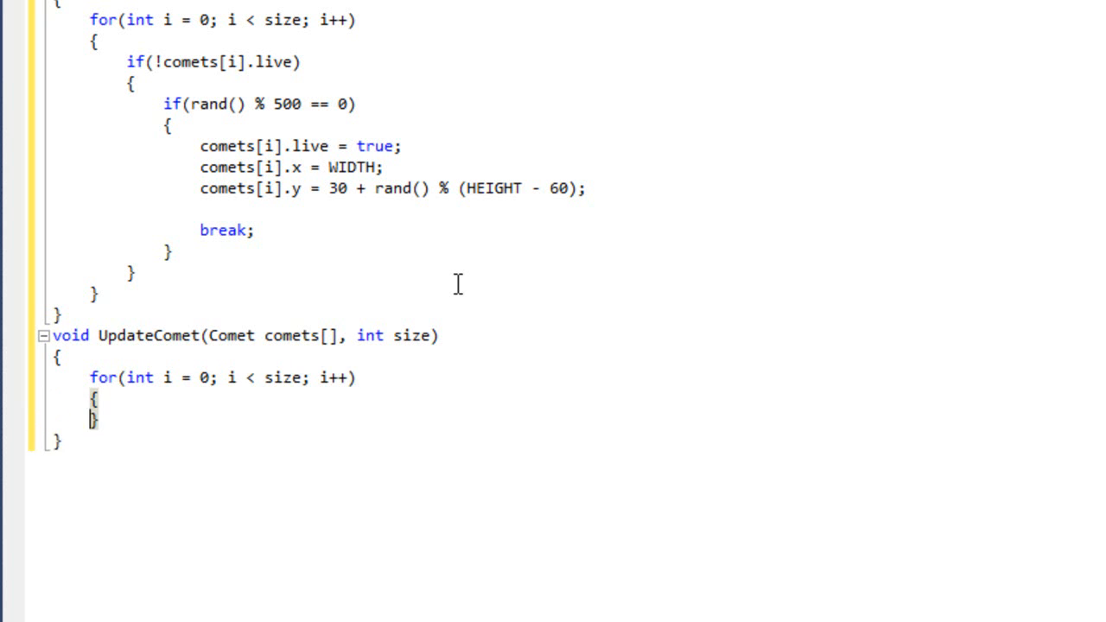
{"action": "type", "text": "if("}
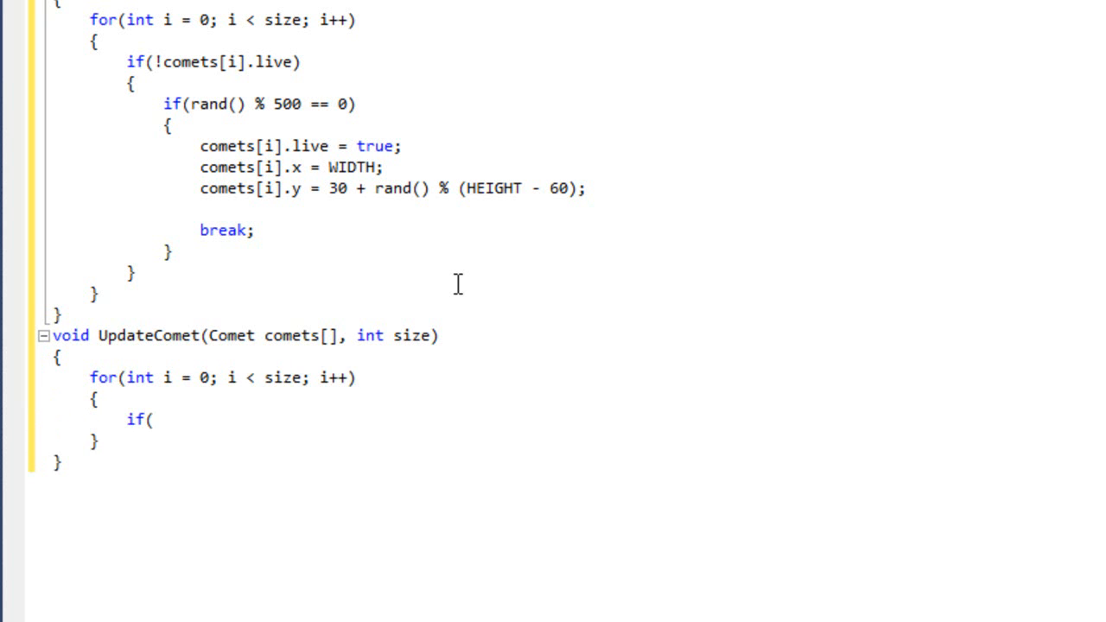
{"action": "type", "text": "comets[i]."}
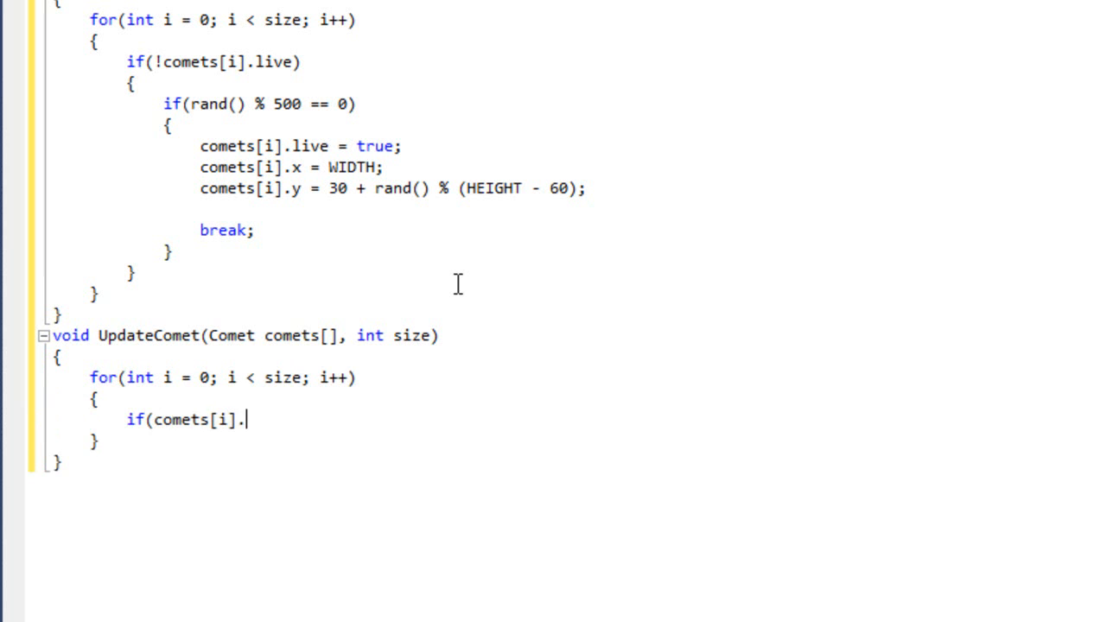
{"action": "type", "text": "live)"}
{"action": "type", "text": "{"}
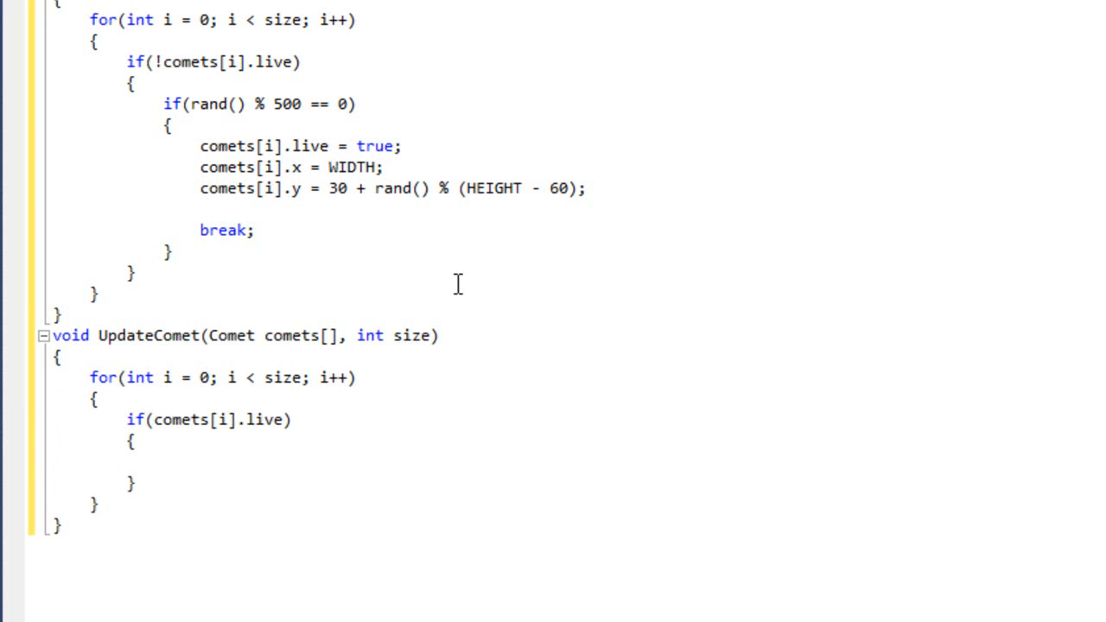
Move each live comet left by subtracting comets[i].speed from comets[i].x
{"action": "type", "text": "comets[i].x"}
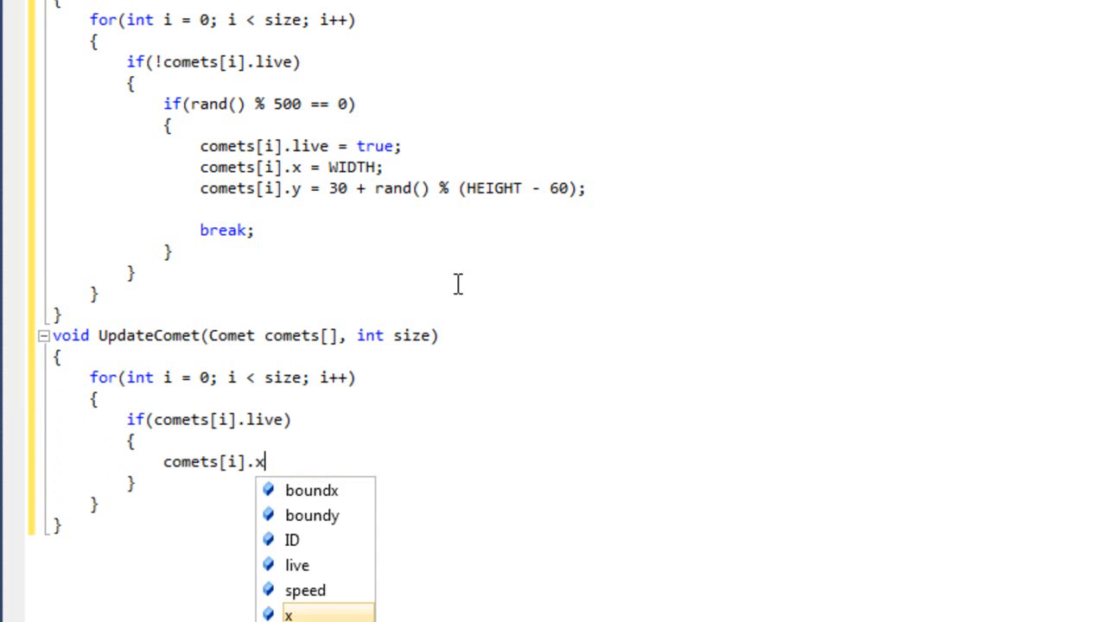
{"action": "type", "text": "-= comets[i"}
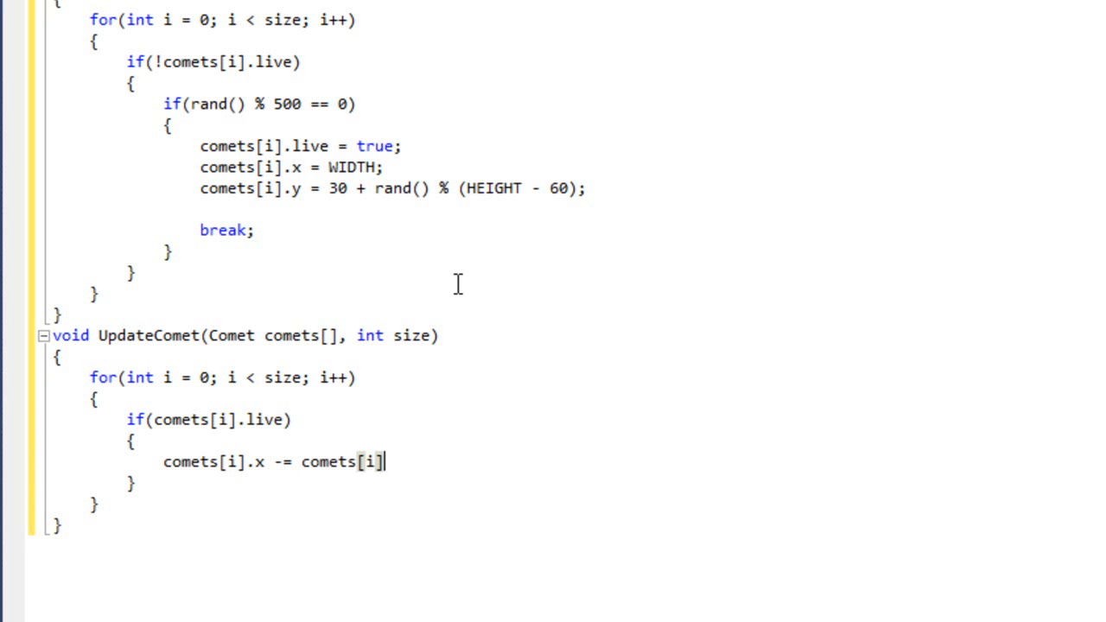
{"action": "type", "text": ".speed;"}
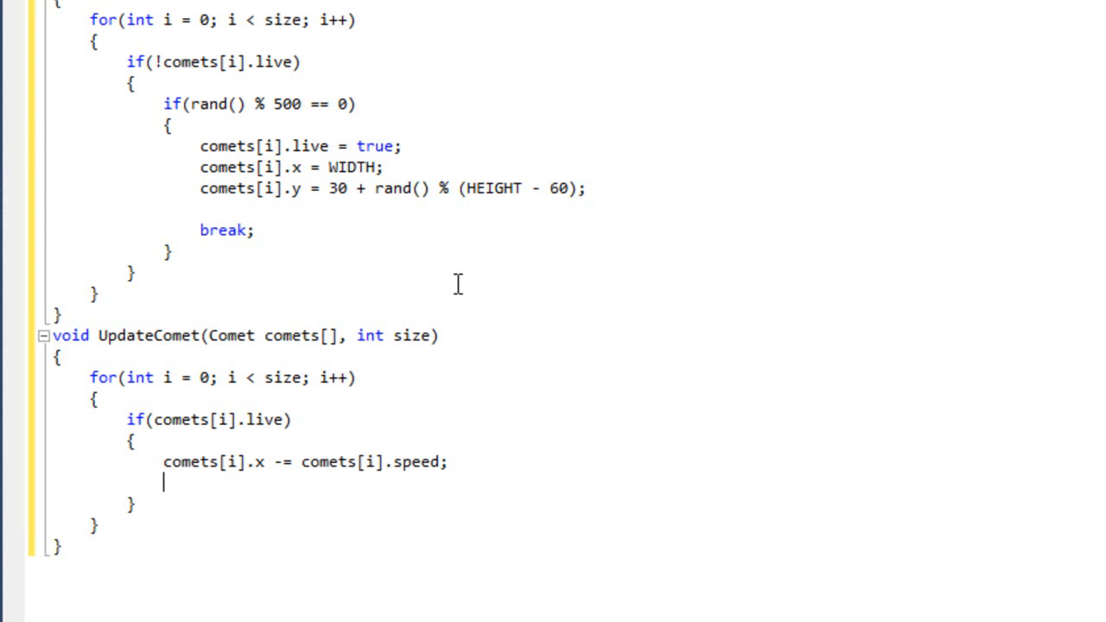
Set comets[i].live to false once comets[i].x drops below 0
{"action": "type", "text": "if(comets"}
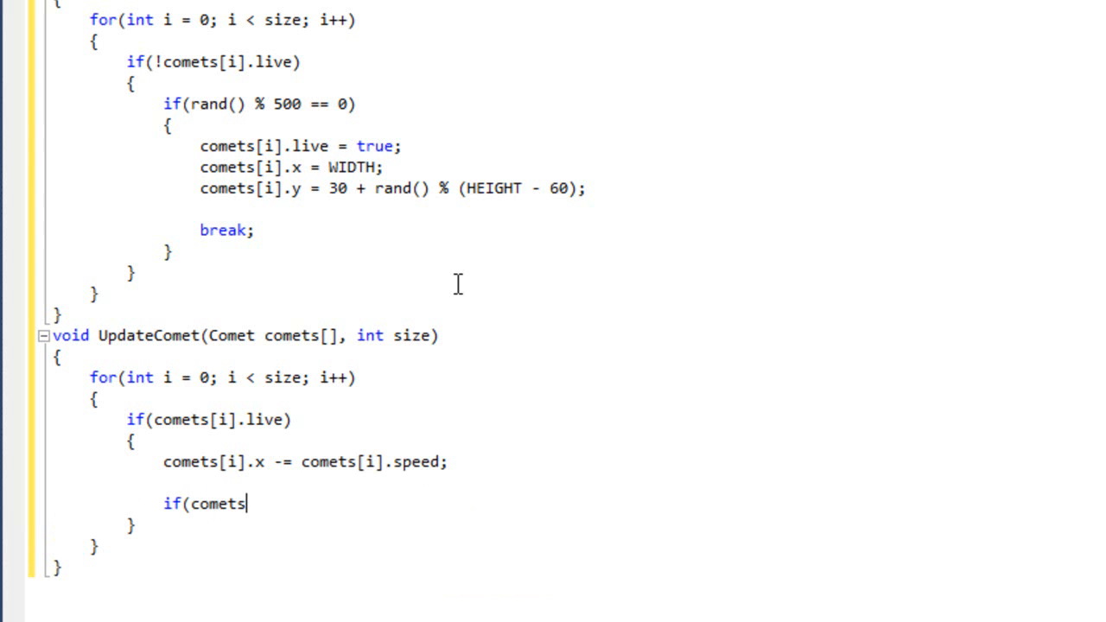
{"action": "type", "text": "[i]"}
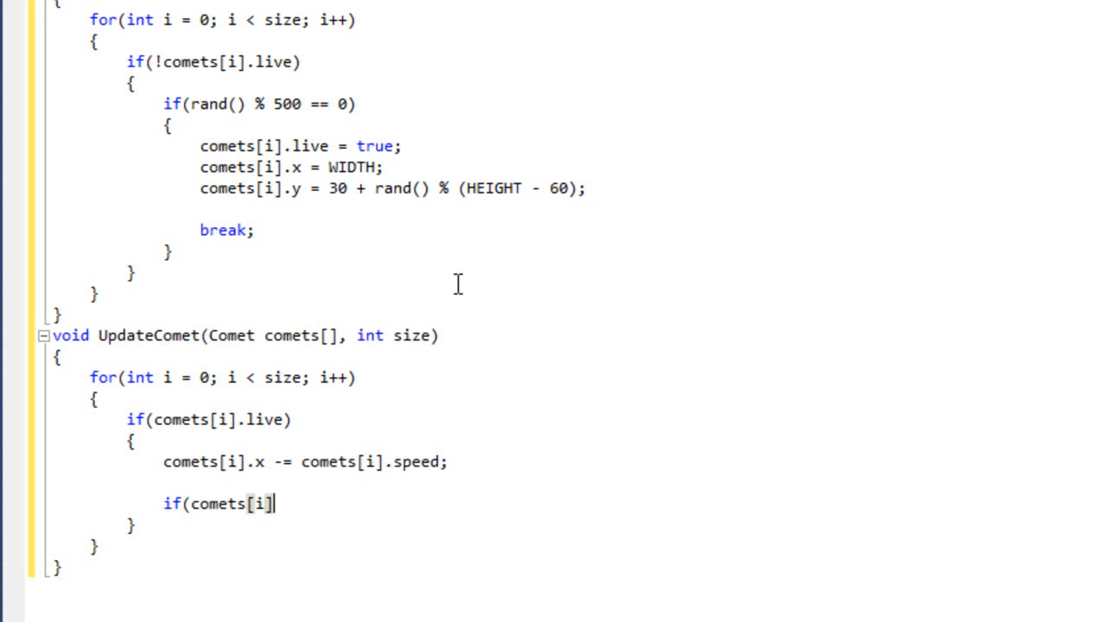
{"action": "type", "text": ".x <"}
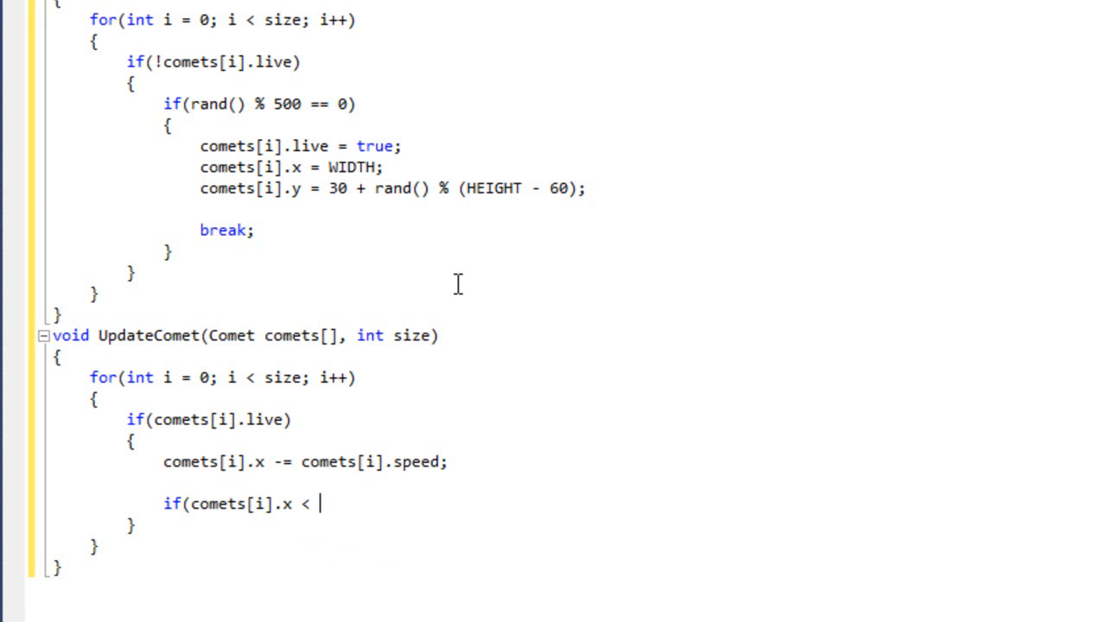
{"action": "type", "text": "0)"}
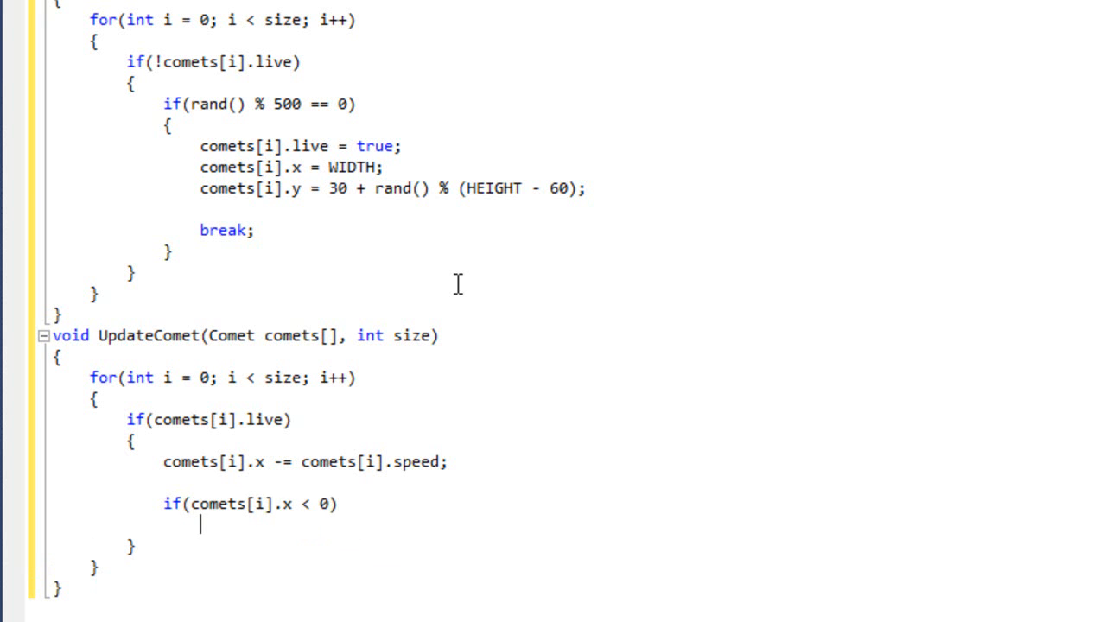
{"action": "type", "text": "comets[i]"}
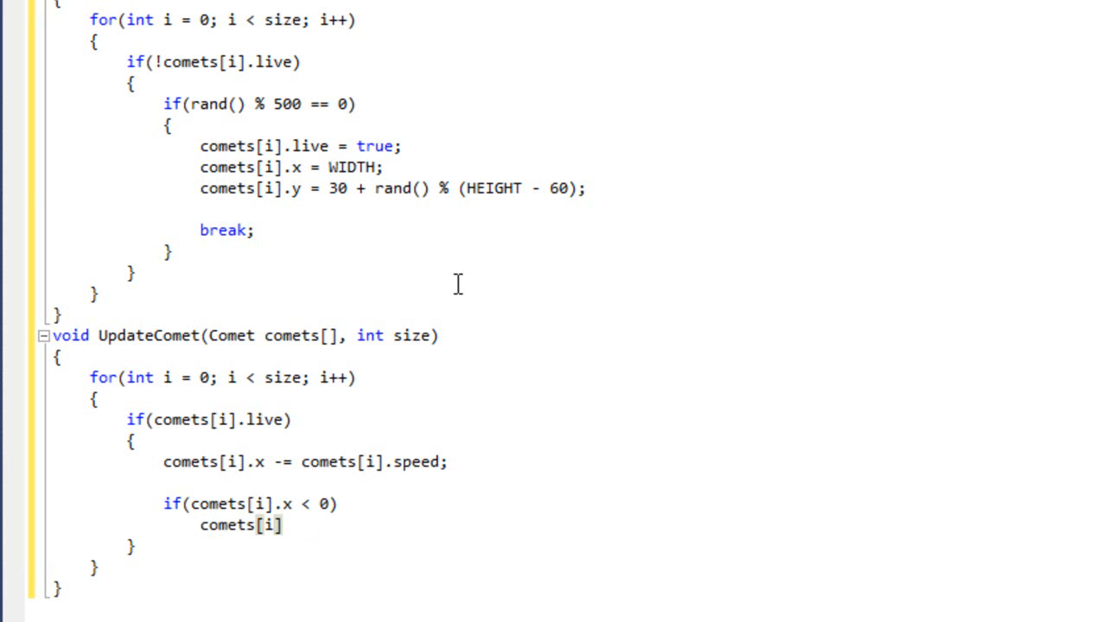
{"action": "type", "text": ".live ="}
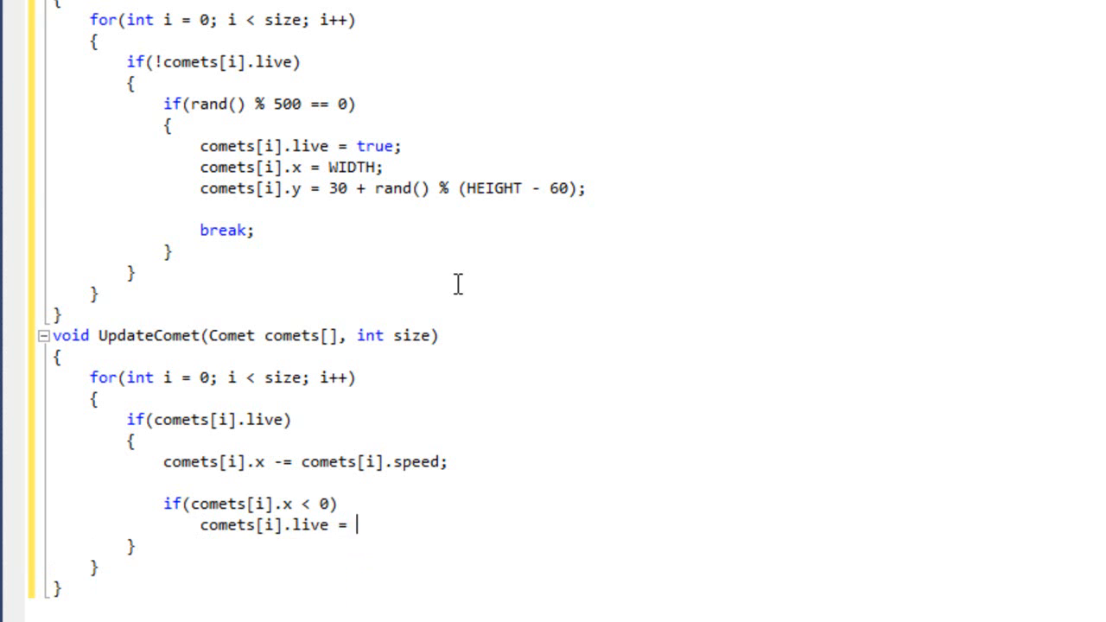
{"action": "type", "text": "false;"}
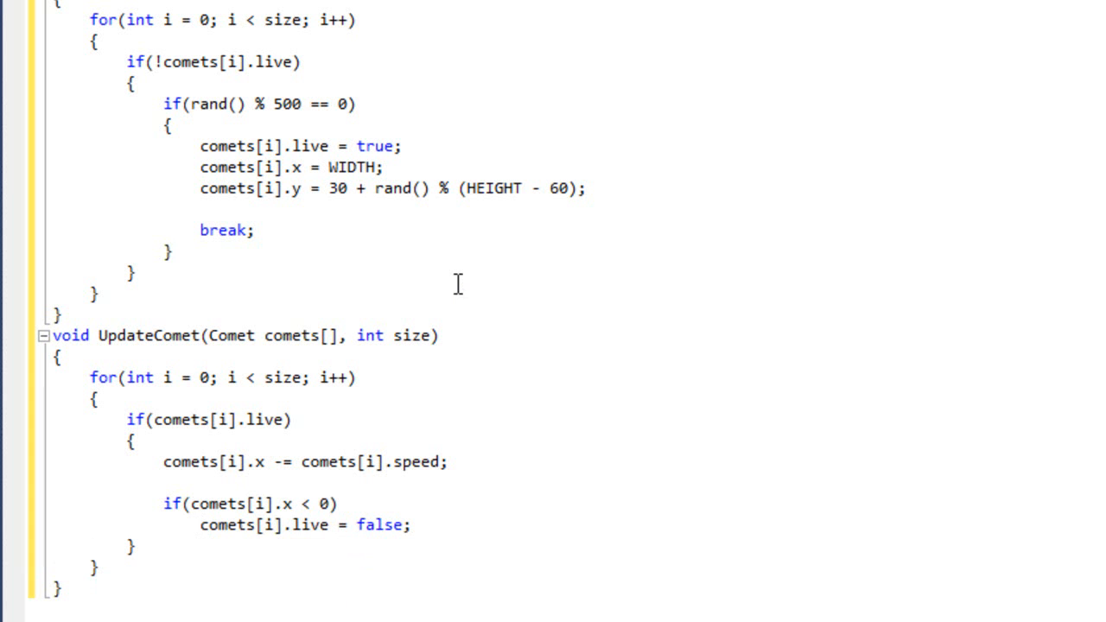
{"action": "left_click", "coordinate": [586, 189]}
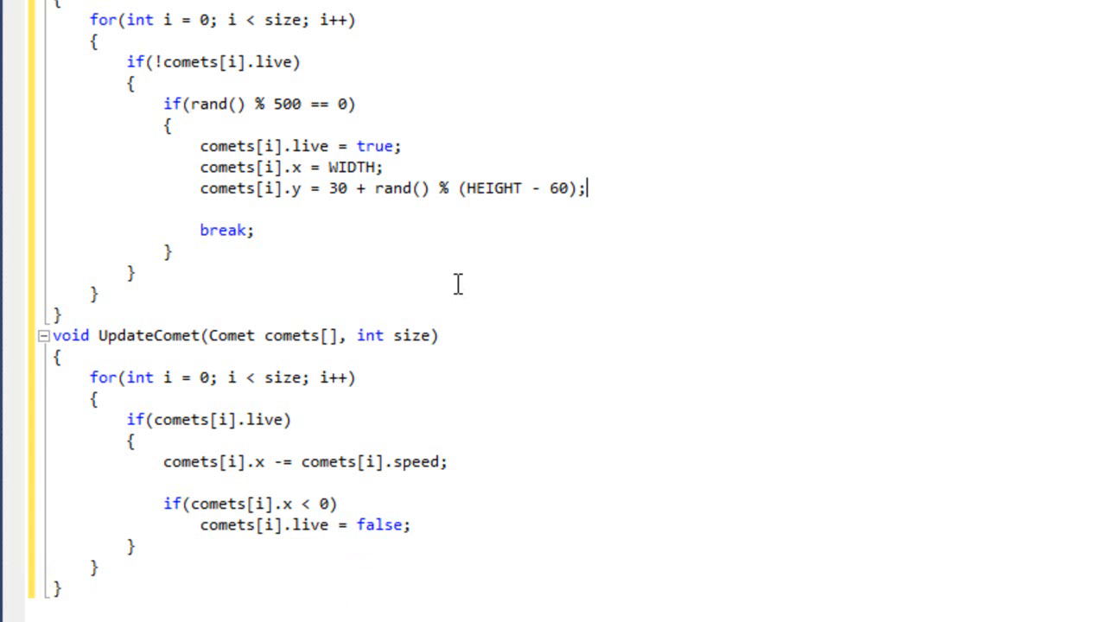
In the timer event block add StartComet(comets, NUM_COMETS); after UpdateBullet
{"action": "scroll", "scroll_direction": "up", "scroll_amount": 3}
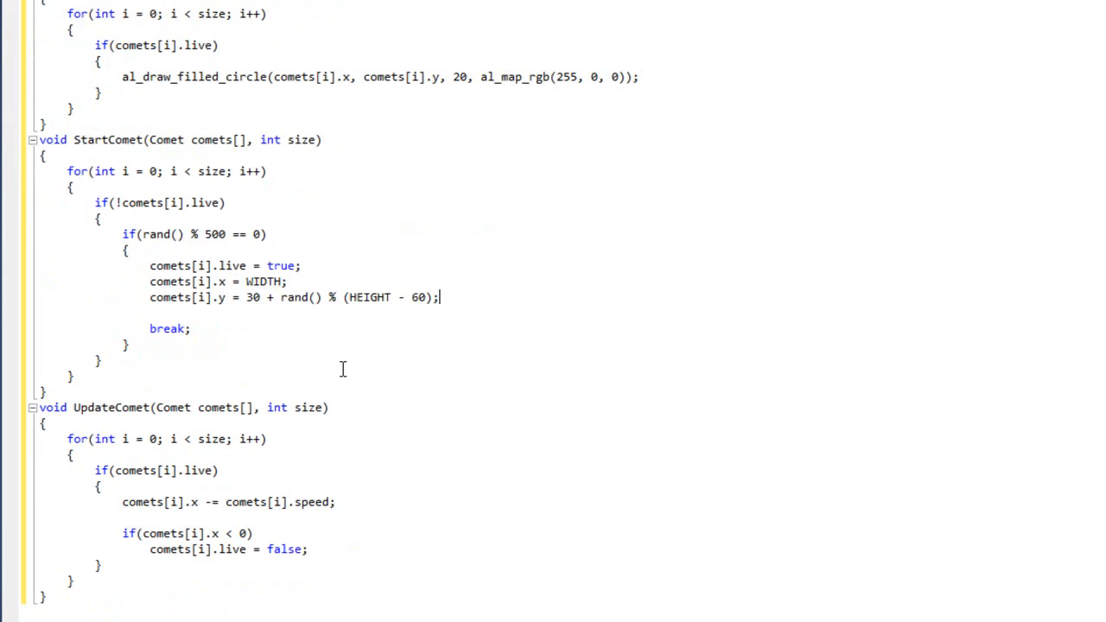
{"action": "scroll", "scroll_direction": "down", "scroll_amount": 3}
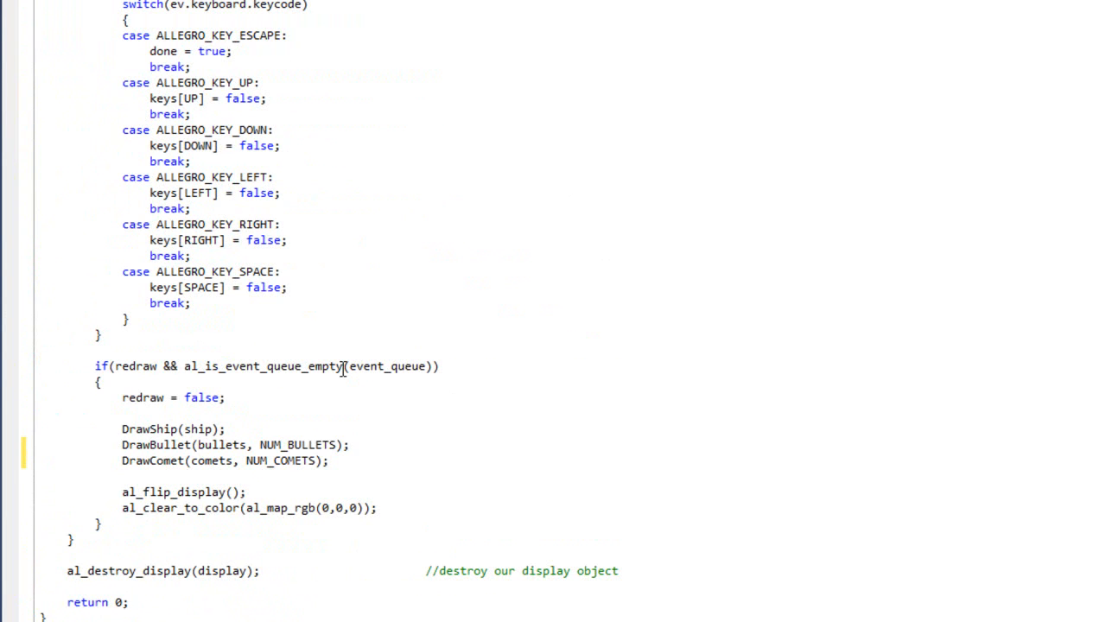
{"action": "scroll", "scroll_direction": "down", "scroll_amount": 3}
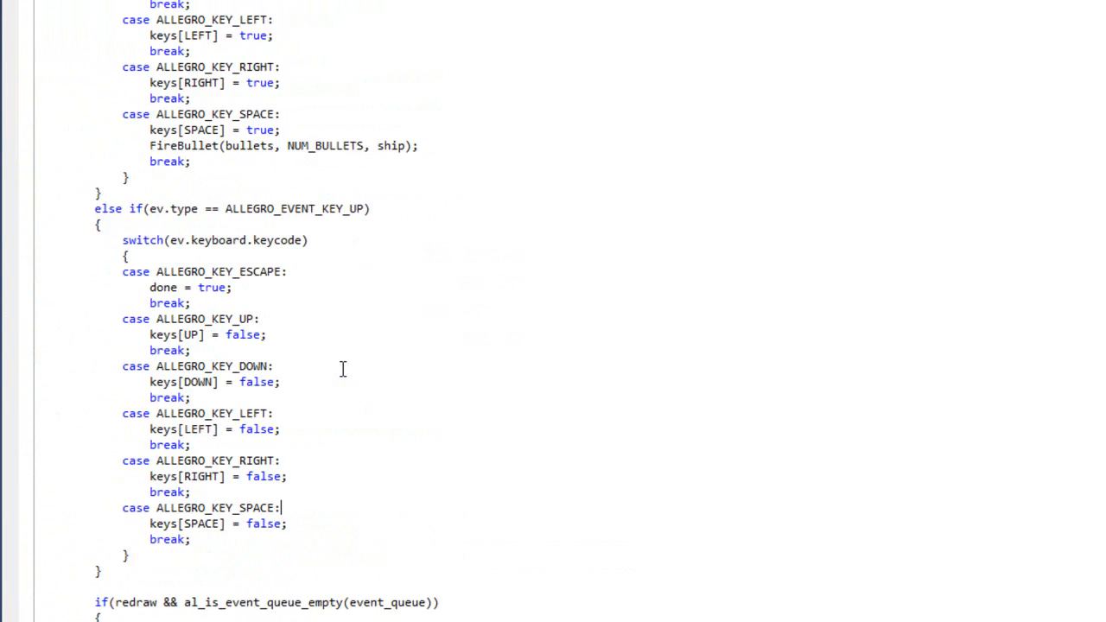
{"action": "scroll", "scroll_direction": "up", "scroll_amount": 3}
{"action": "type", "text": "UpdateBullet(bullets, NUM_BULLETS);"}
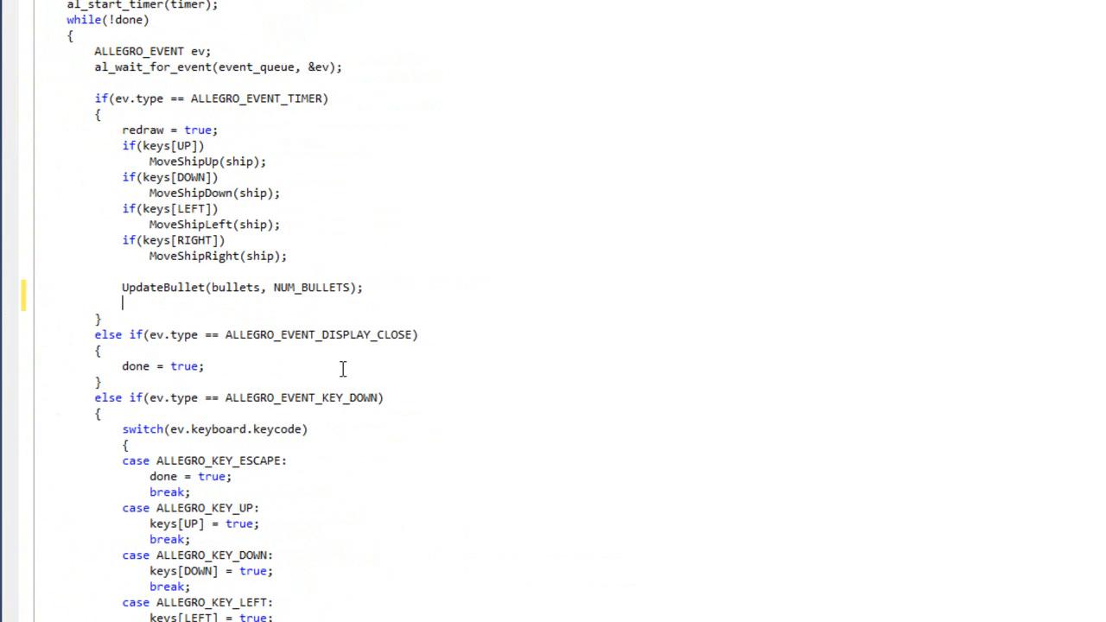
{"action": "type", "text": "AS"}
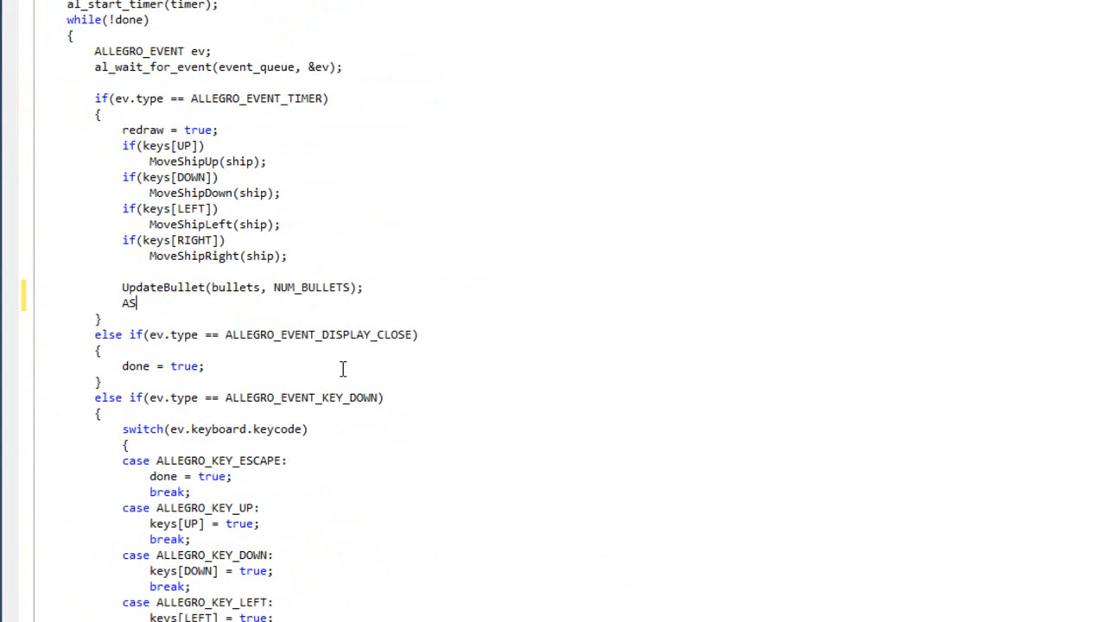
{"action": "type", "text": "at"}
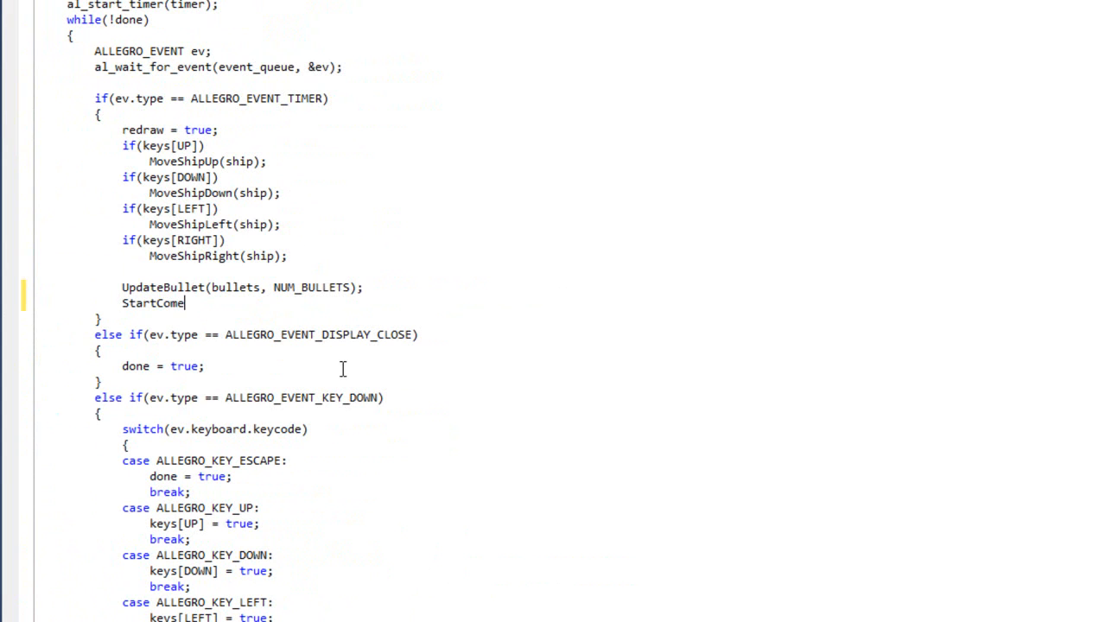
{"action": "type", "text": "t(comets,"}
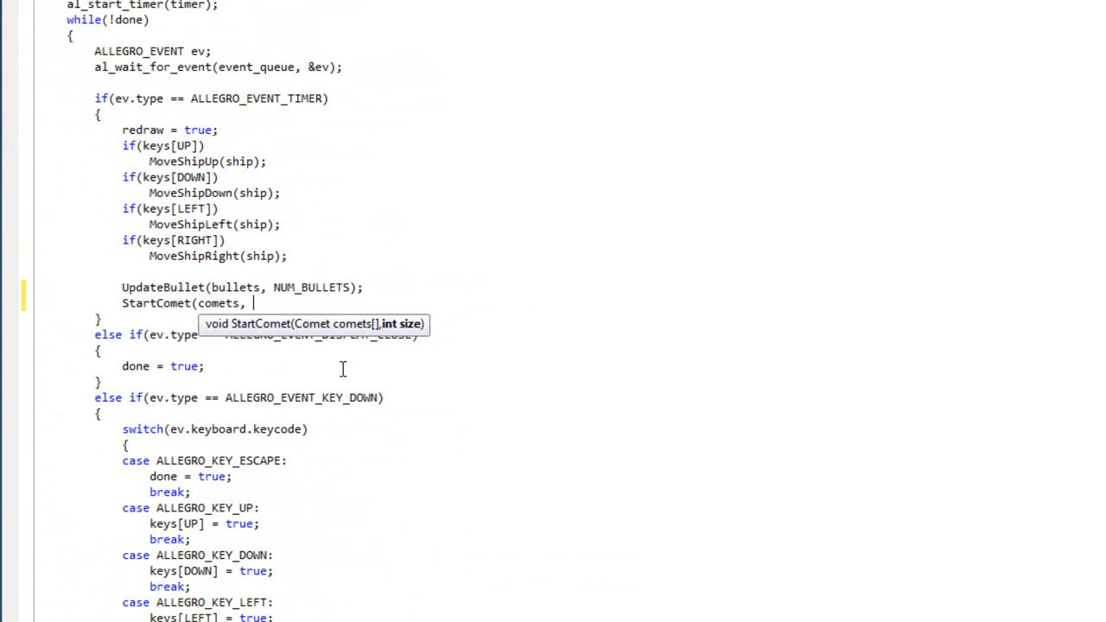
{"action": "type", "text": "NUM_COM"}
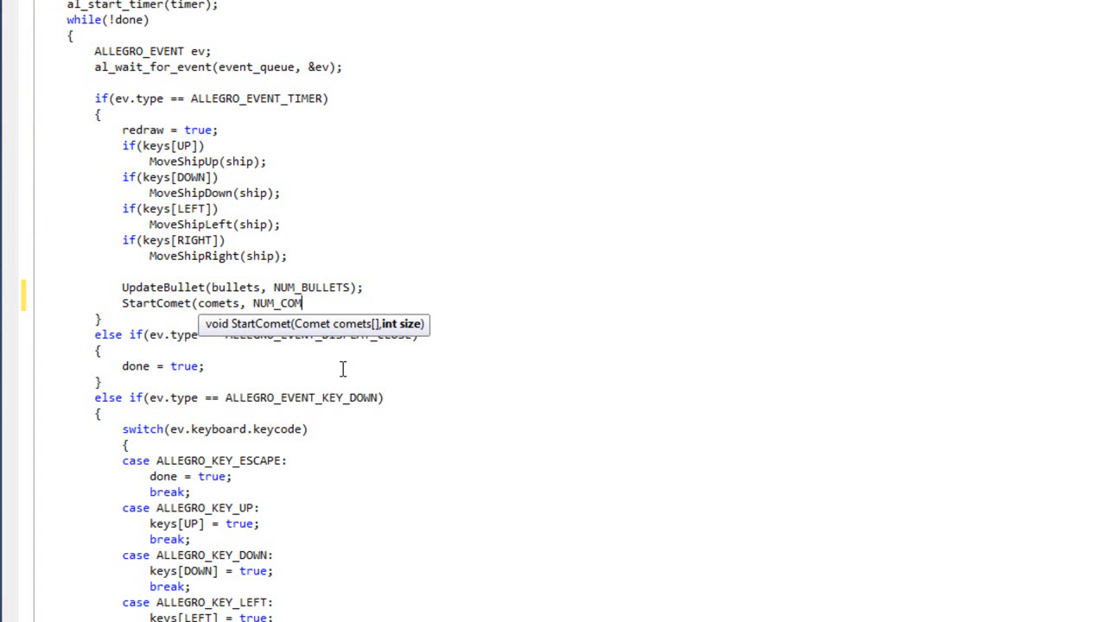
{"action": "type", "text": "ETS);"}
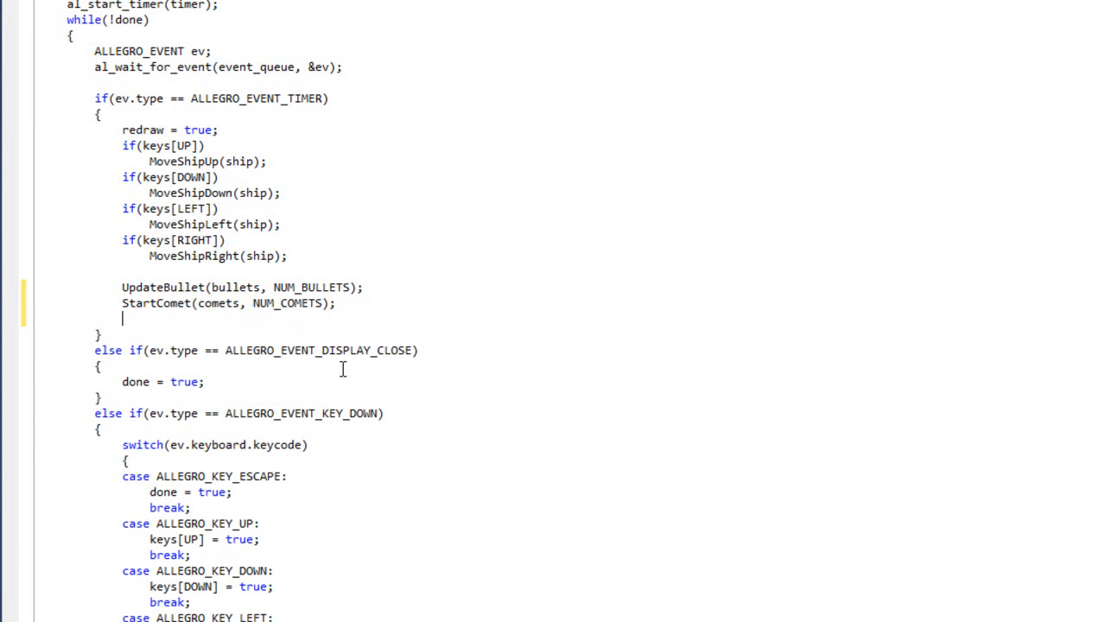
Add UpdateComet(comets, NUM_COMETS); after the StartComet call
{"action": "type", "text": "Update"}
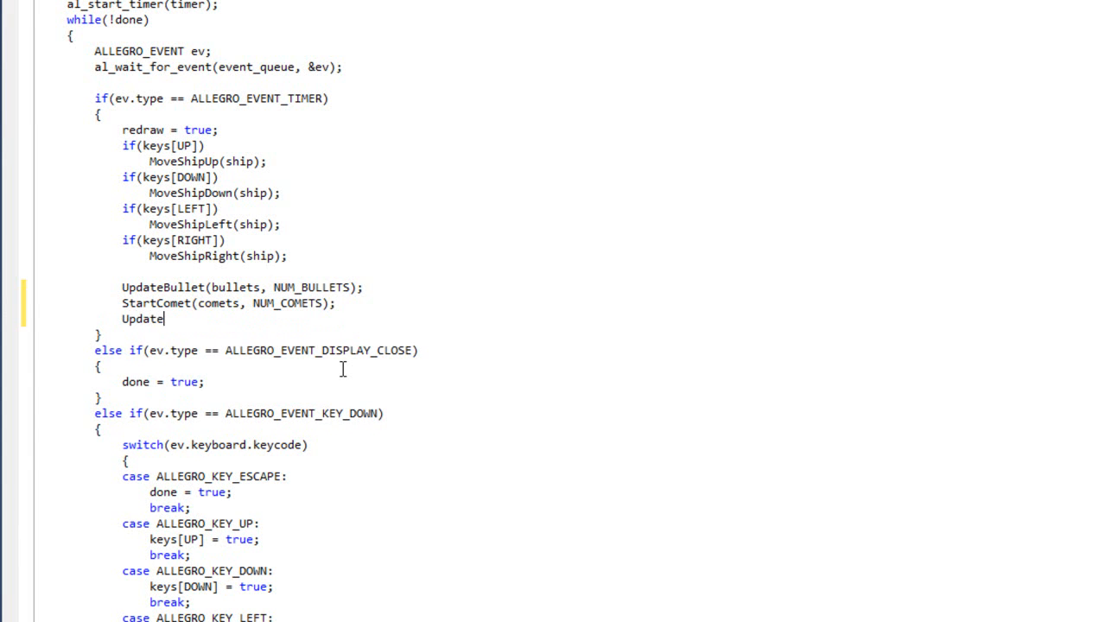
{"action": "type", "text": "Comet(comets, NUM_C"}
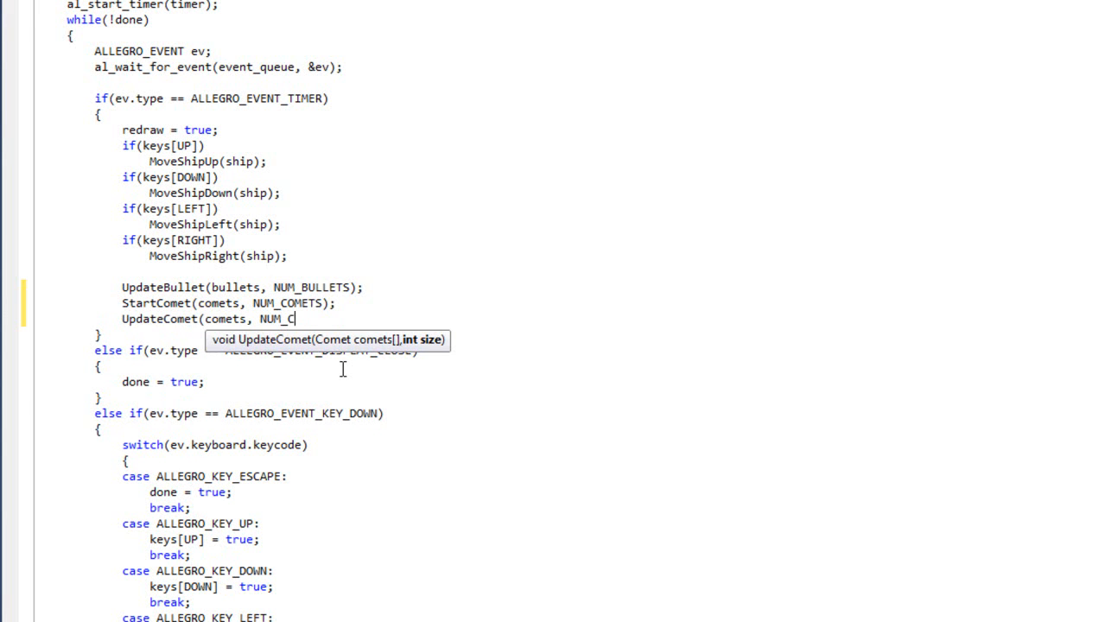
{"action": "type", "text": "OMETS);"}
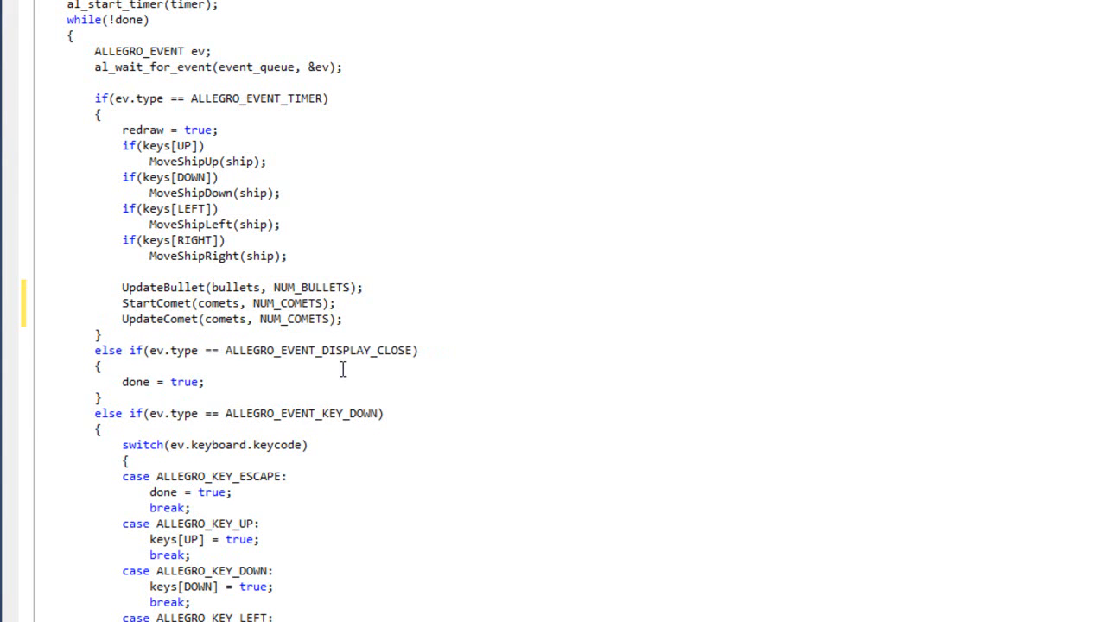
{"action": "double_click", "coordinate": [232, 318]}
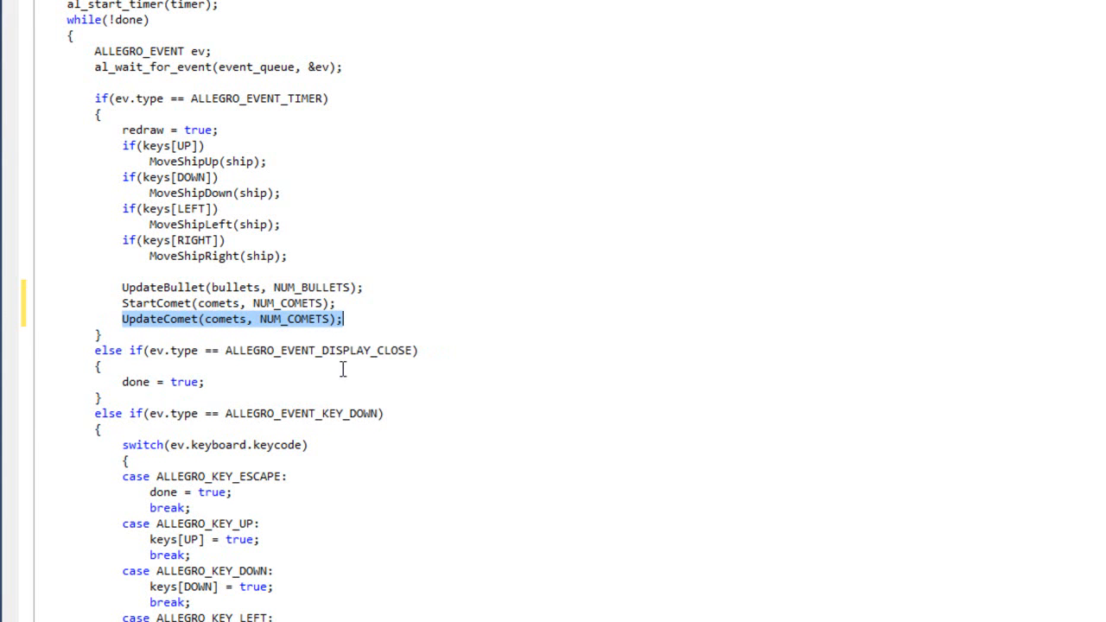